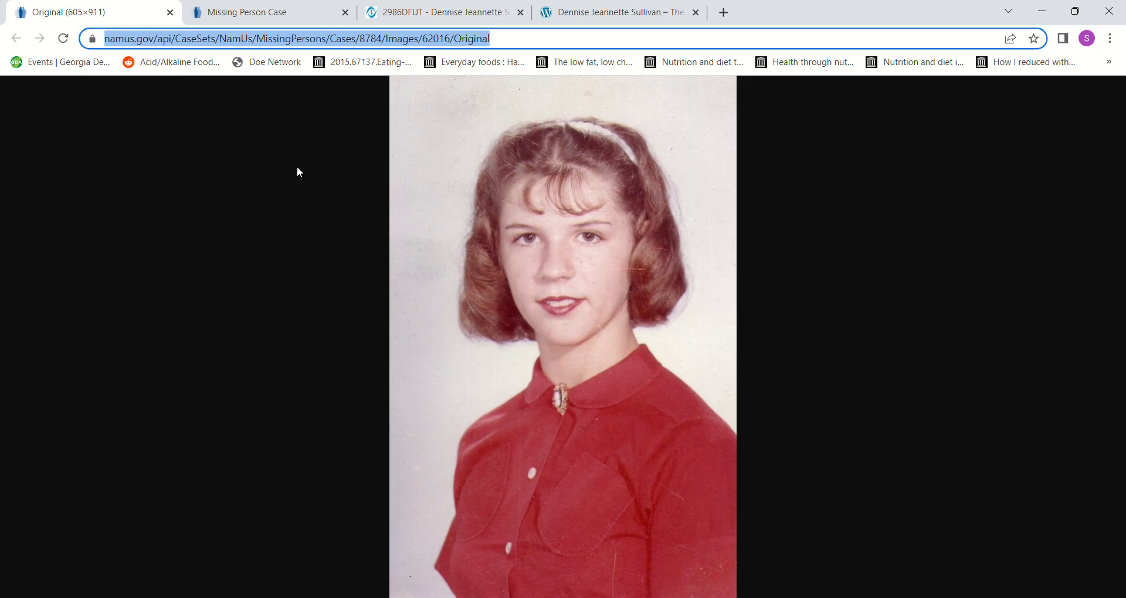
mouse_move(305, 172)
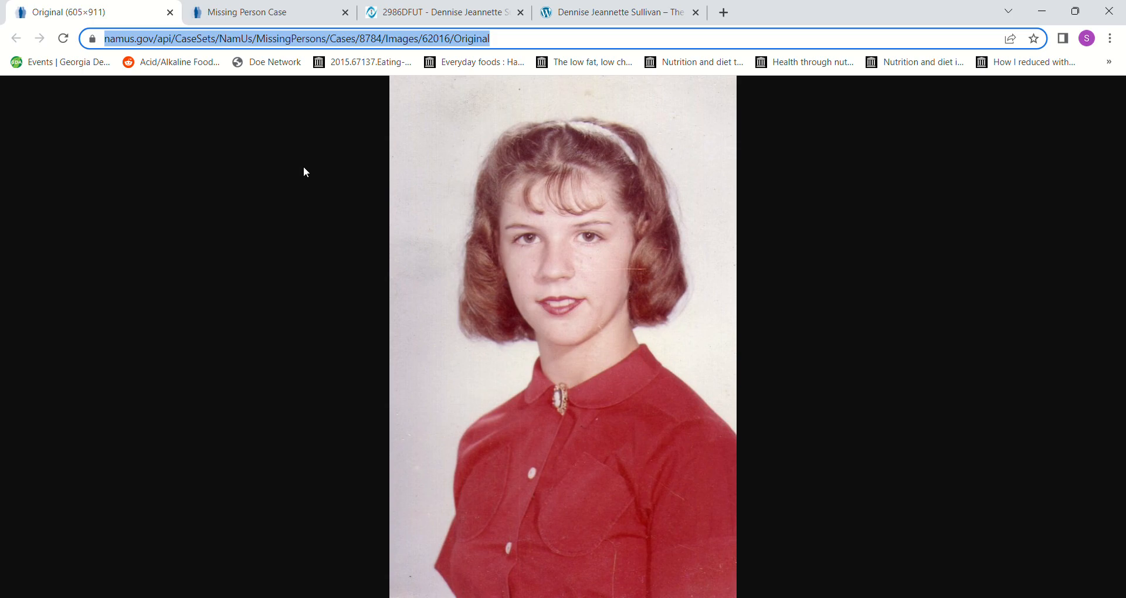
mouse_move(113, 65)
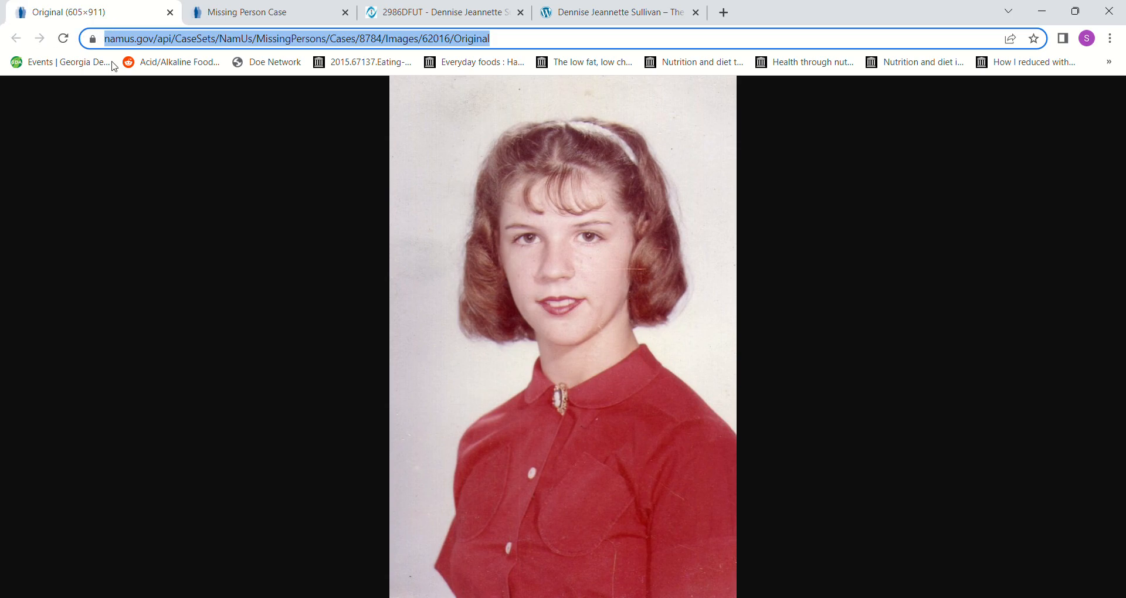
click(252, 13)
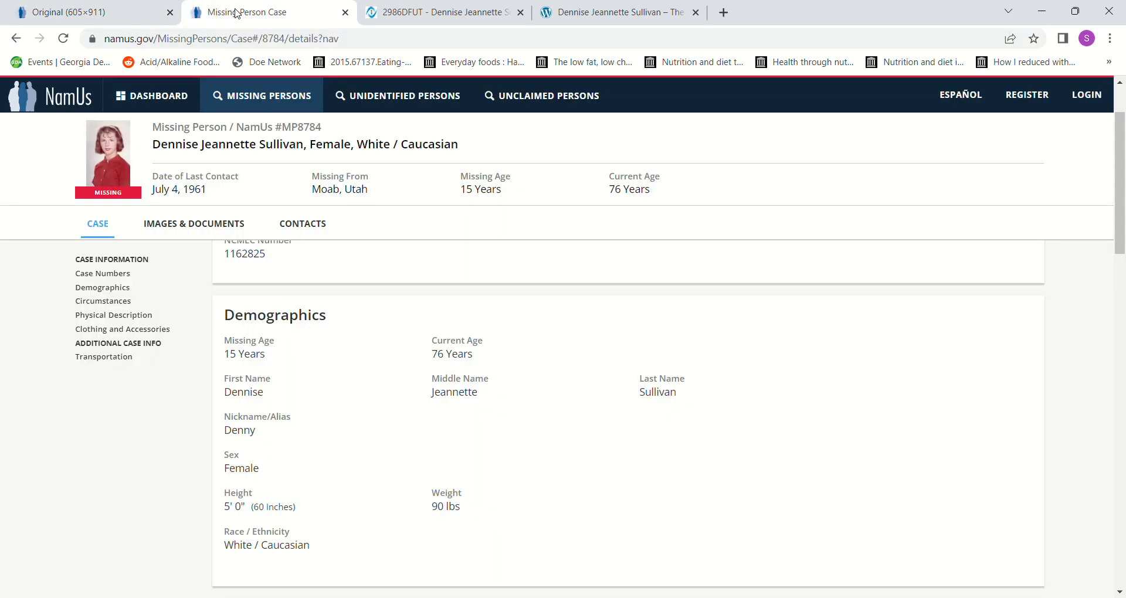
mouse_move(404, 96)
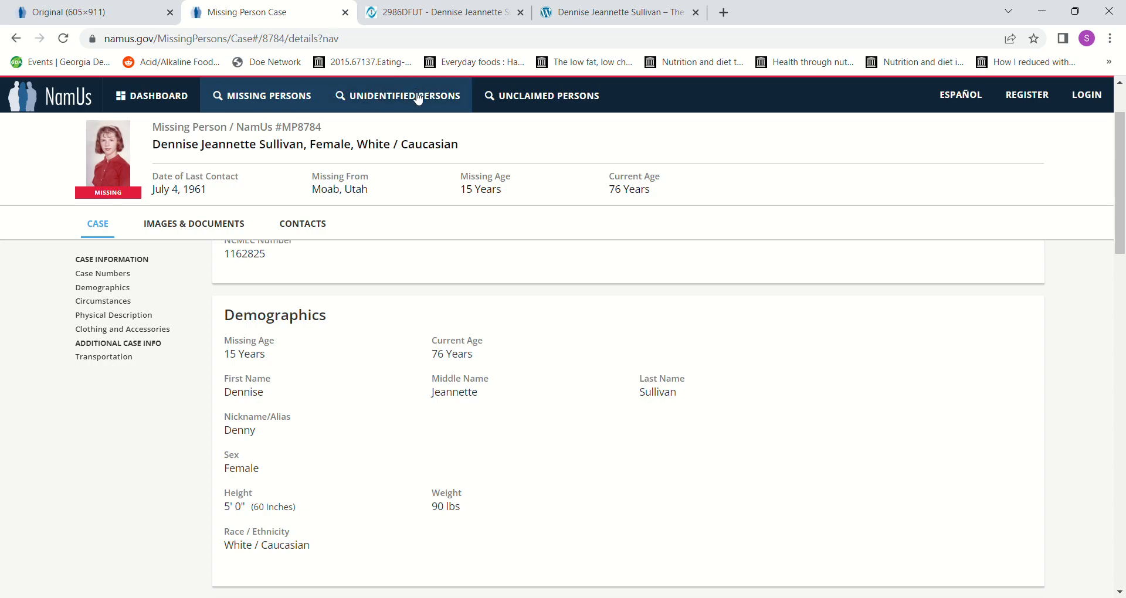
mouse_move(438, 201)
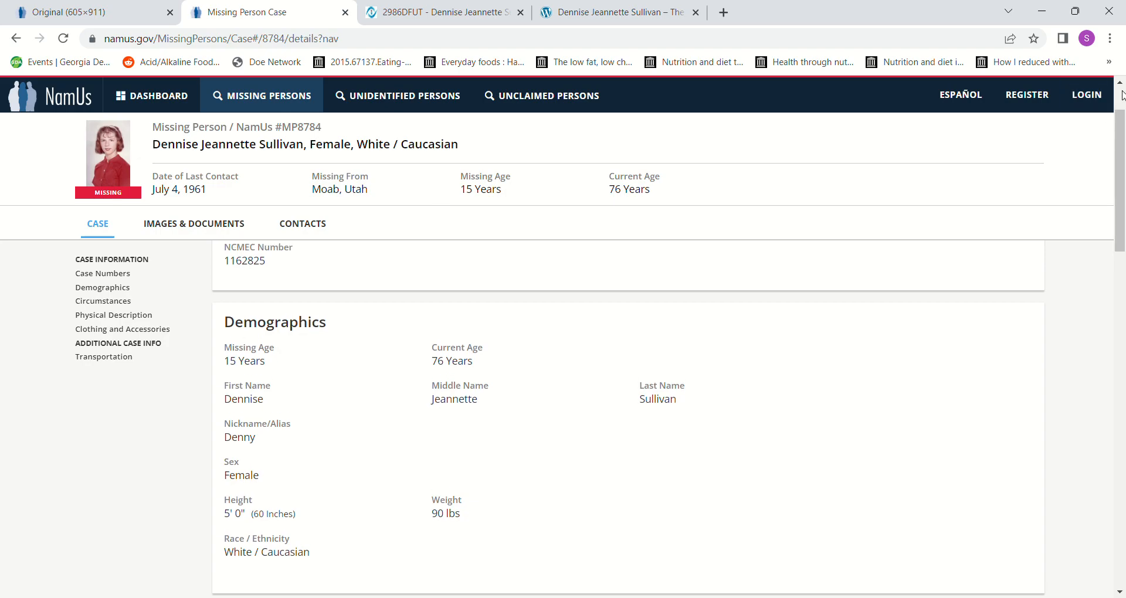
scroll(up, 3)
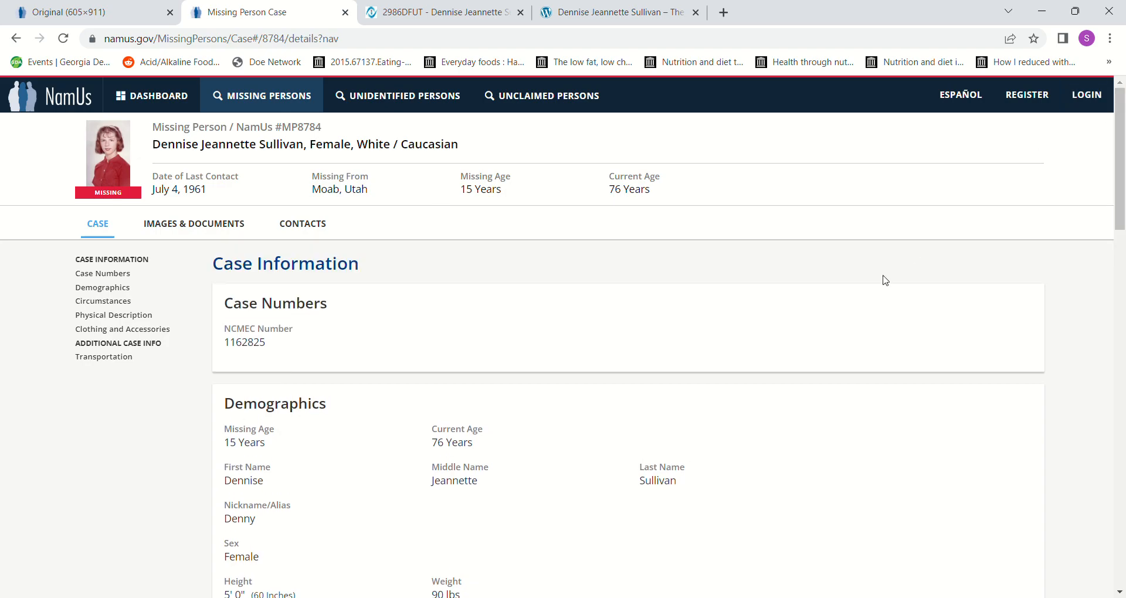
mouse_move(1119, 584)
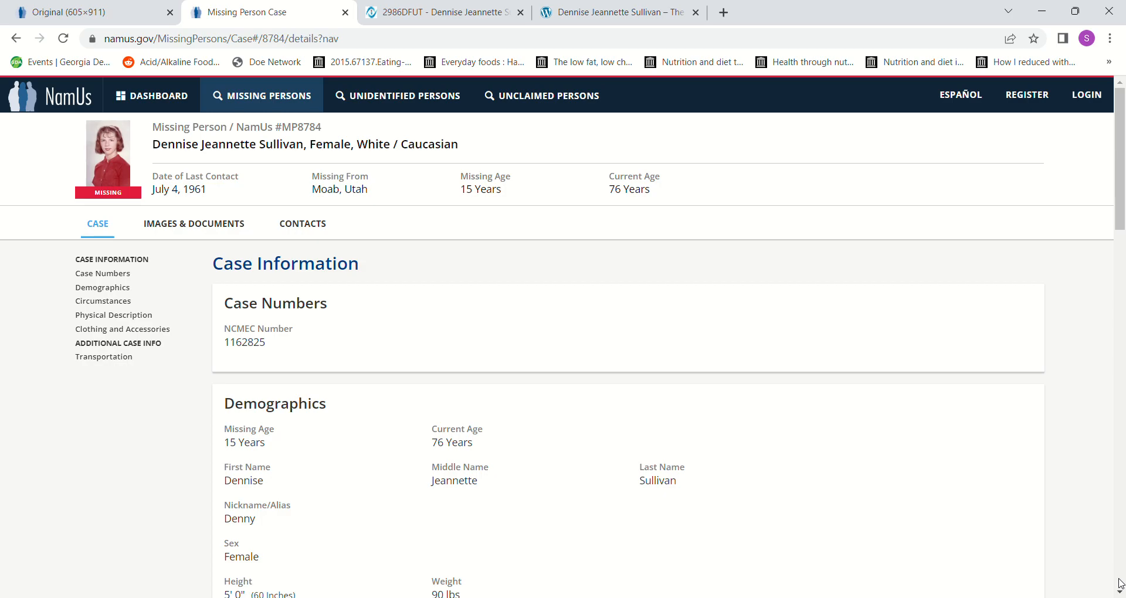
scroll(down, 3)
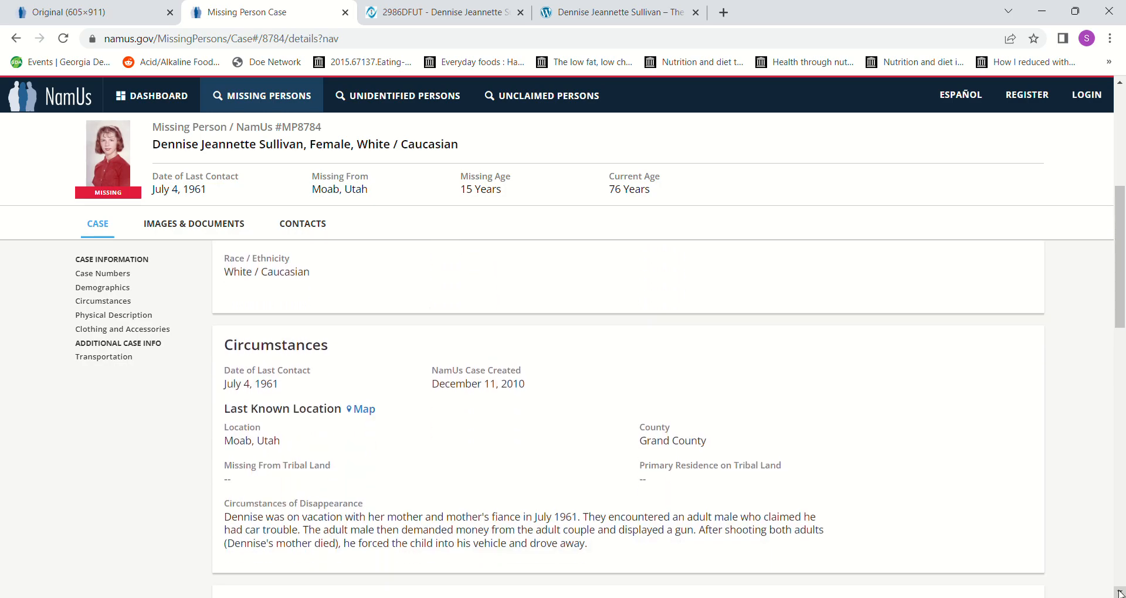
scroll(down, 3)
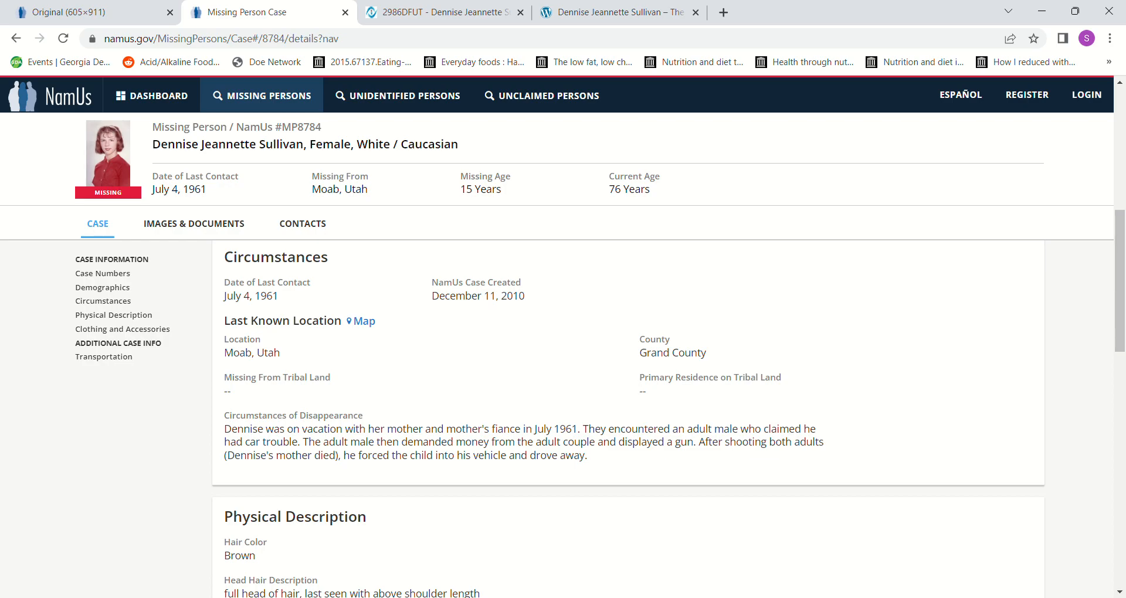
mouse_move(755, 487)
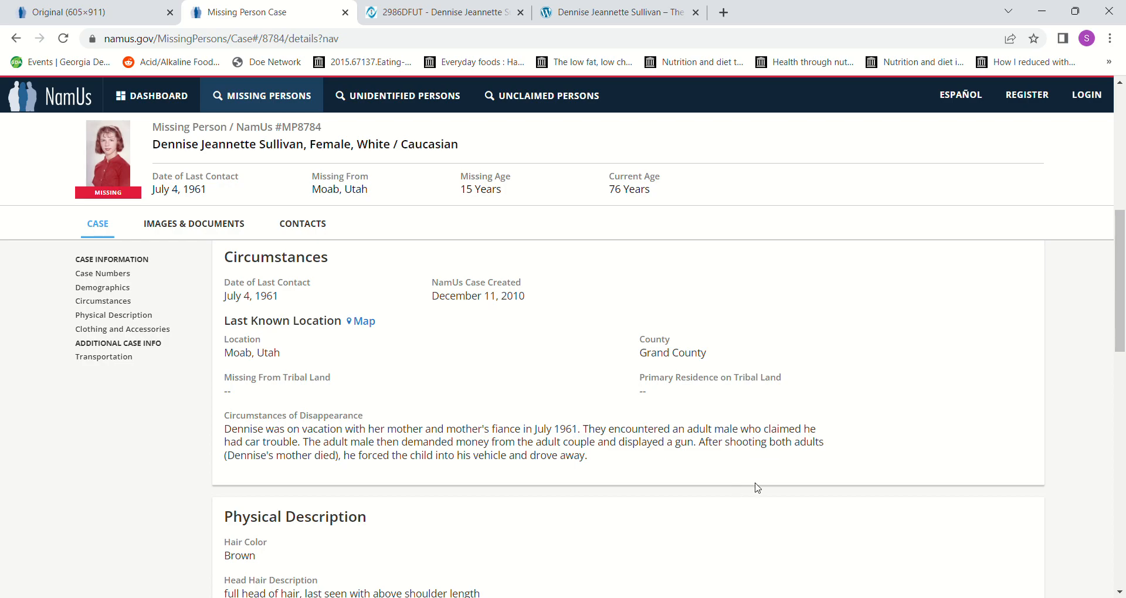
mouse_move(772, 483)
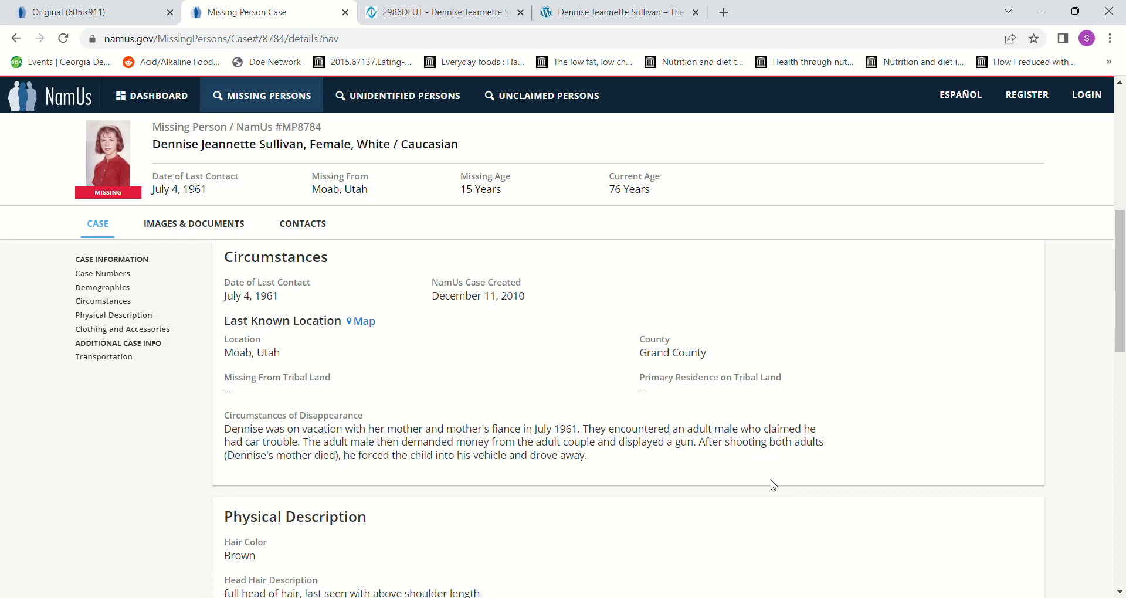
mouse_move(763, 496)
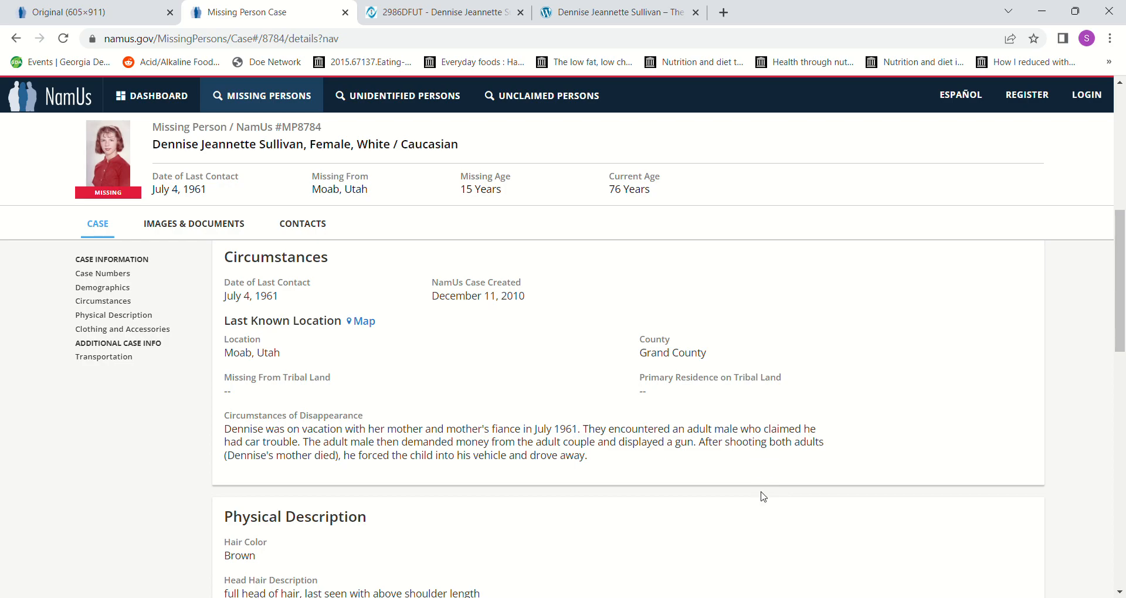
mouse_move(1097, 550)
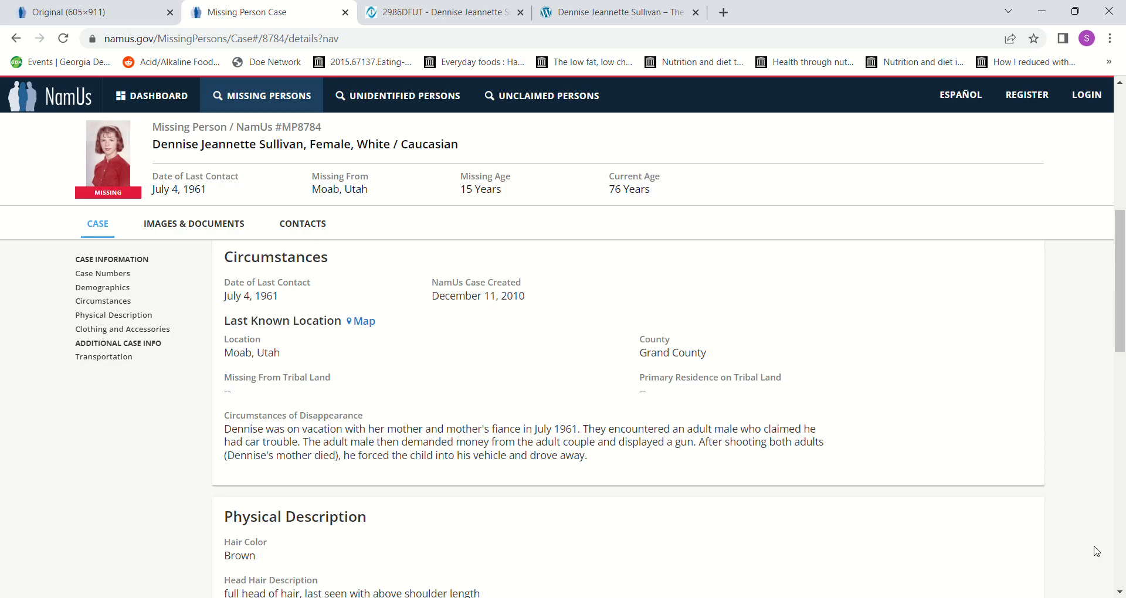
scroll(down, 3)
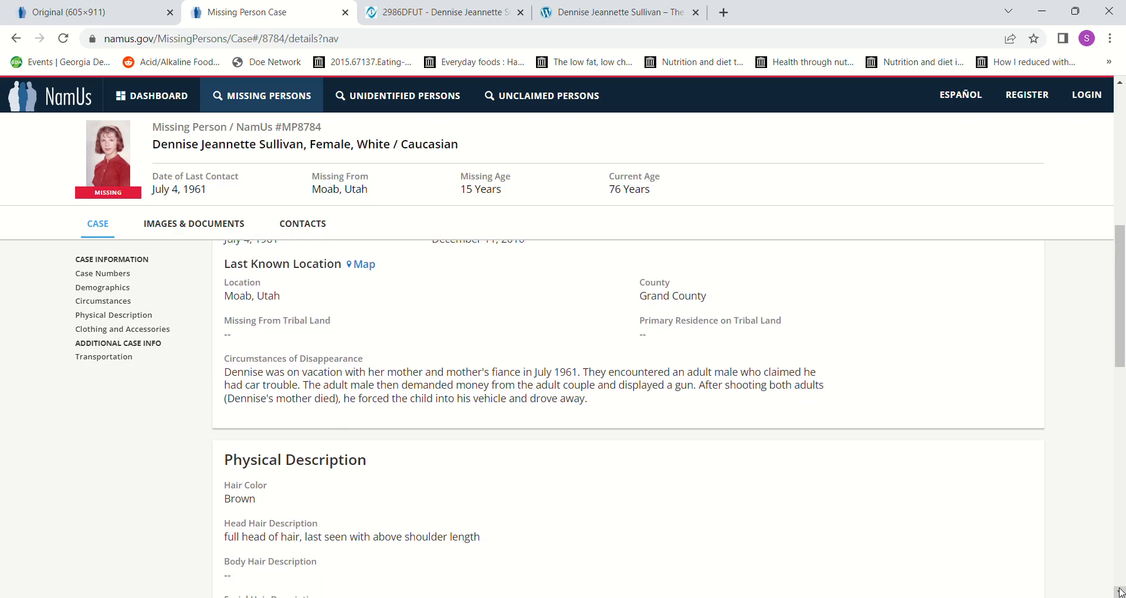
scroll(down, 3)
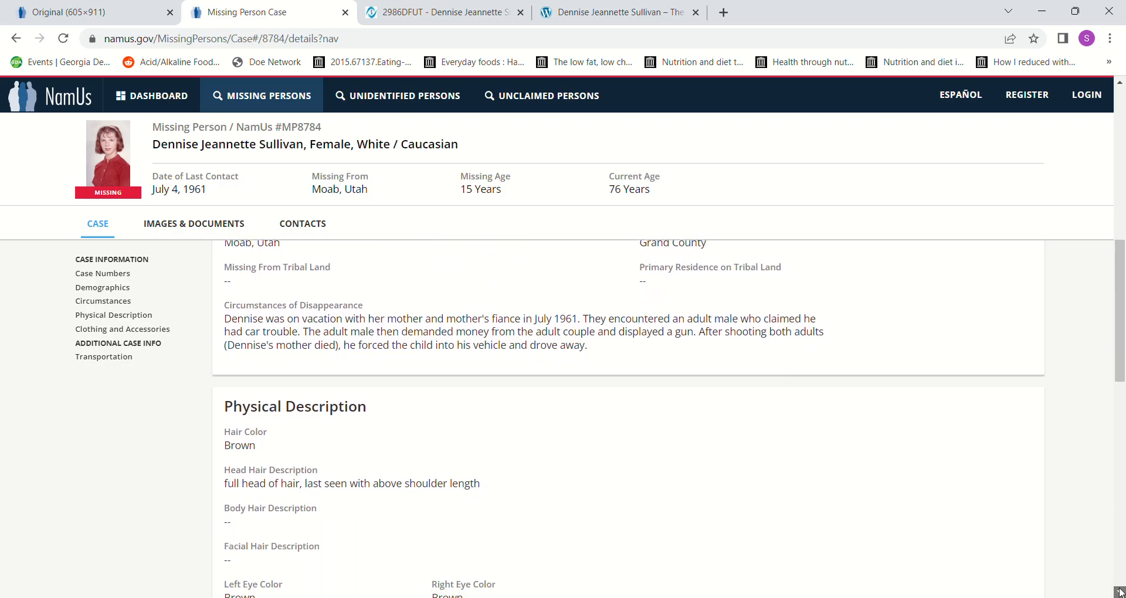
scroll(down, 3)
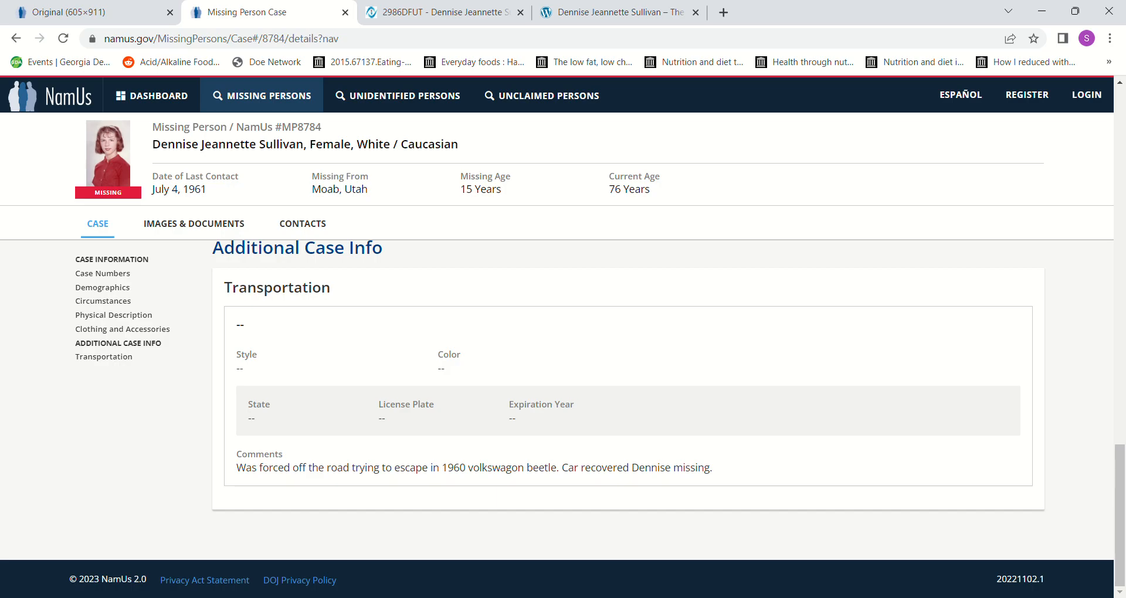
mouse_move(439, 525)
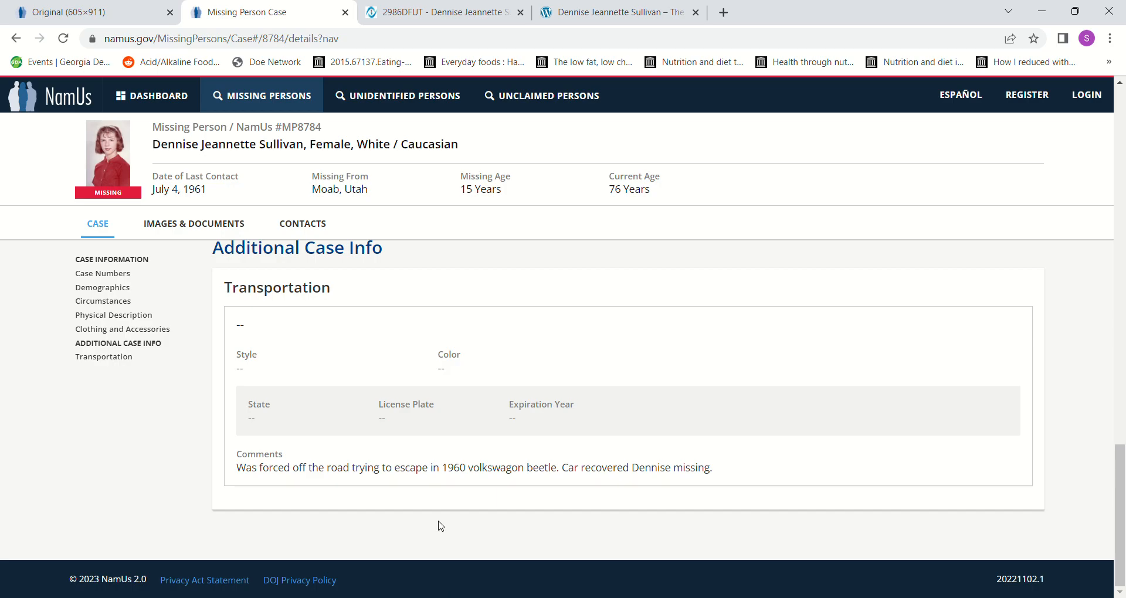
mouse_move(512, 487)
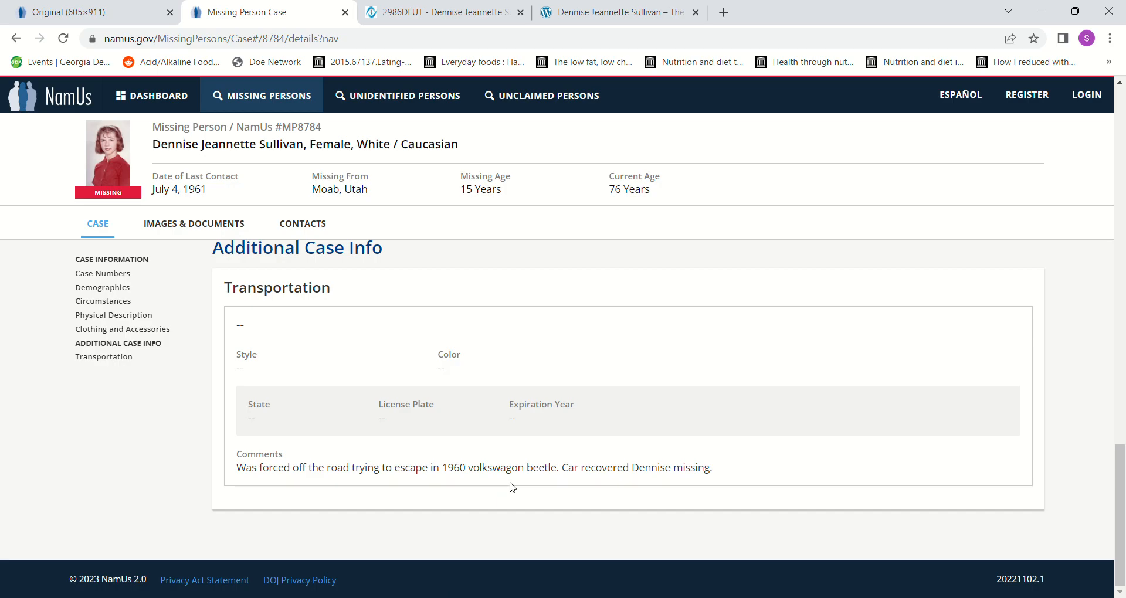
mouse_move(809, 459)
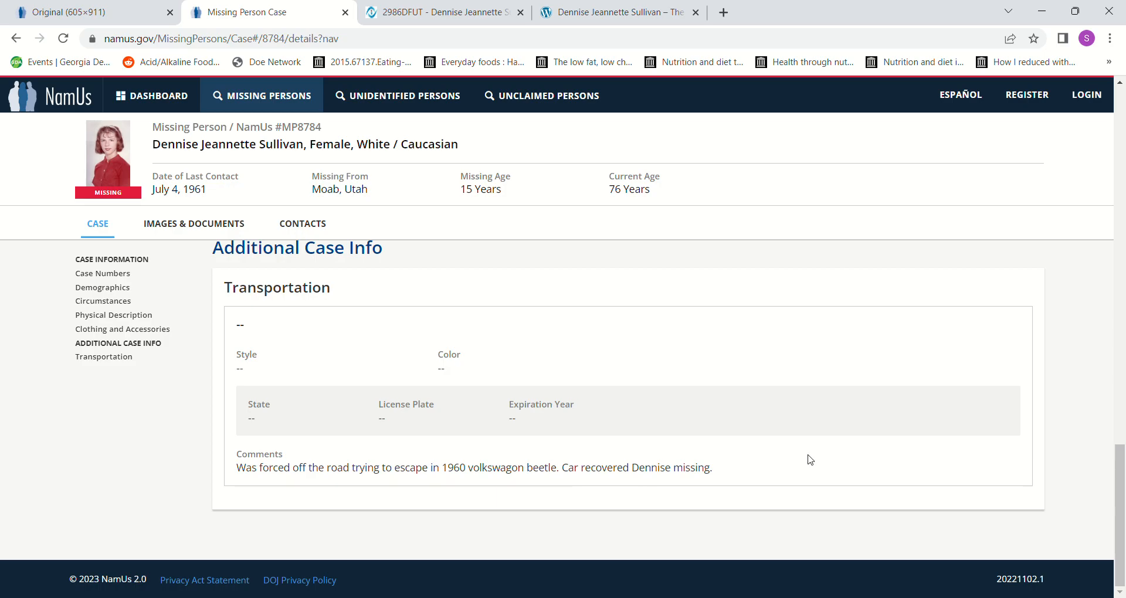
scroll(up, 3)
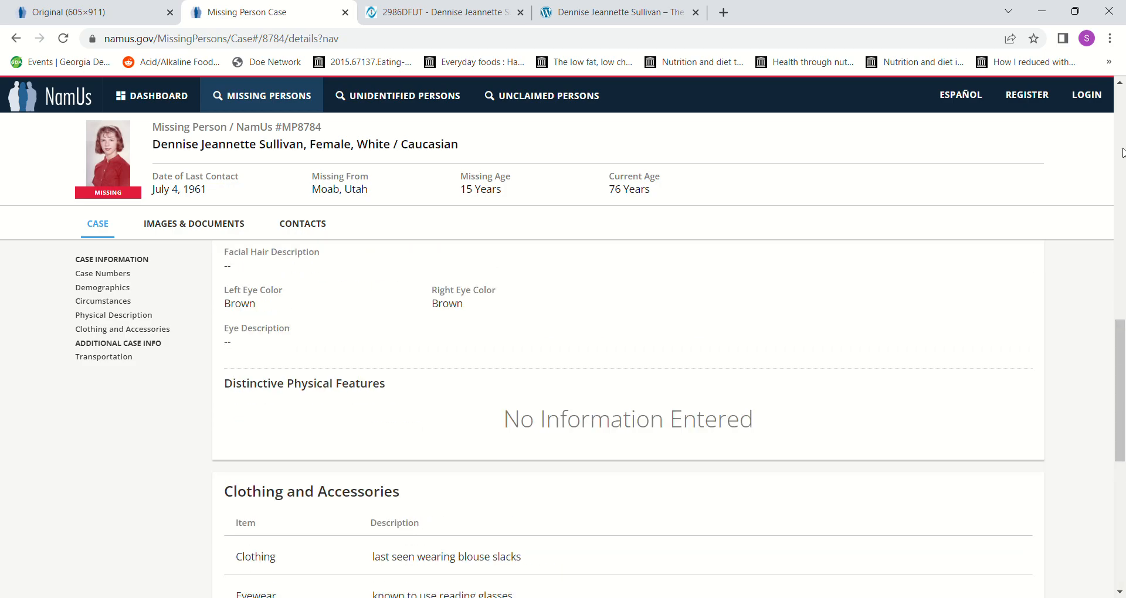
scroll(up, 3)
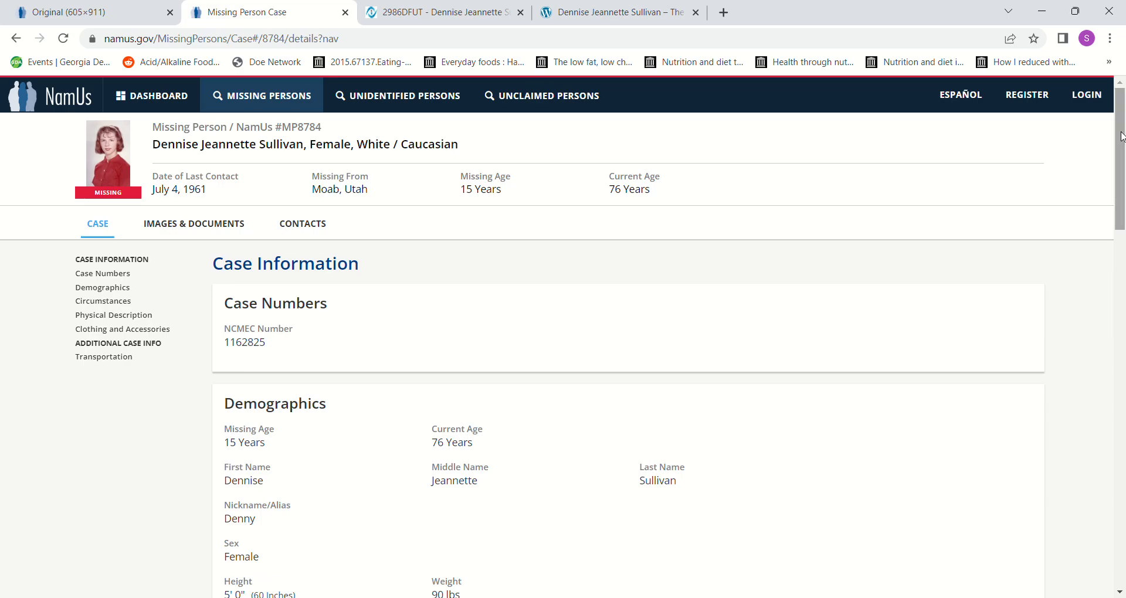
Read Dennise Sullivan's Doe Network page down through circumstances, investigating agency and information sources.
click(443, 12)
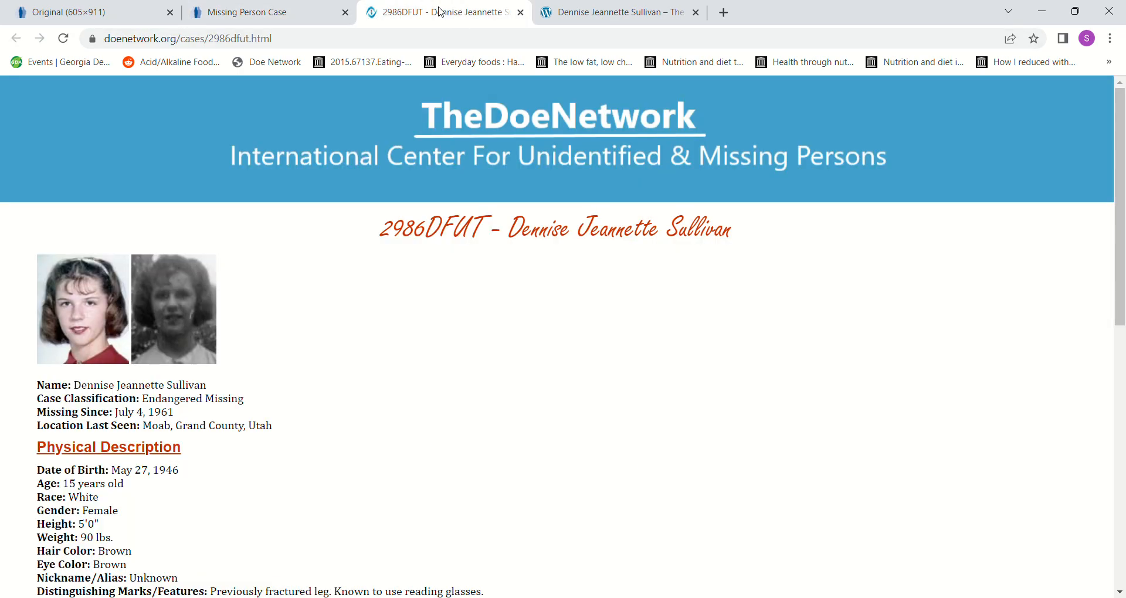
mouse_move(422, 381)
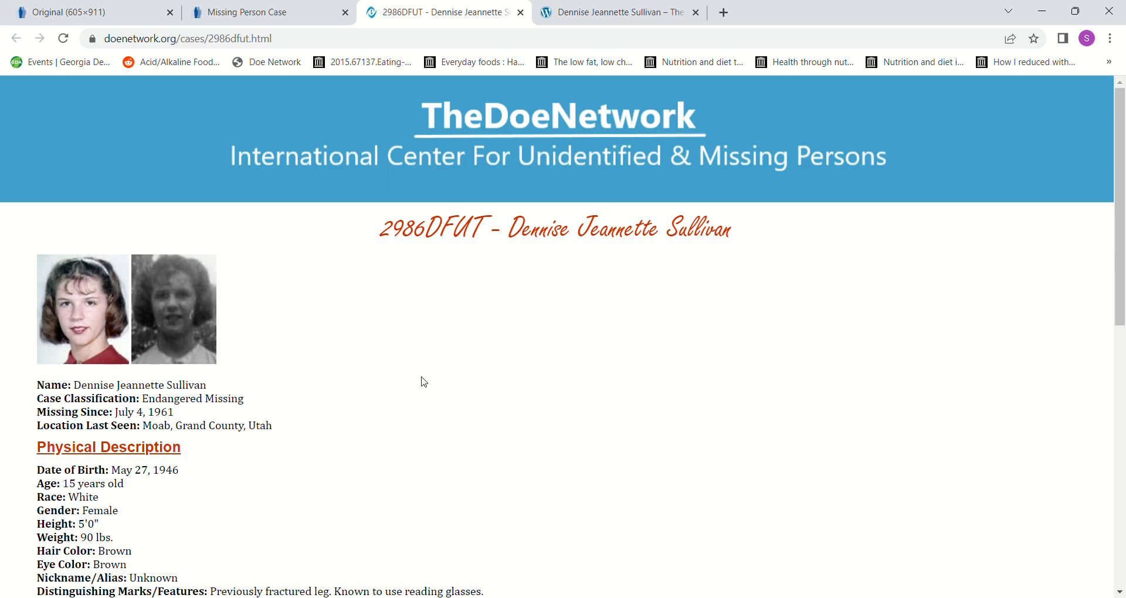
click(247, 12)
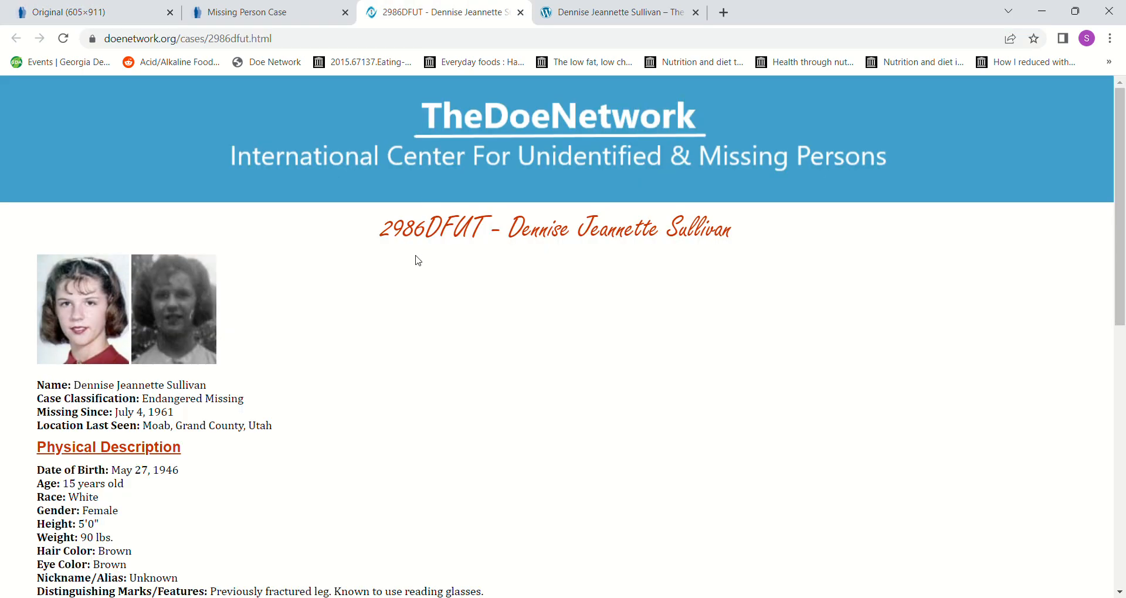
mouse_move(1061, 538)
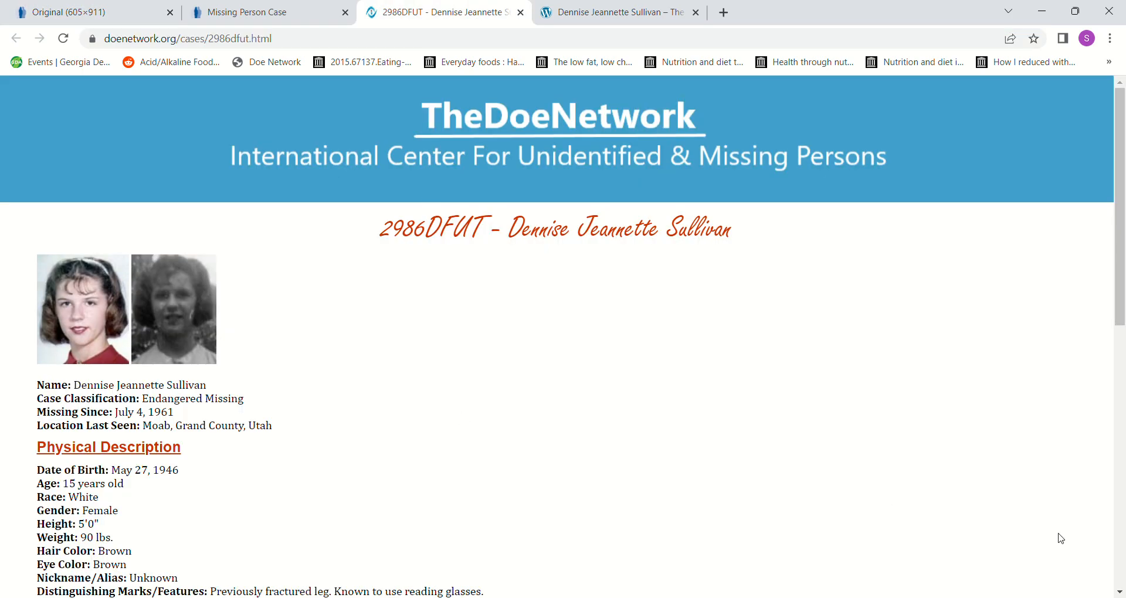
scroll(down, 3)
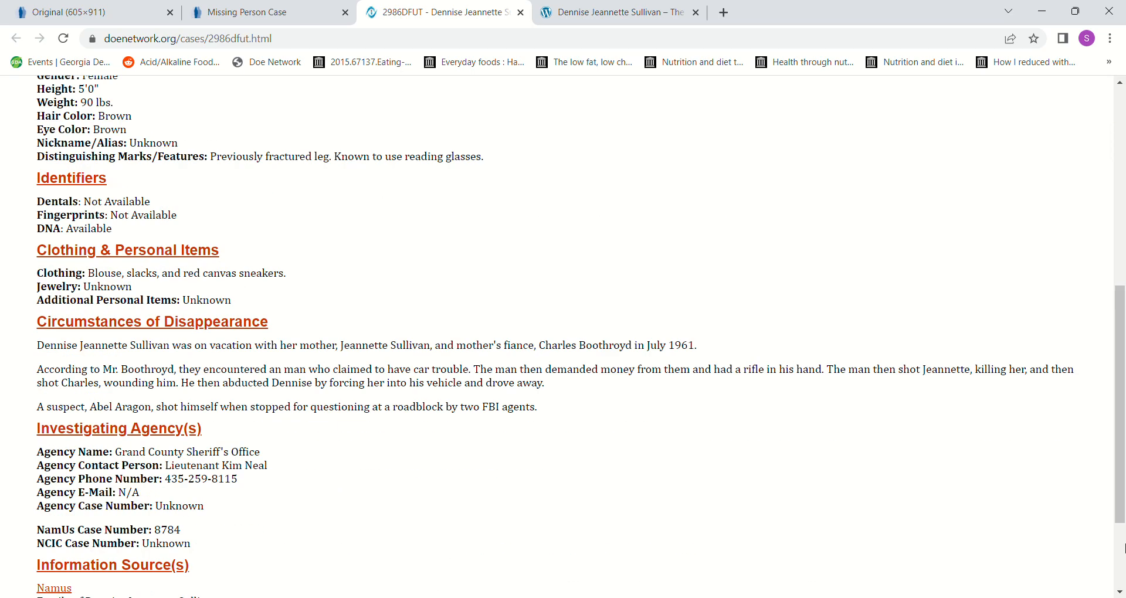
scroll(down, 3)
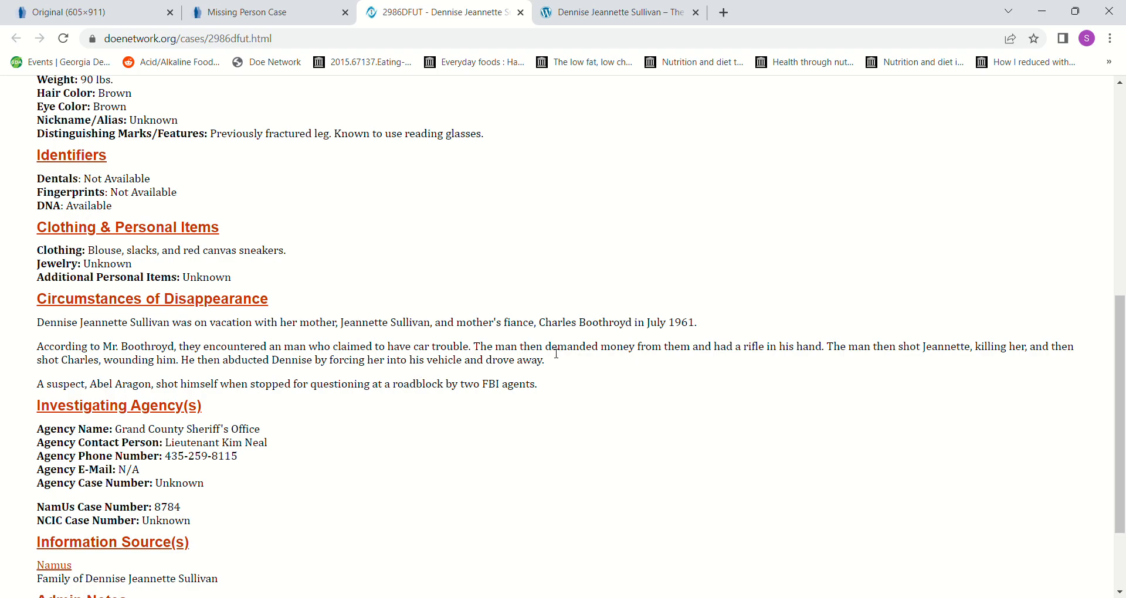
mouse_move(743, 381)
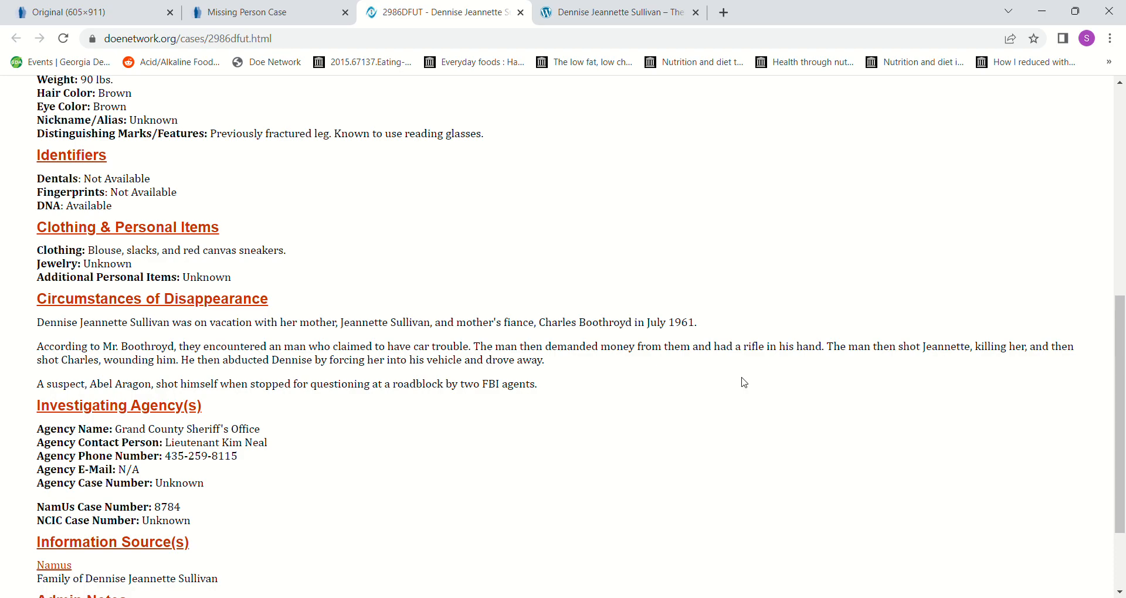
mouse_move(747, 381)
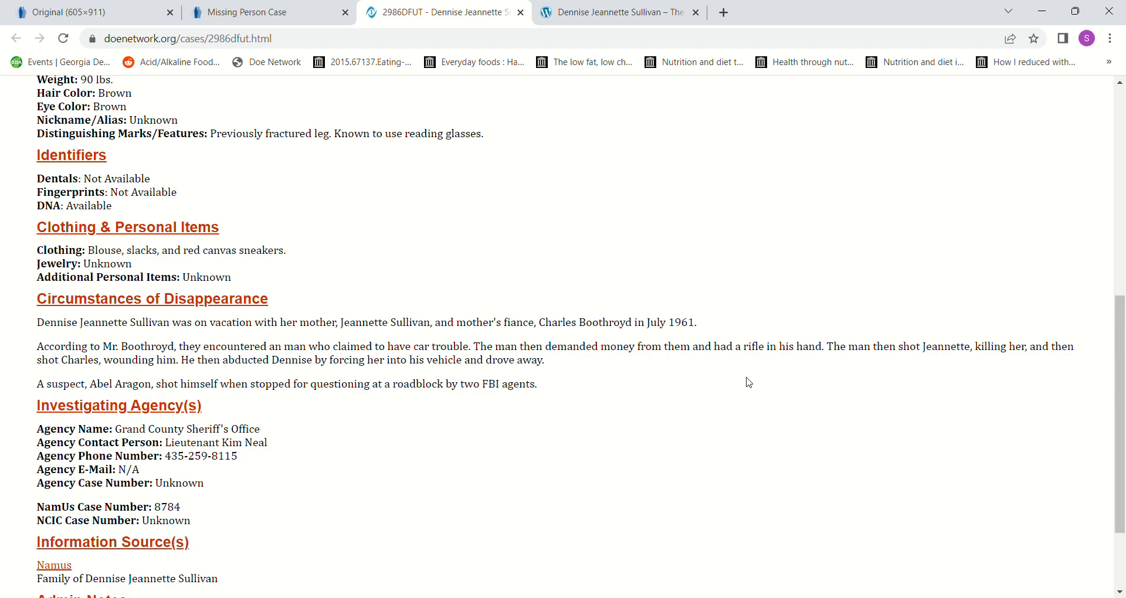
mouse_move(279, 409)
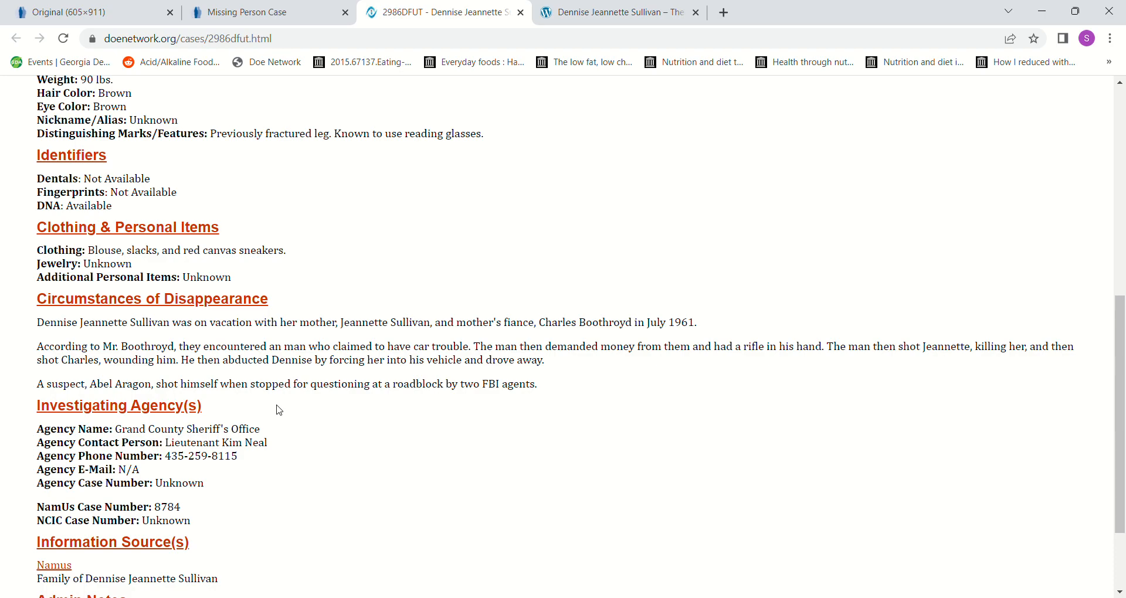
mouse_move(661, 409)
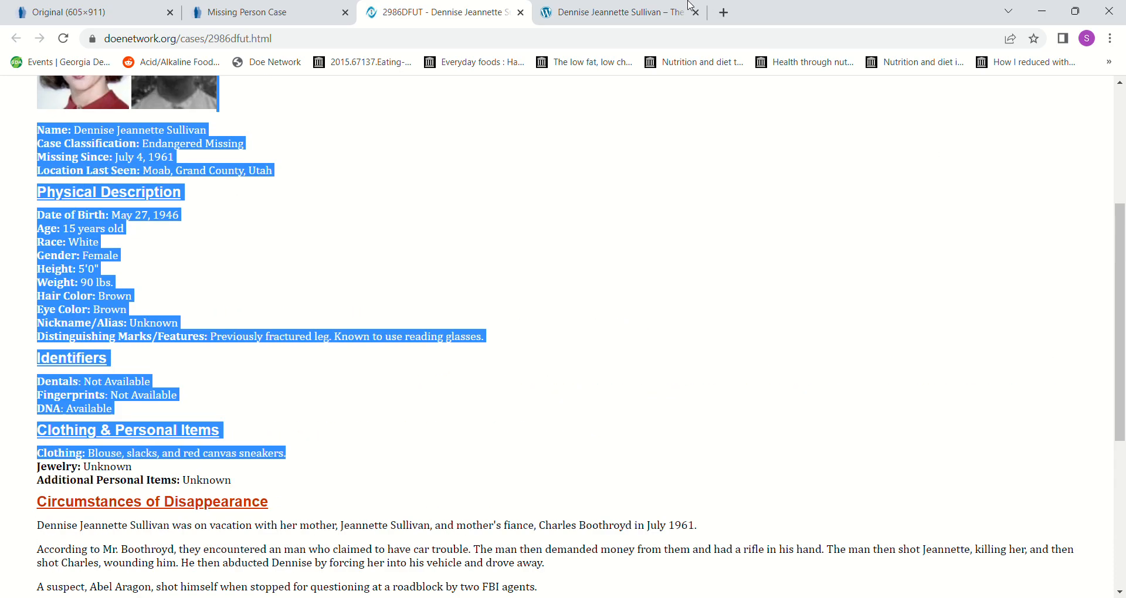
Read Dennise Sullivan's Charley Project page from her details into the disappearance account and sources.
click(618, 12)
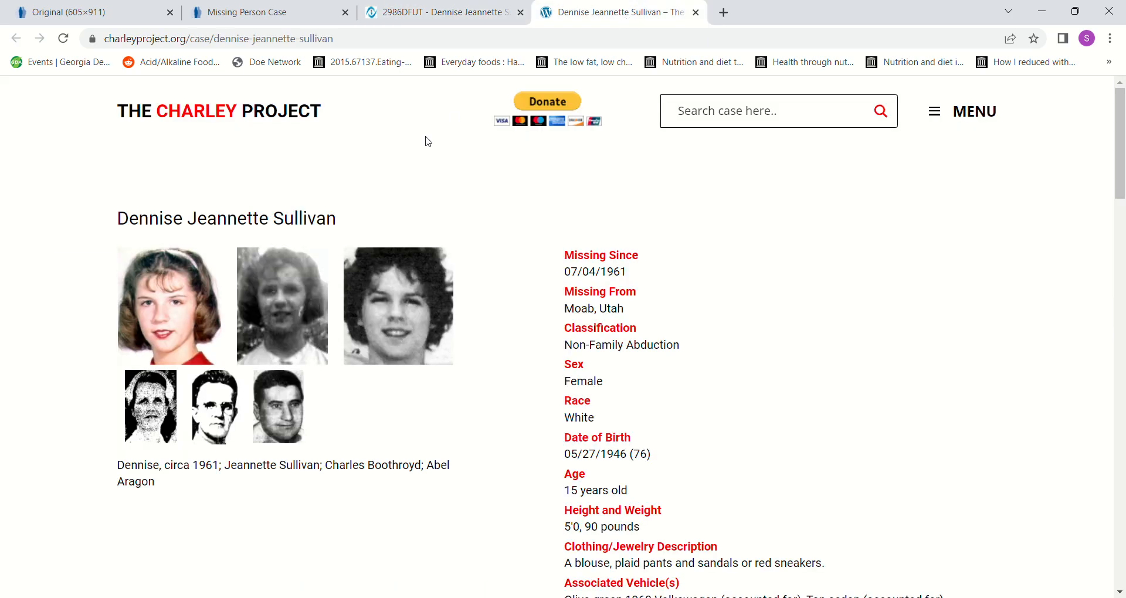
mouse_move(279, 316)
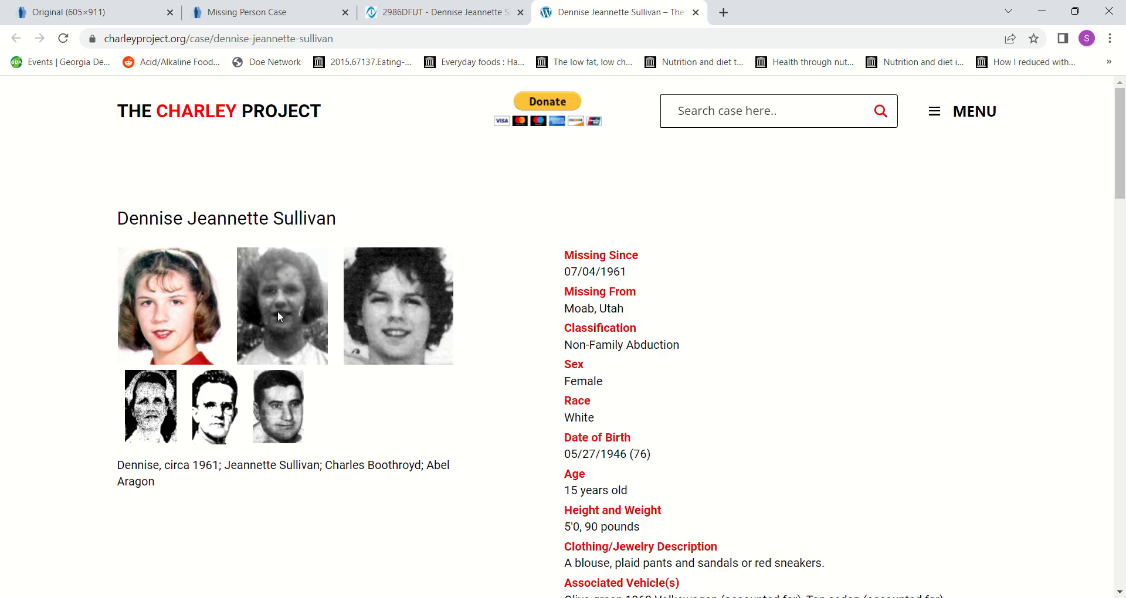
mouse_move(144, 425)
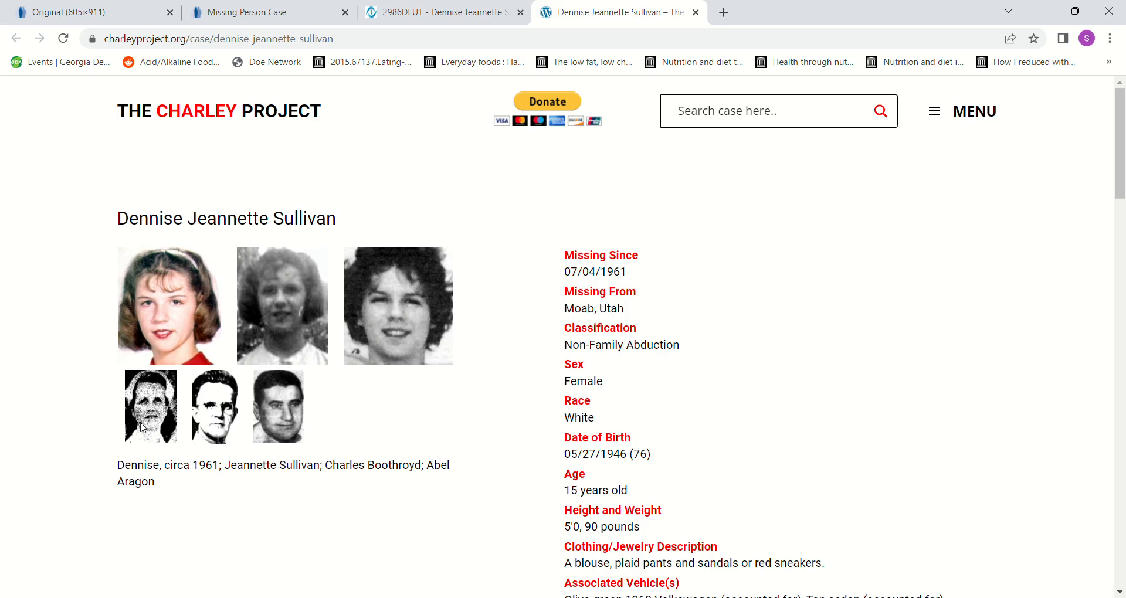
mouse_move(213, 420)
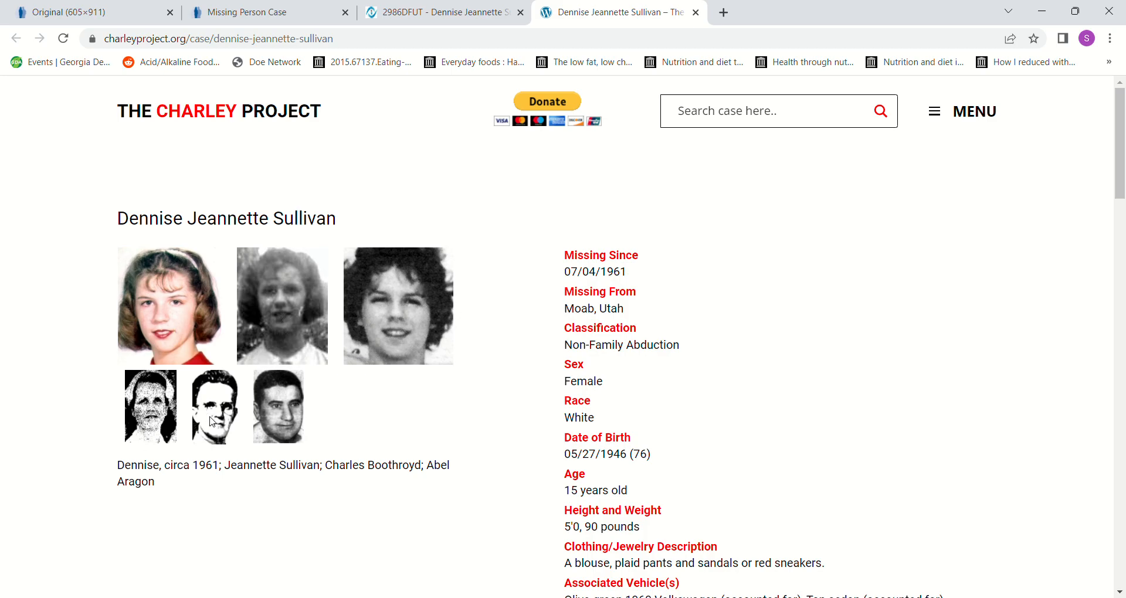
mouse_move(293, 435)
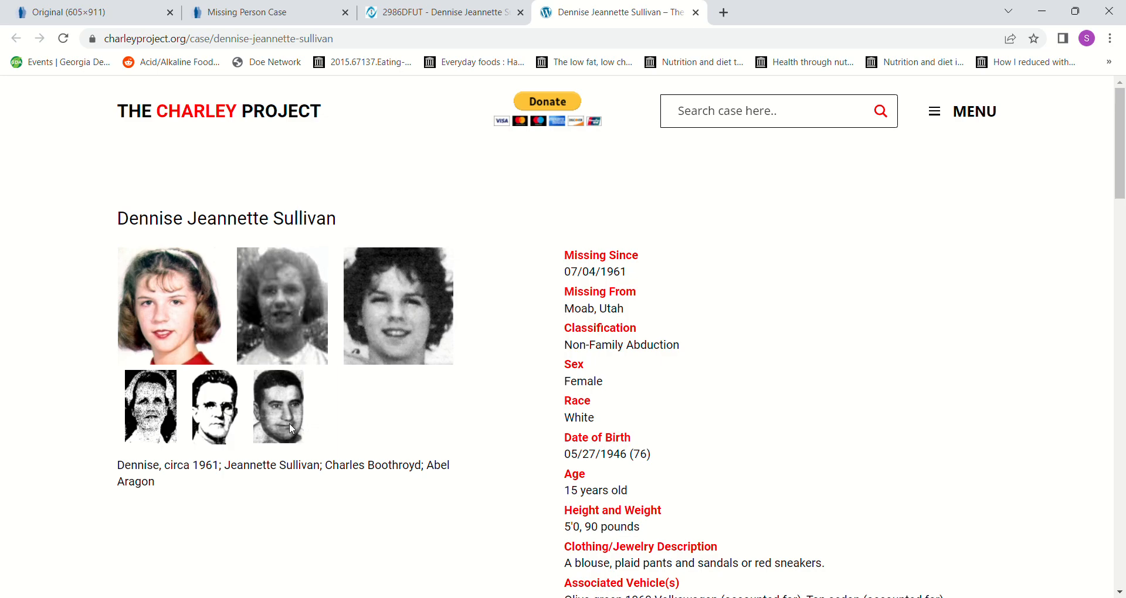
mouse_move(294, 429)
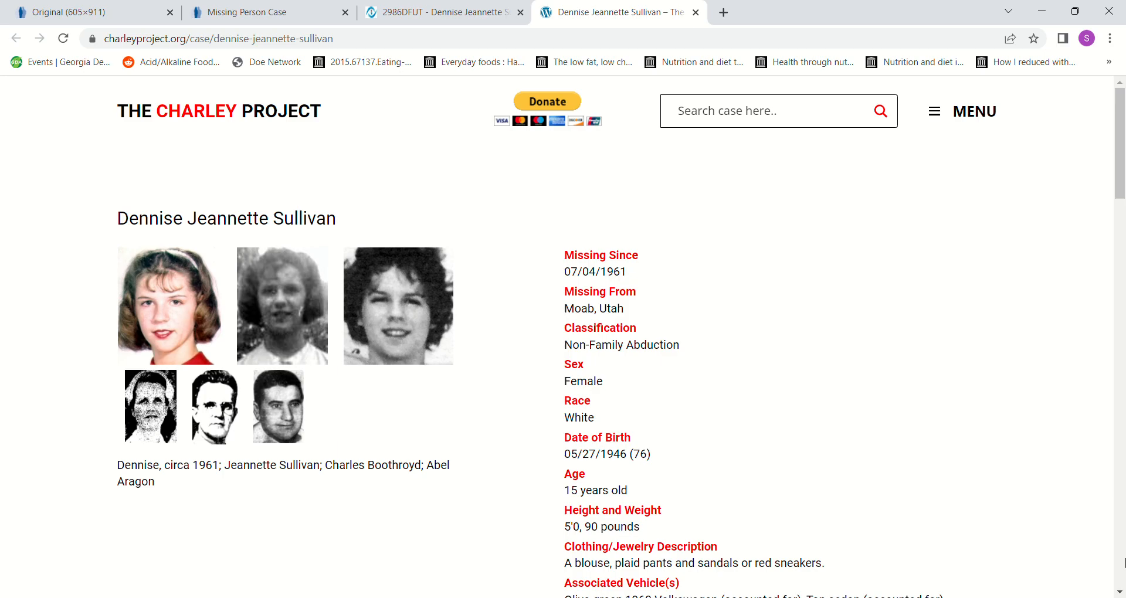
scroll(down, 3)
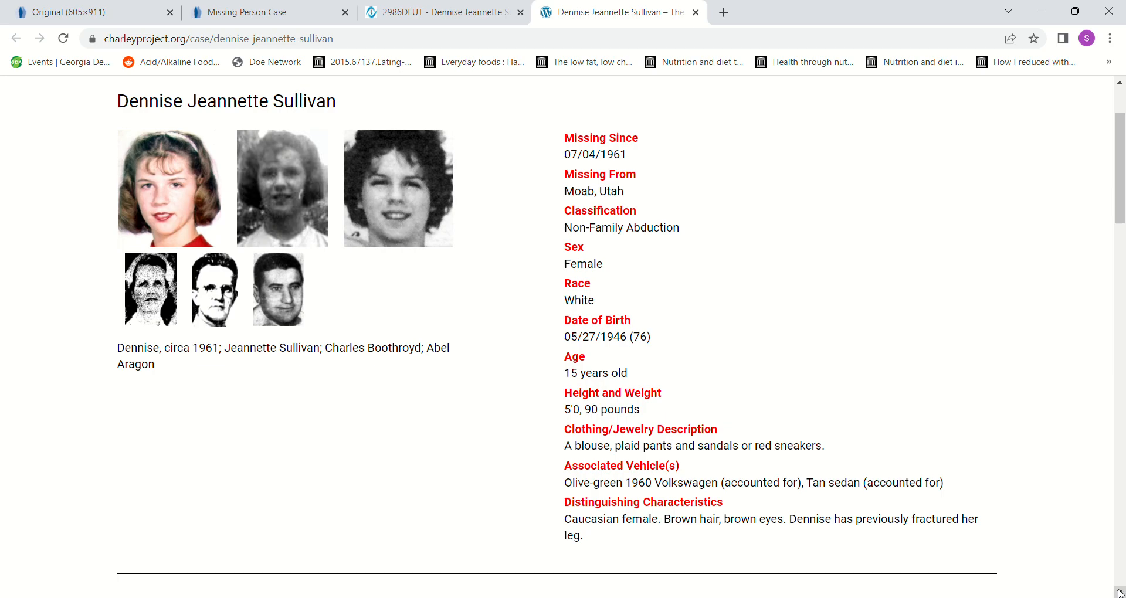
scroll(down, 3)
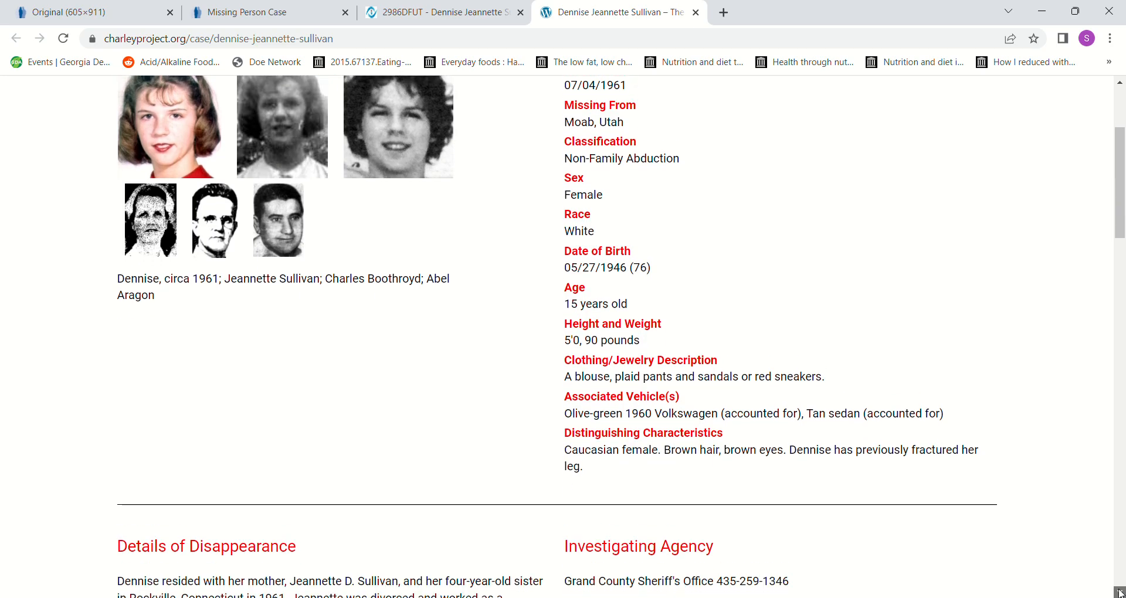
scroll(down, 3)
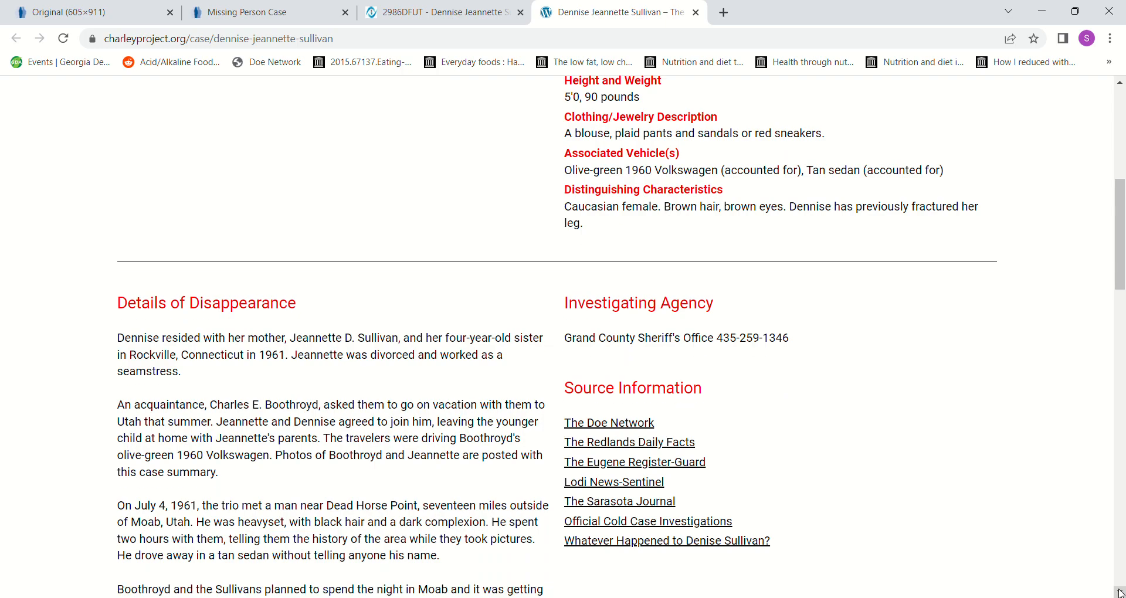
scroll(down, 3)
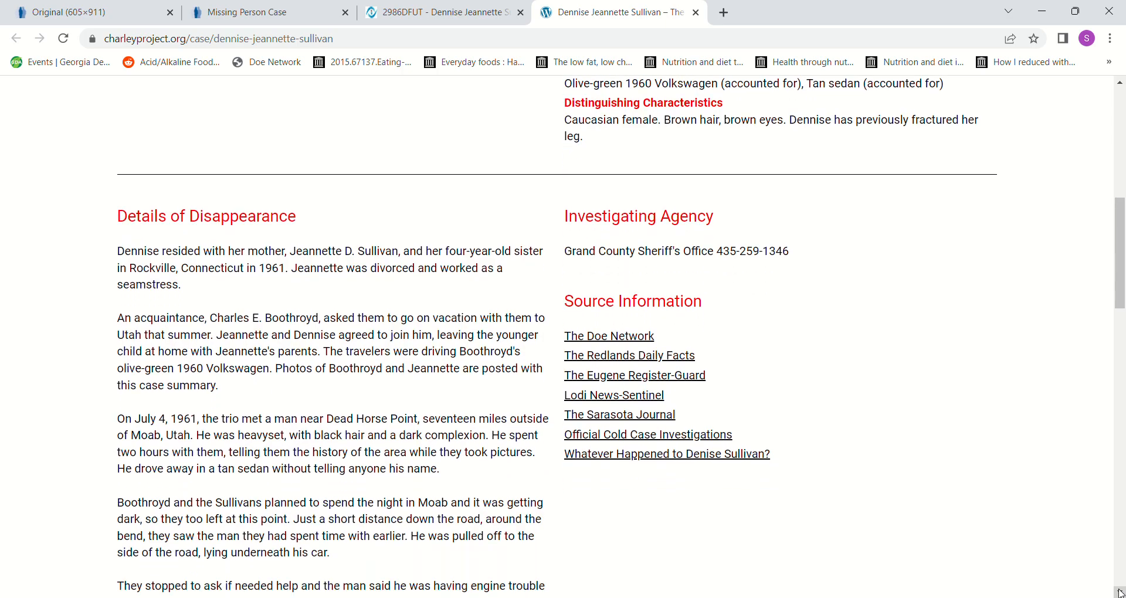
scroll(down, 3)
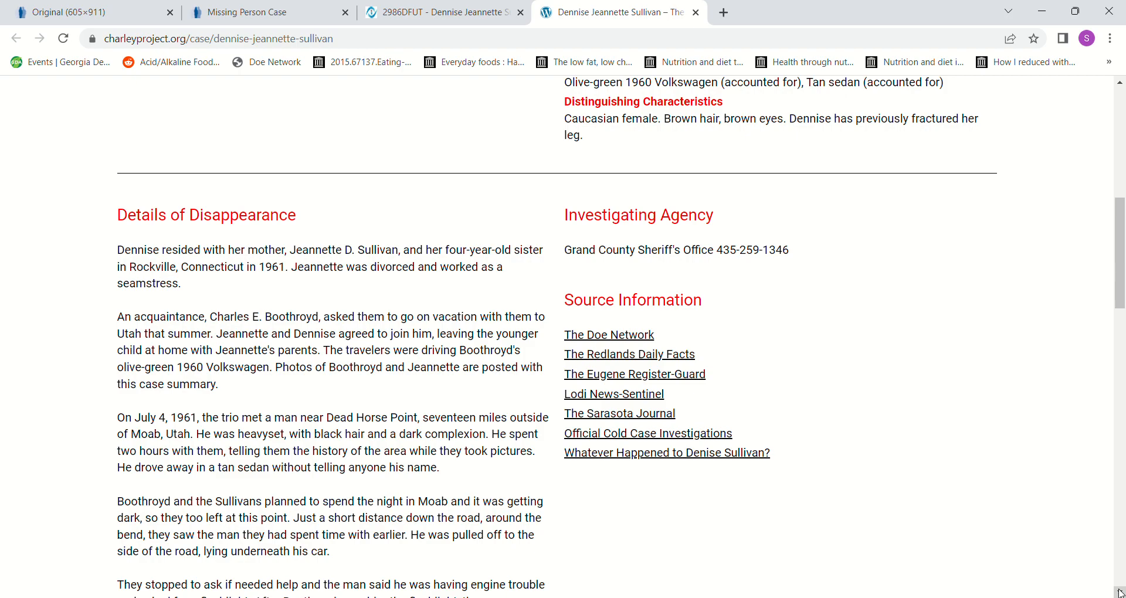
mouse_move(537, 351)
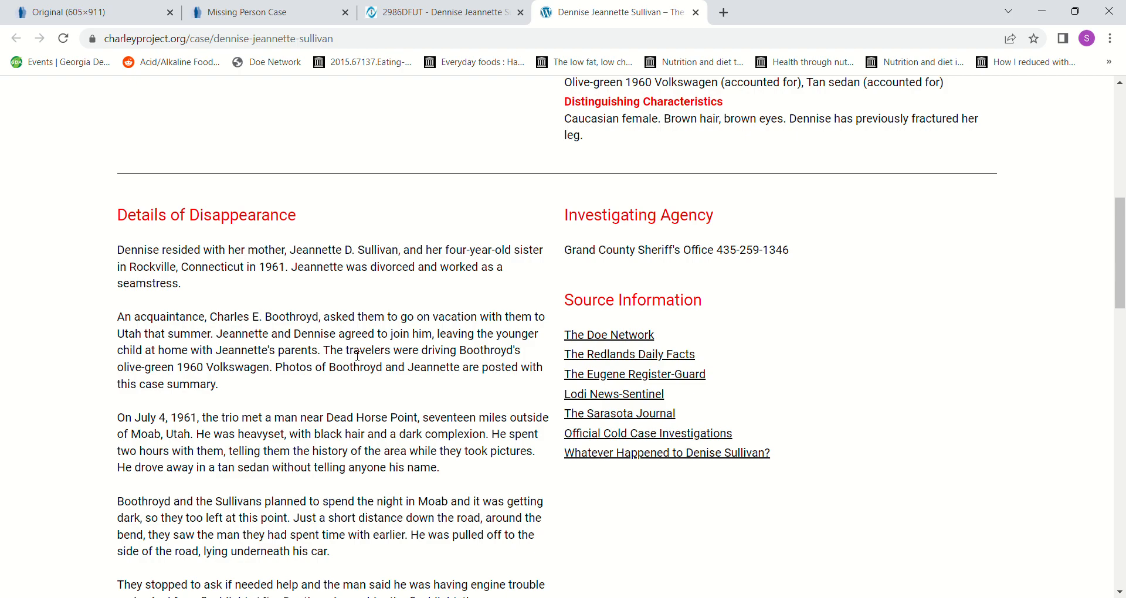
mouse_move(178, 380)
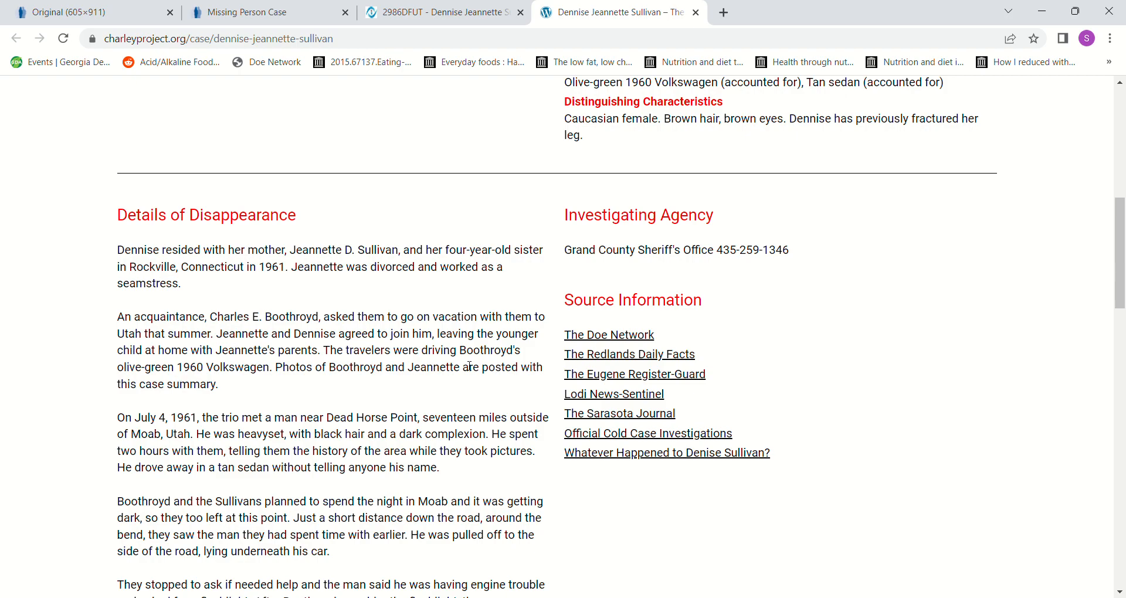
mouse_move(231, 385)
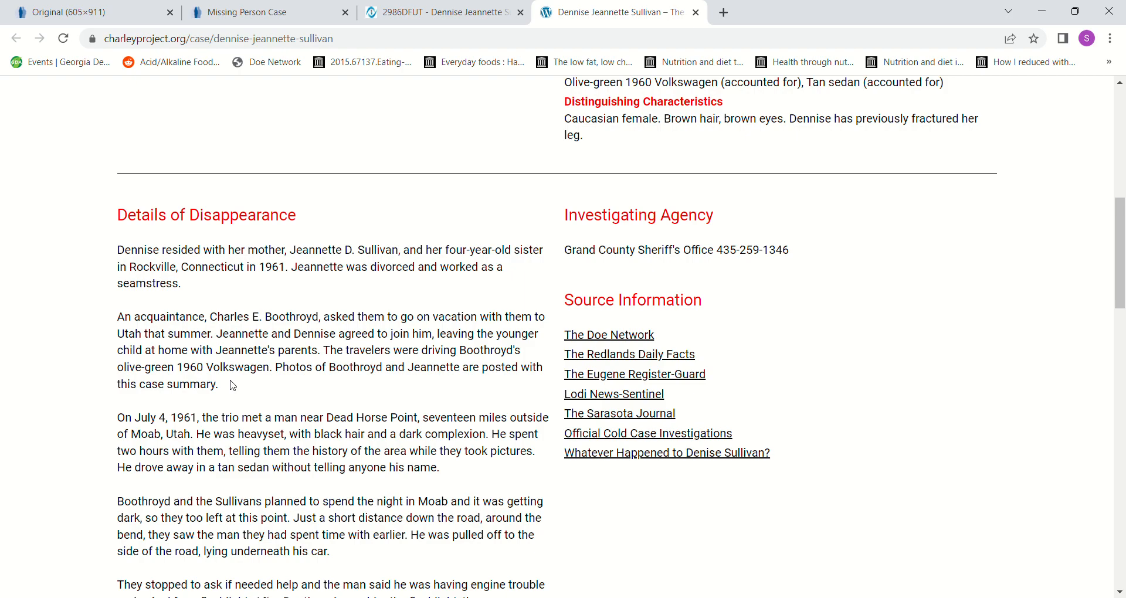
mouse_move(287, 429)
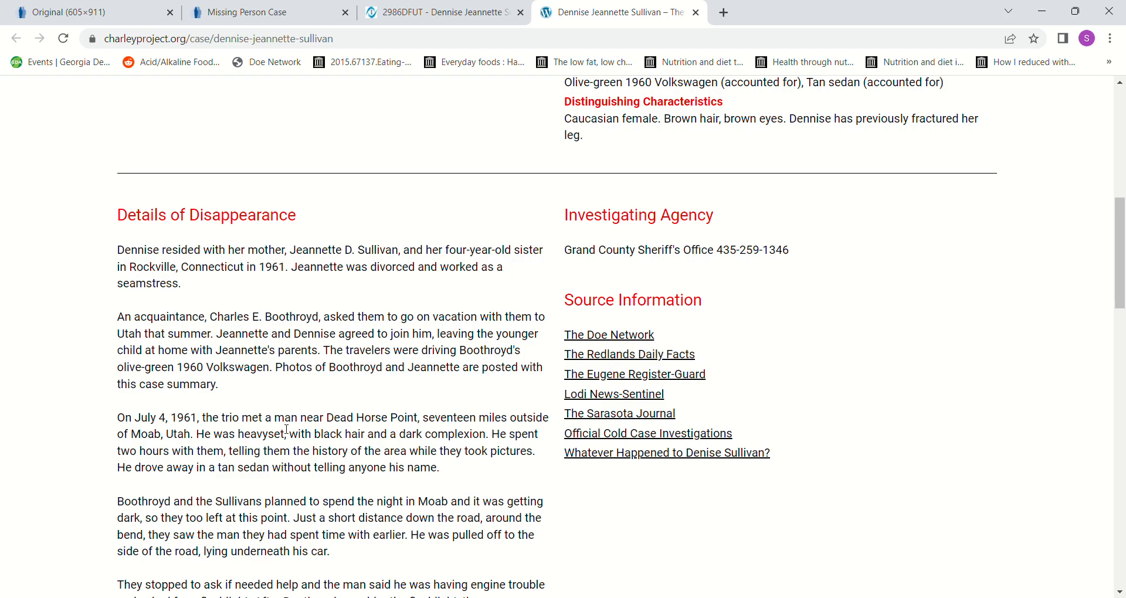
mouse_move(439, 435)
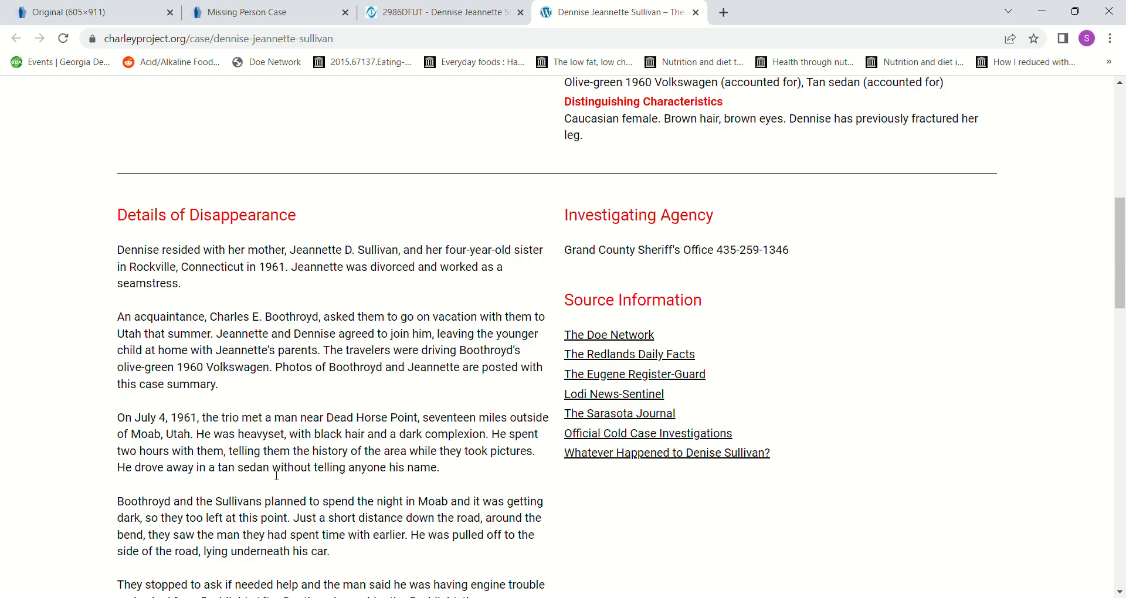
mouse_move(365, 464)
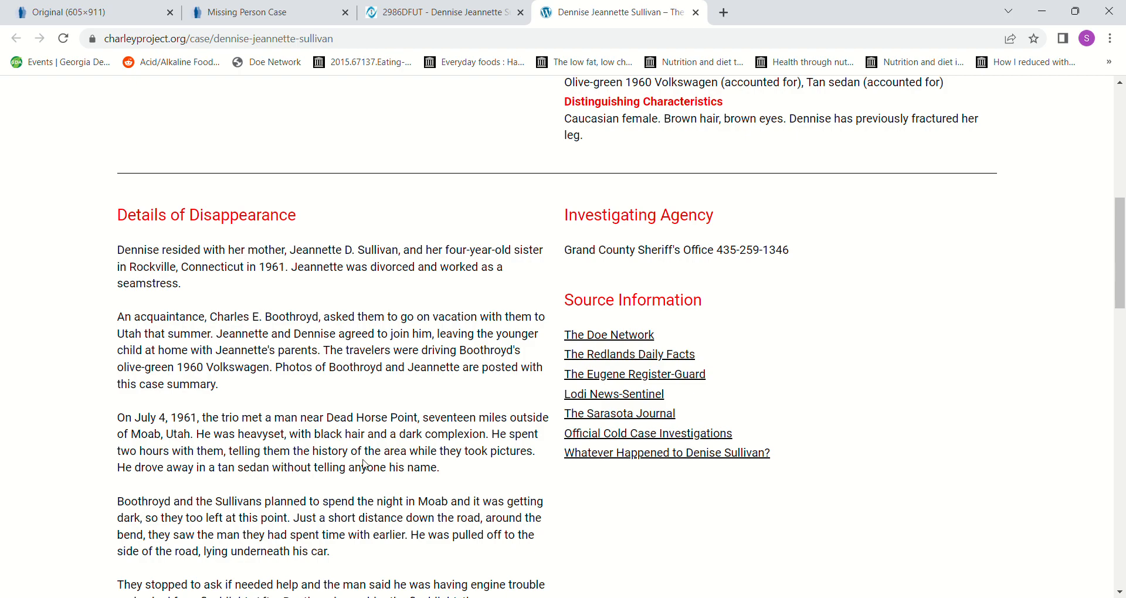
mouse_move(494, 479)
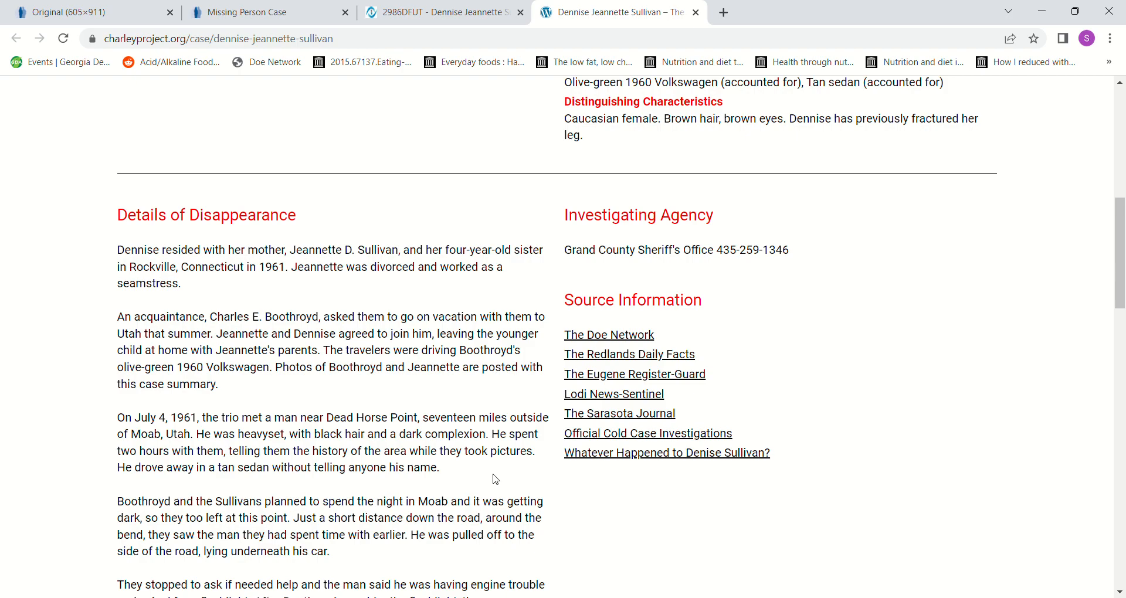
mouse_move(230, 481)
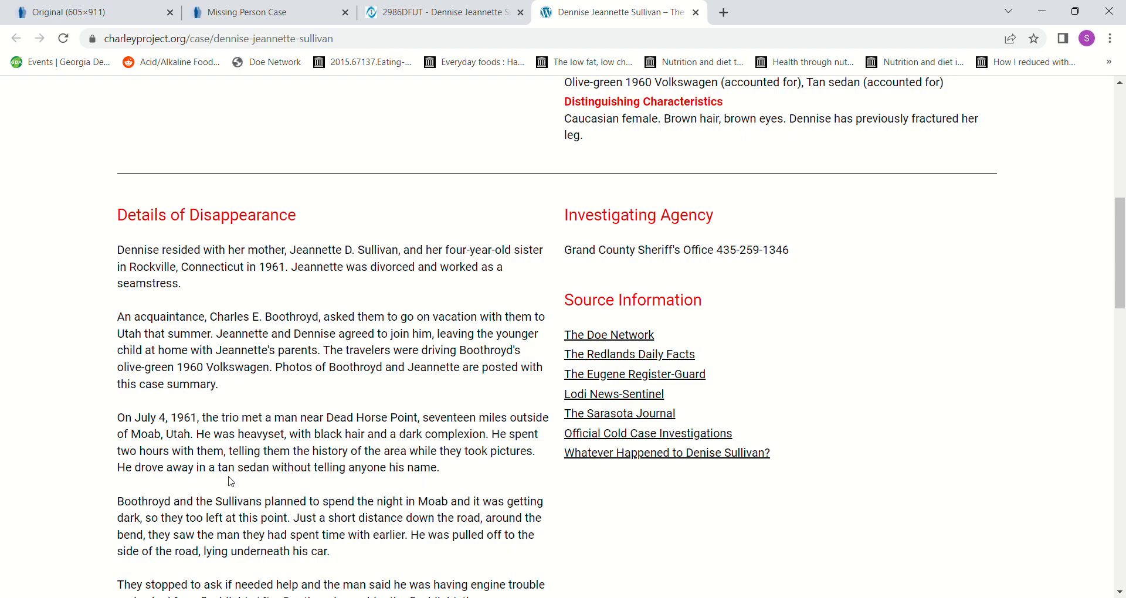
mouse_move(357, 488)
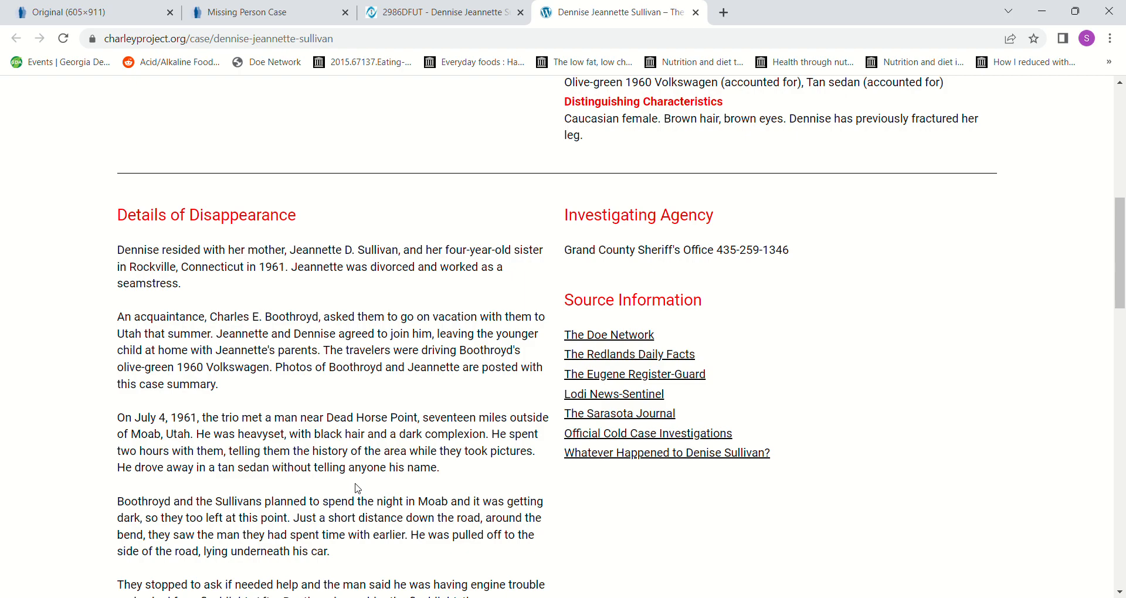
mouse_move(229, 530)
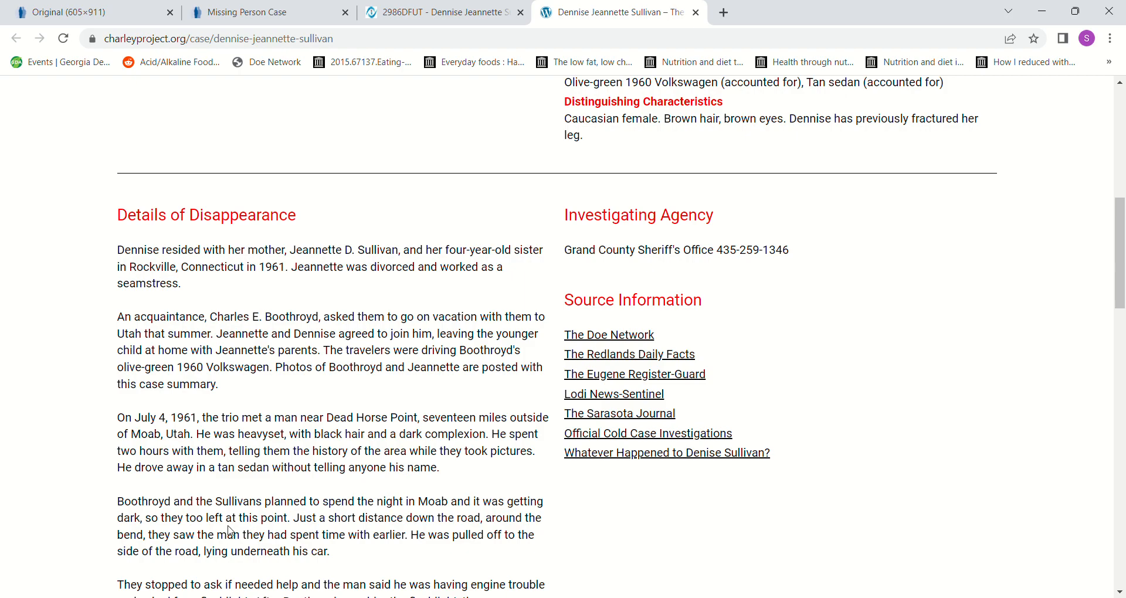
mouse_move(444, 520)
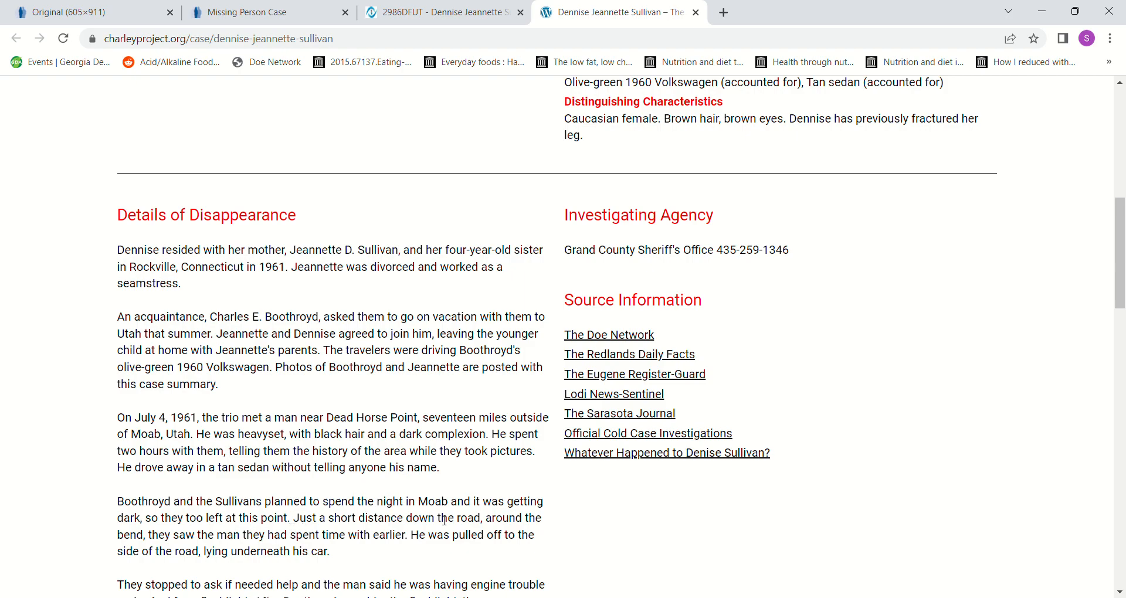
mouse_move(325, 534)
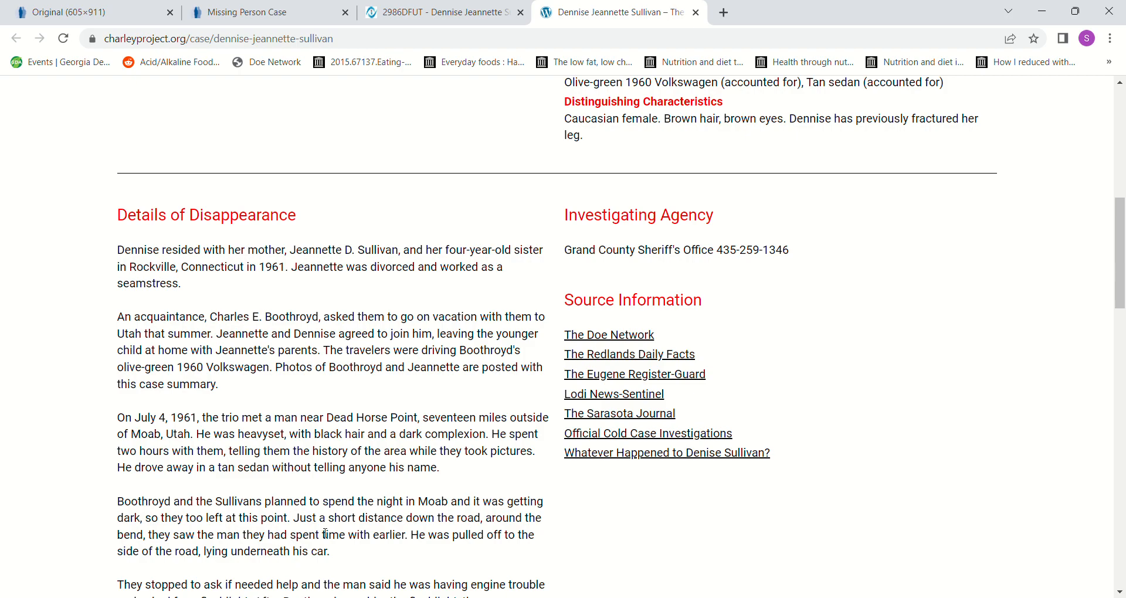
mouse_move(485, 533)
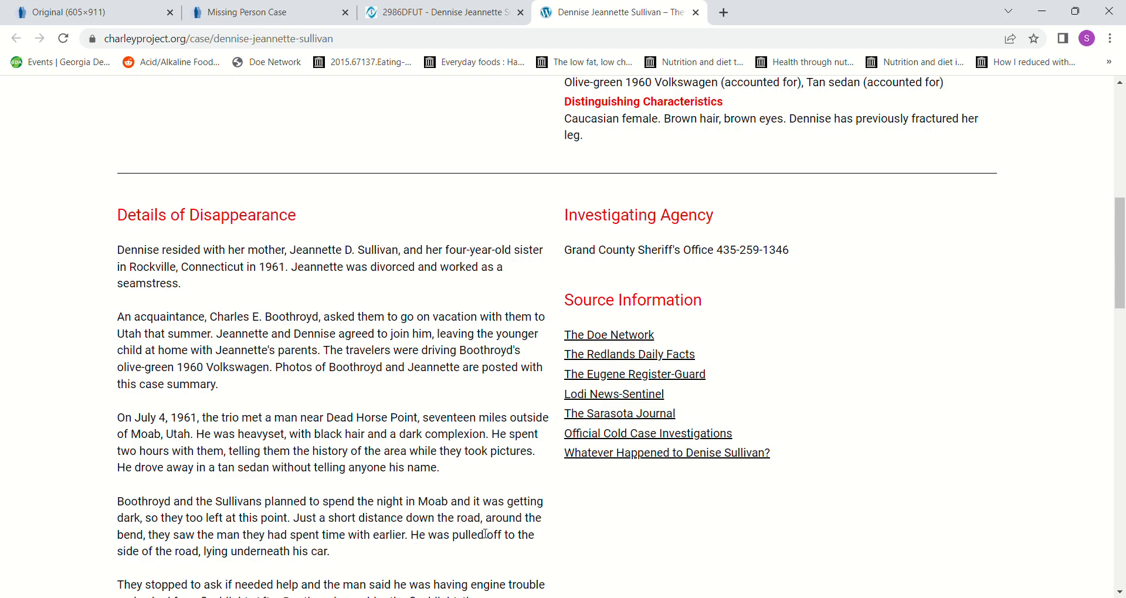
mouse_move(334, 554)
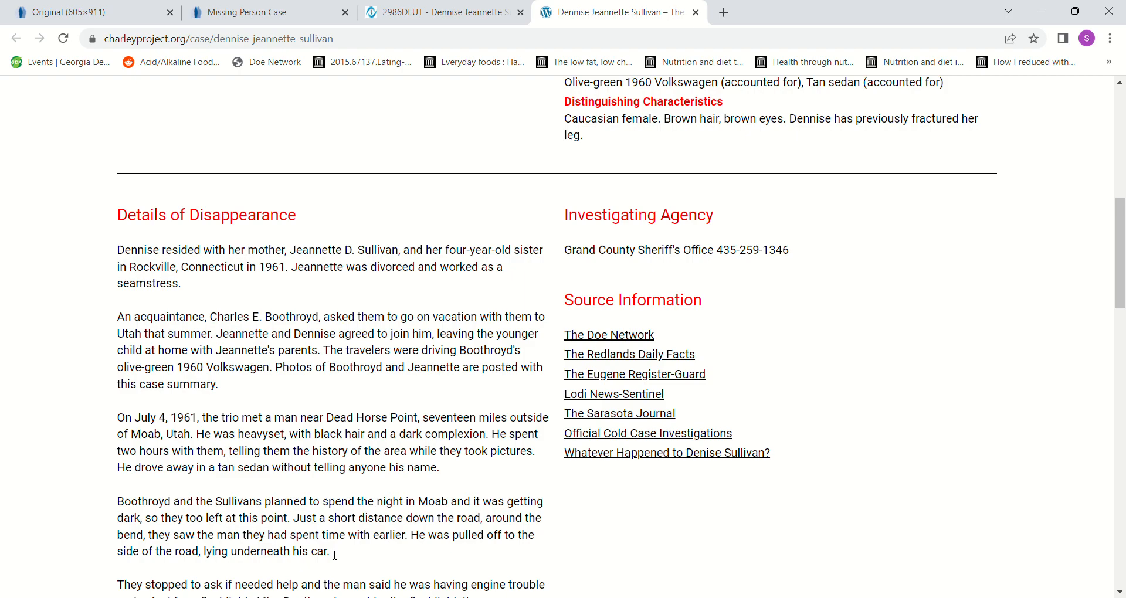
mouse_move(379, 555)
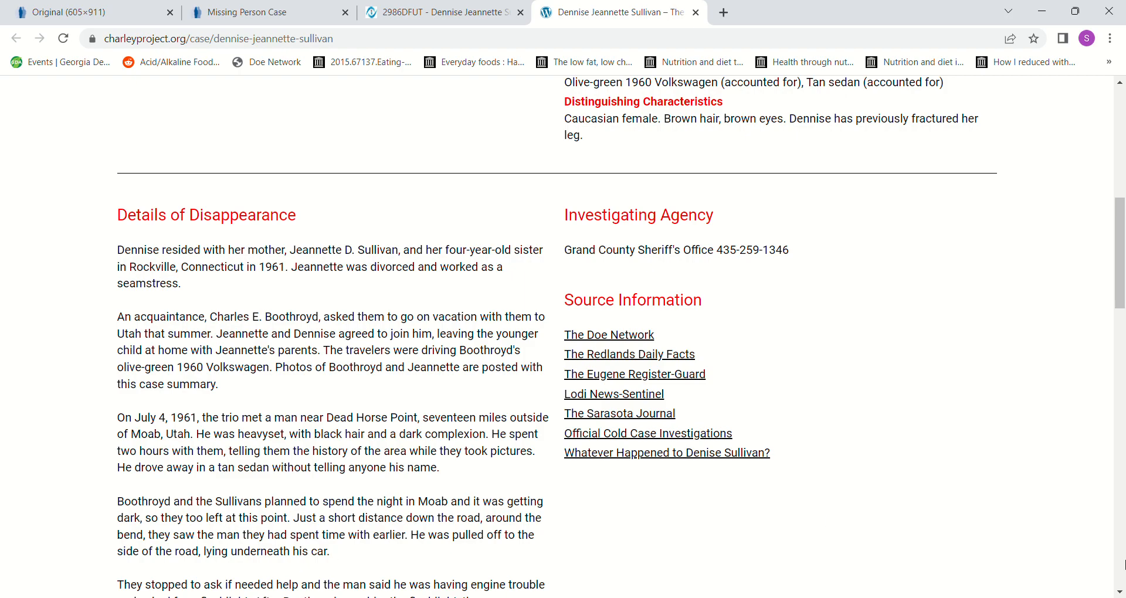
scroll(down, 3)
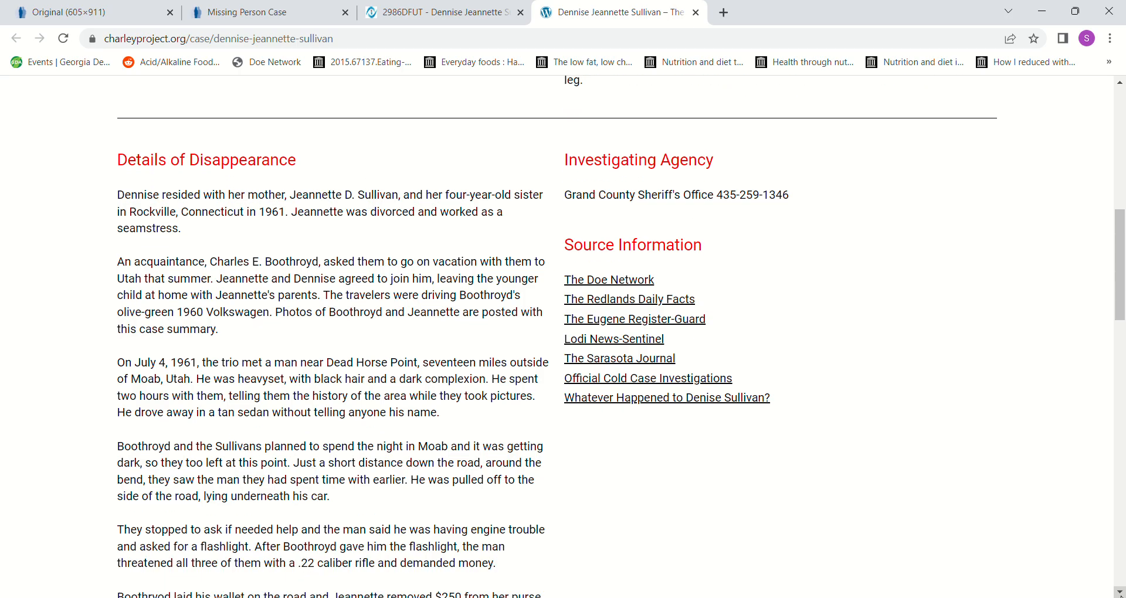
scroll(down, 3)
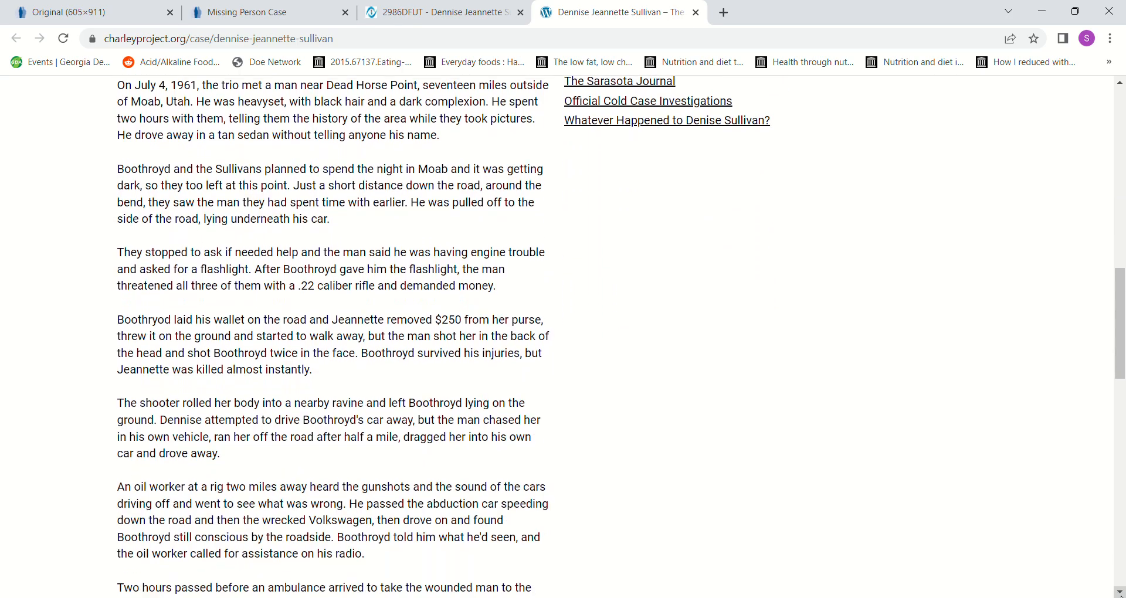
scroll(down, 3)
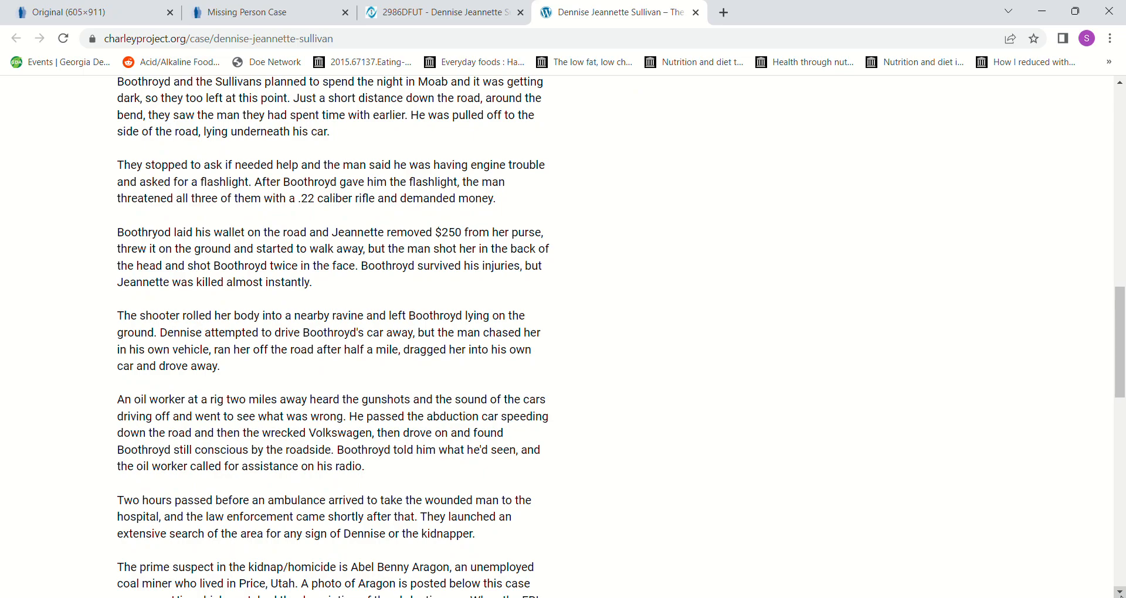
scroll(down, 3)
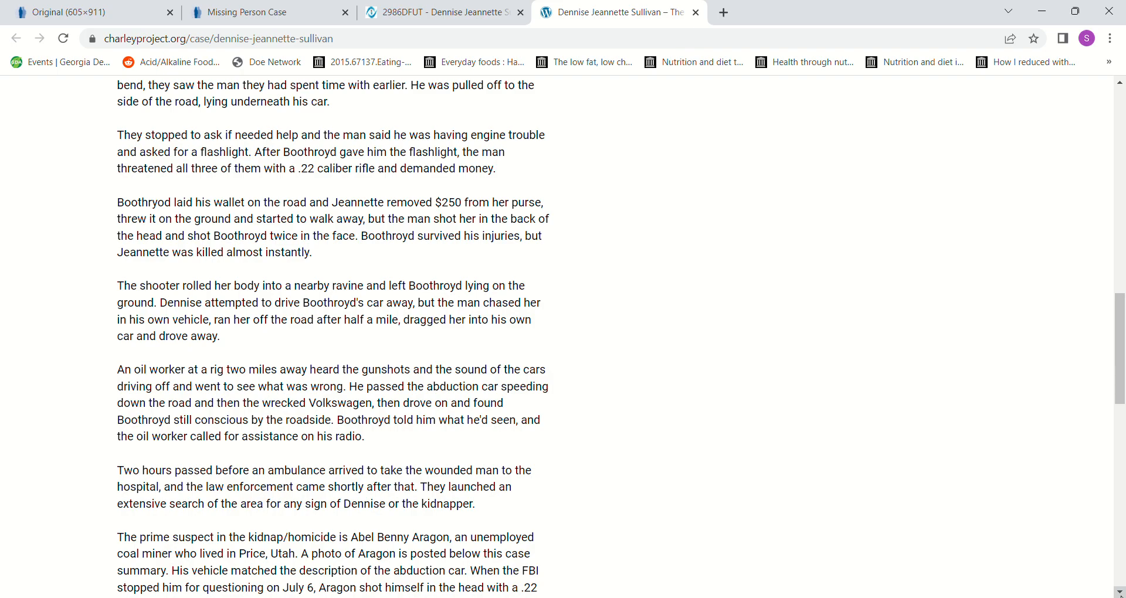
mouse_move(626, 188)
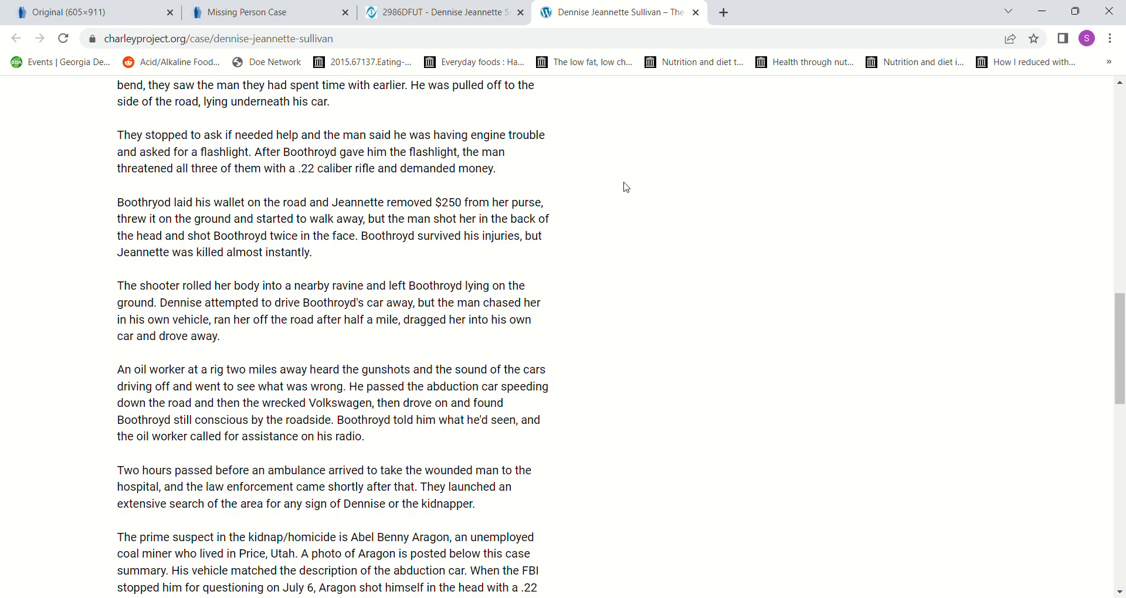
mouse_move(294, 233)
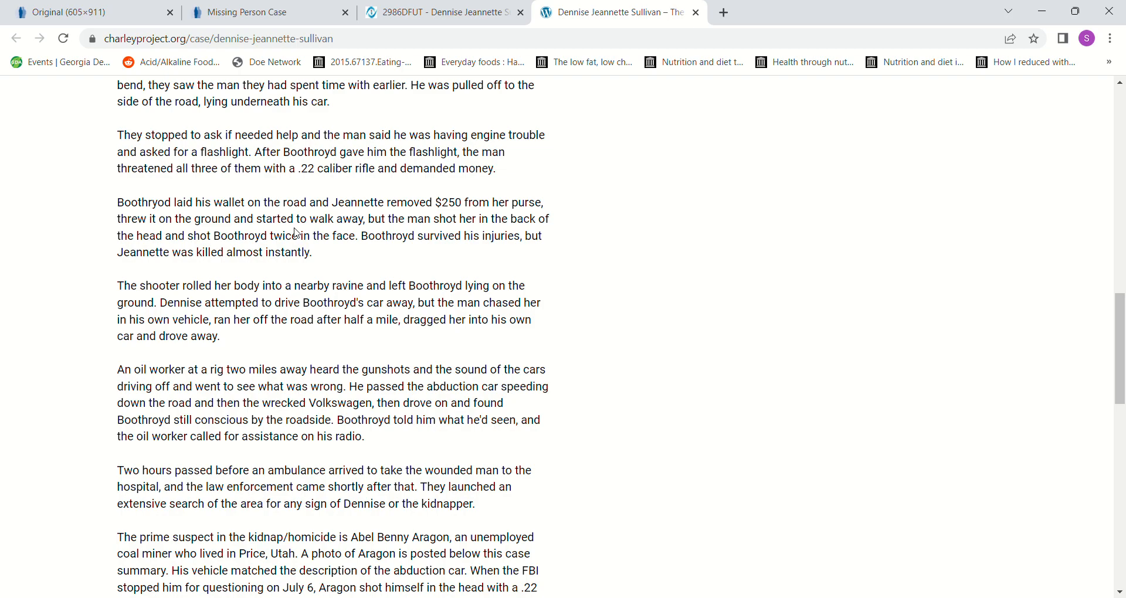
mouse_move(336, 217)
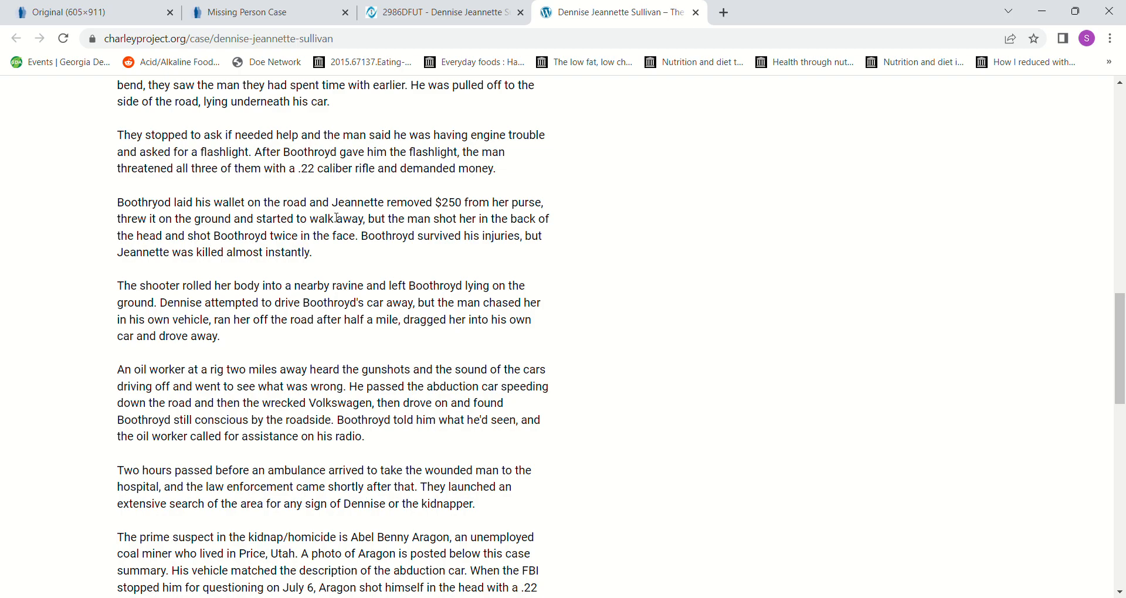
mouse_move(522, 210)
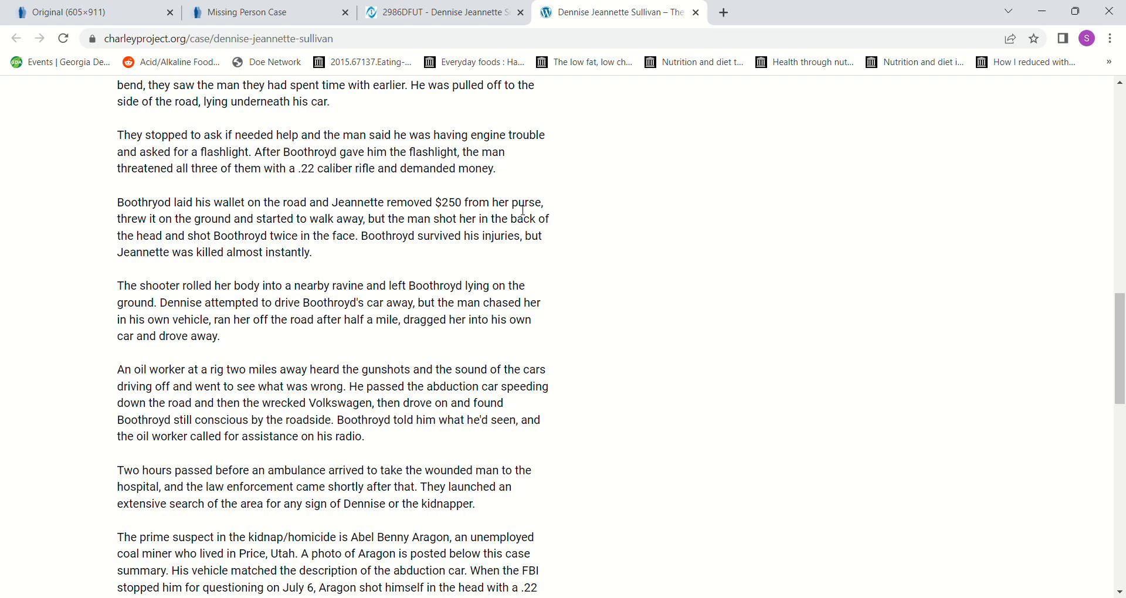
mouse_move(268, 242)
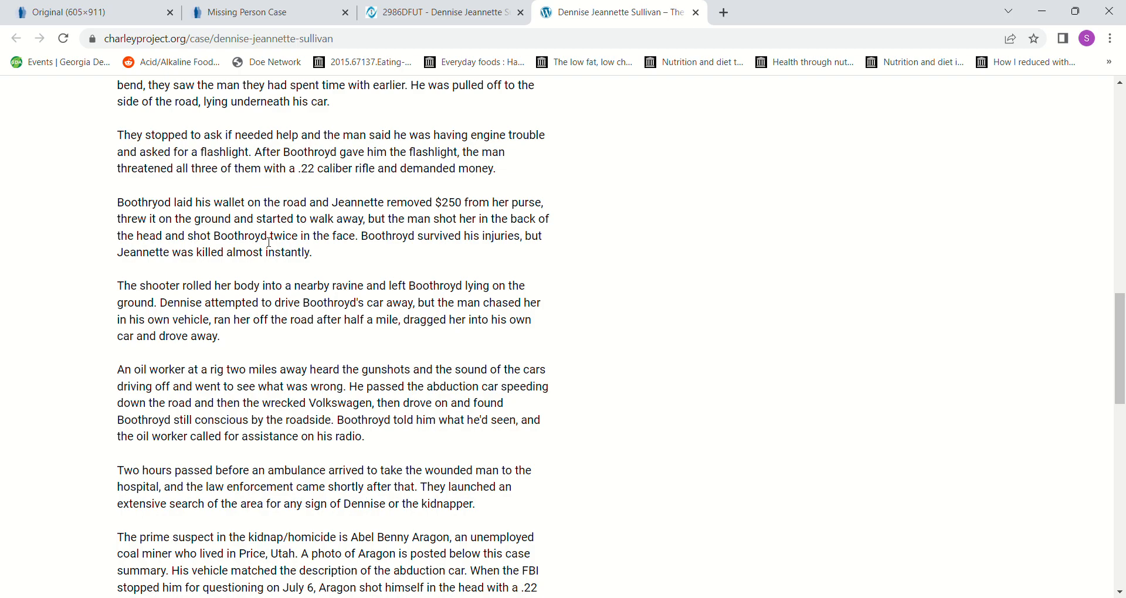
mouse_move(408, 230)
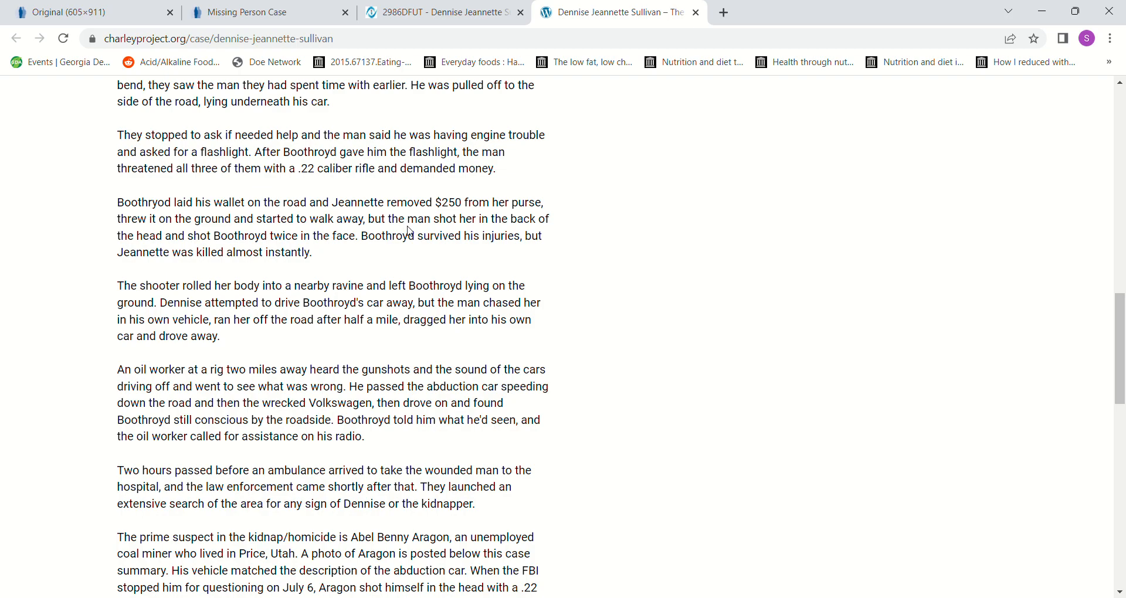
mouse_move(296, 258)
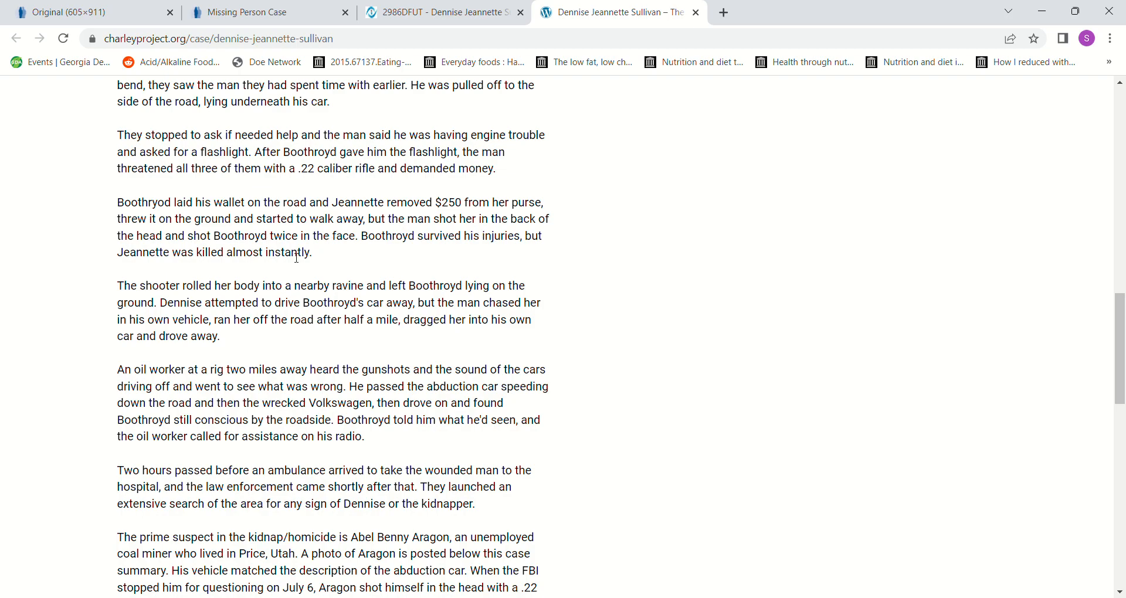
mouse_move(362, 259)
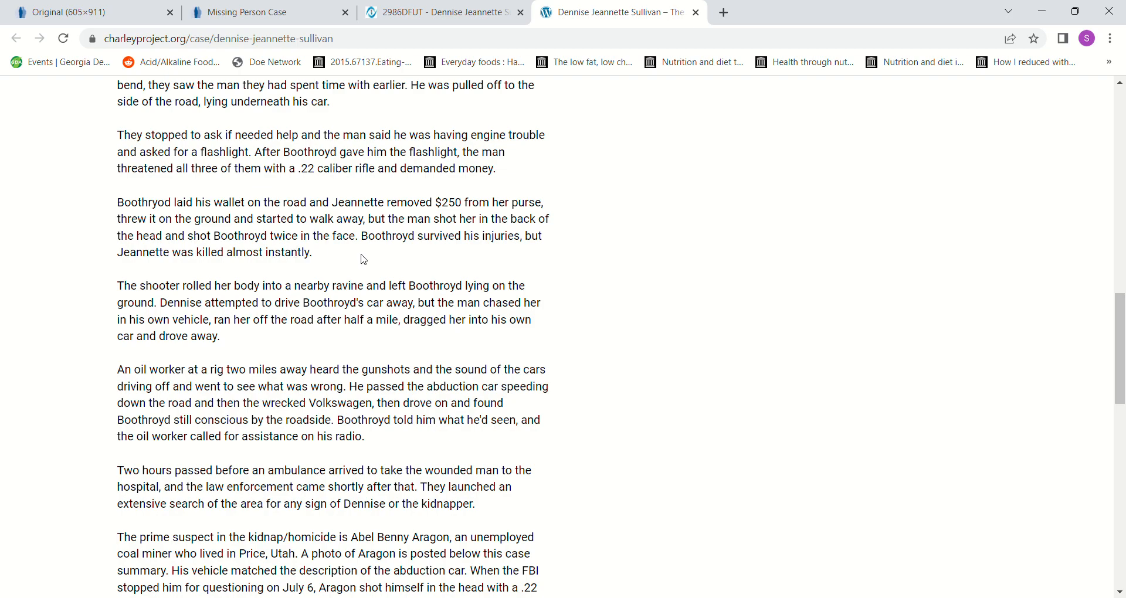
mouse_move(448, 253)
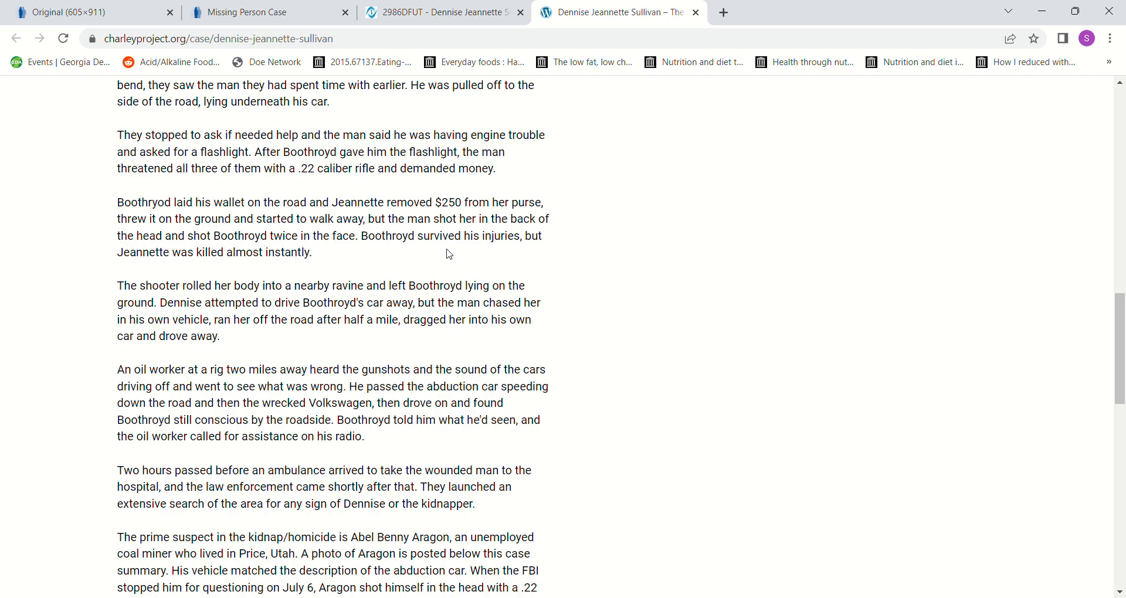
mouse_move(175, 294)
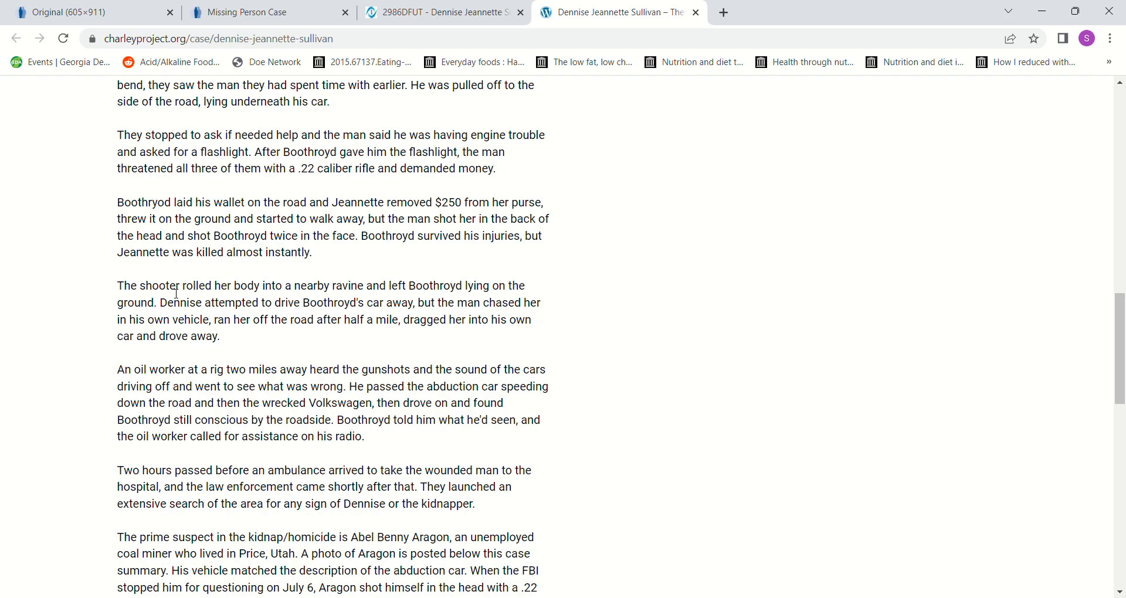
mouse_move(266, 297)
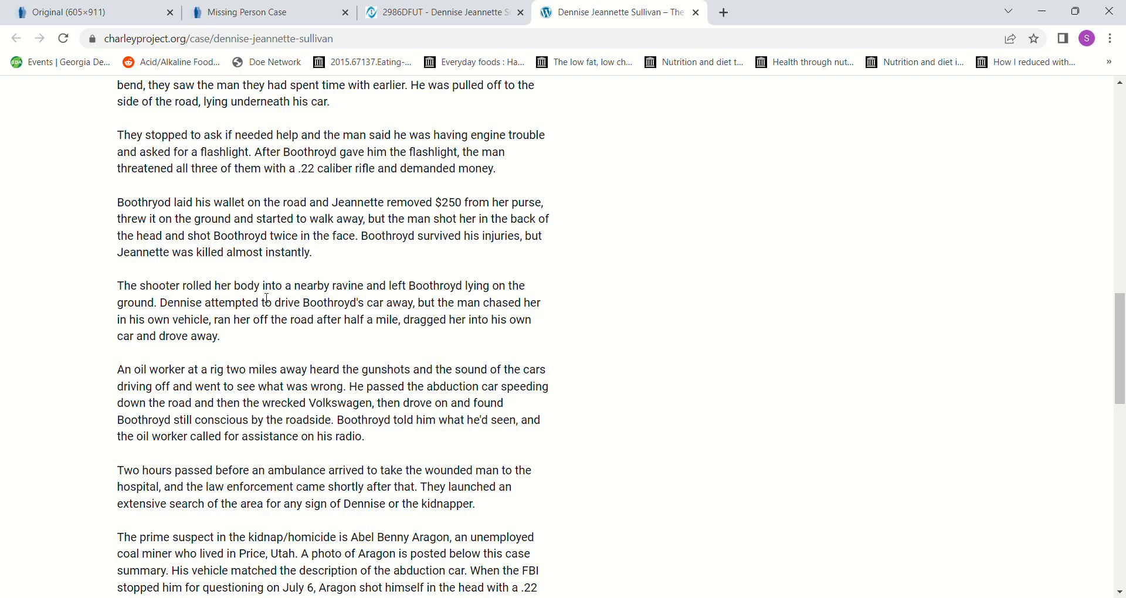
mouse_move(405, 306)
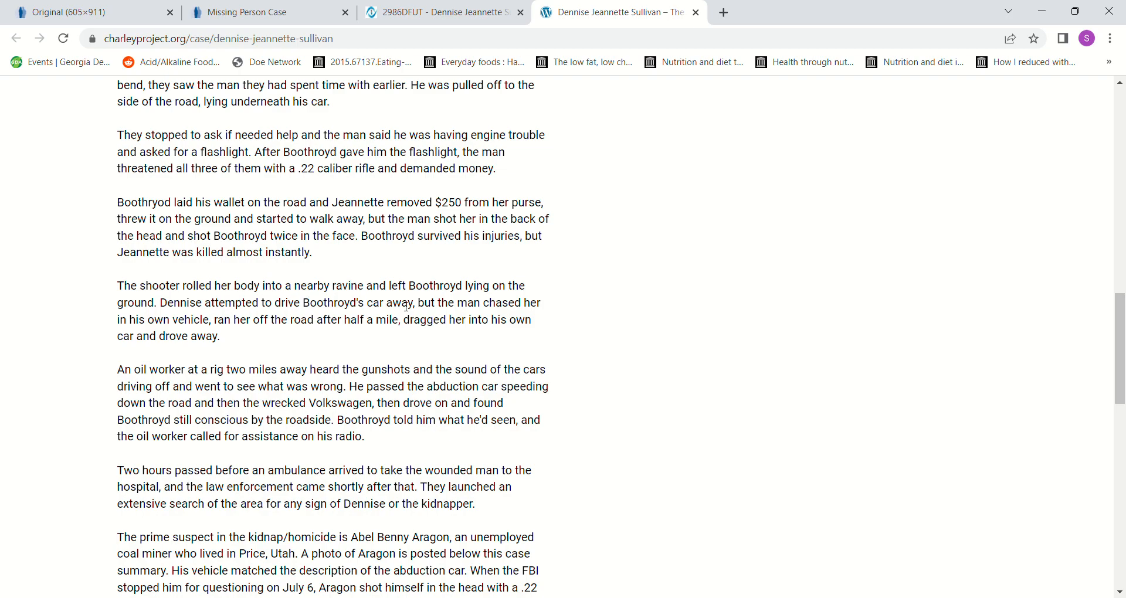
mouse_move(177, 323)
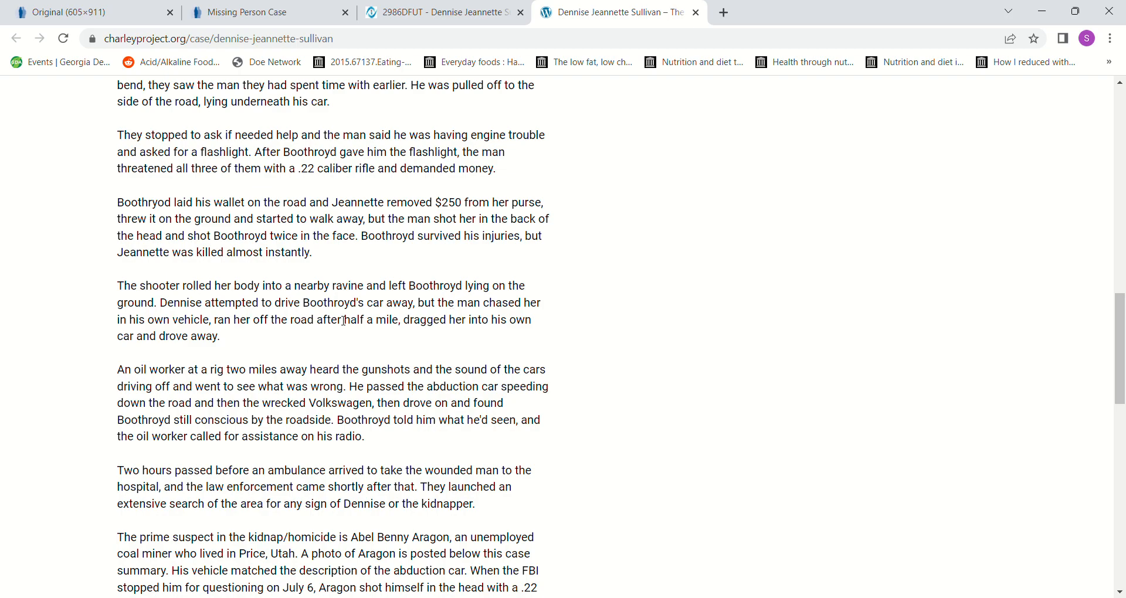
mouse_move(504, 325)
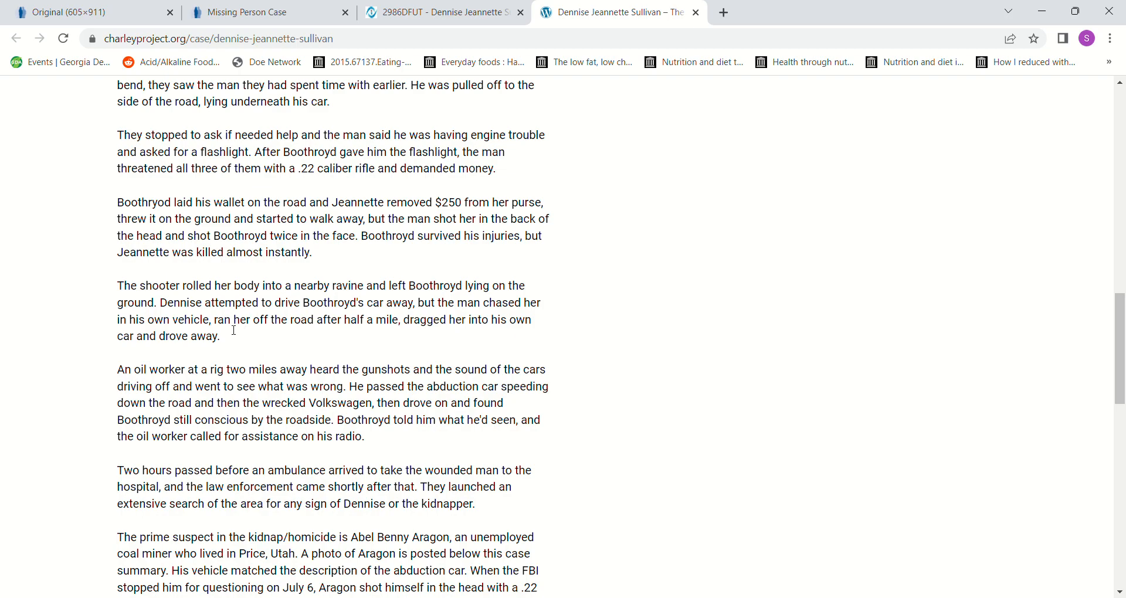
mouse_move(326, 337)
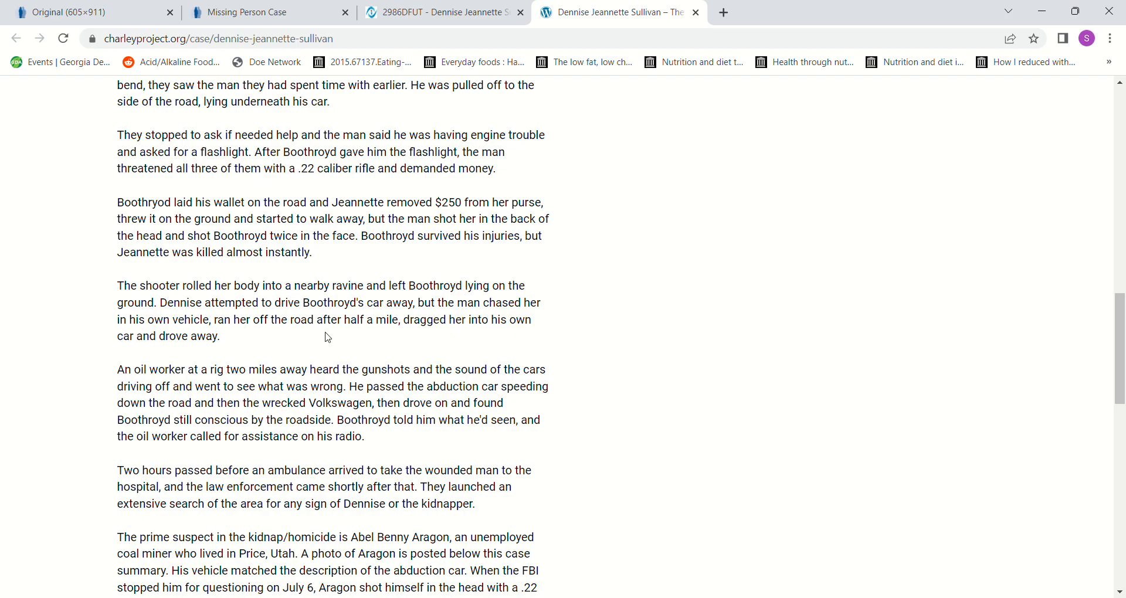
mouse_move(426, 339)
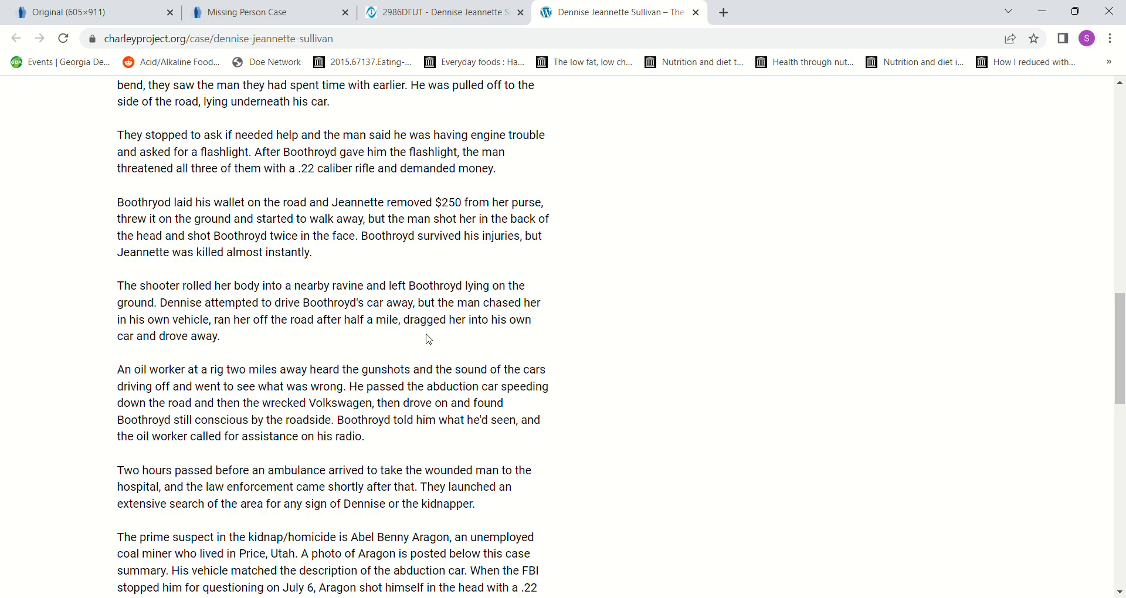
mouse_move(458, 336)
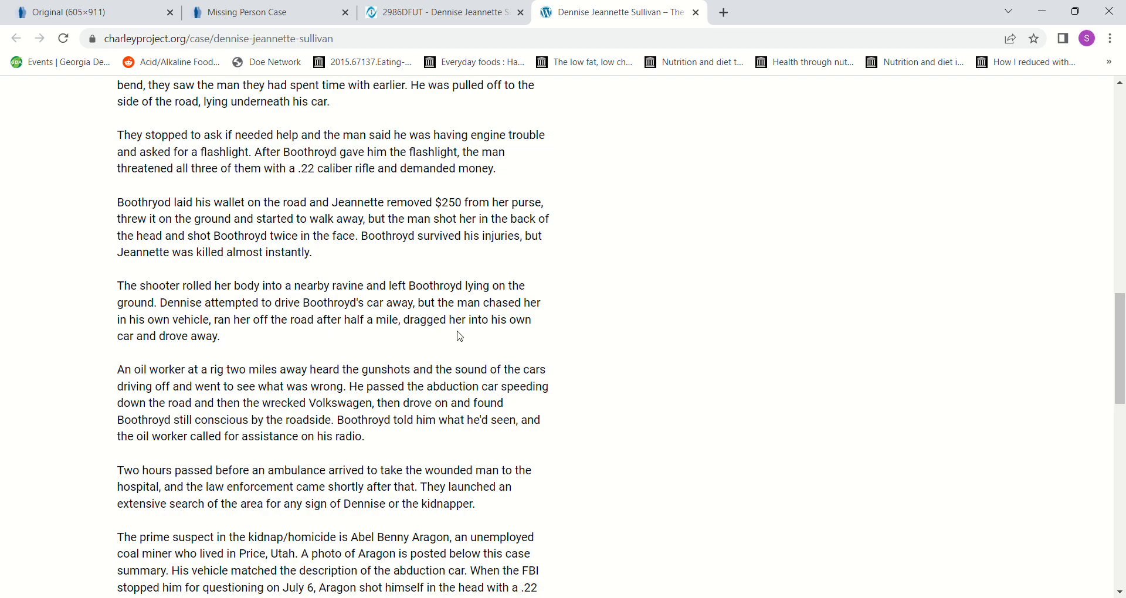
mouse_move(105, 392)
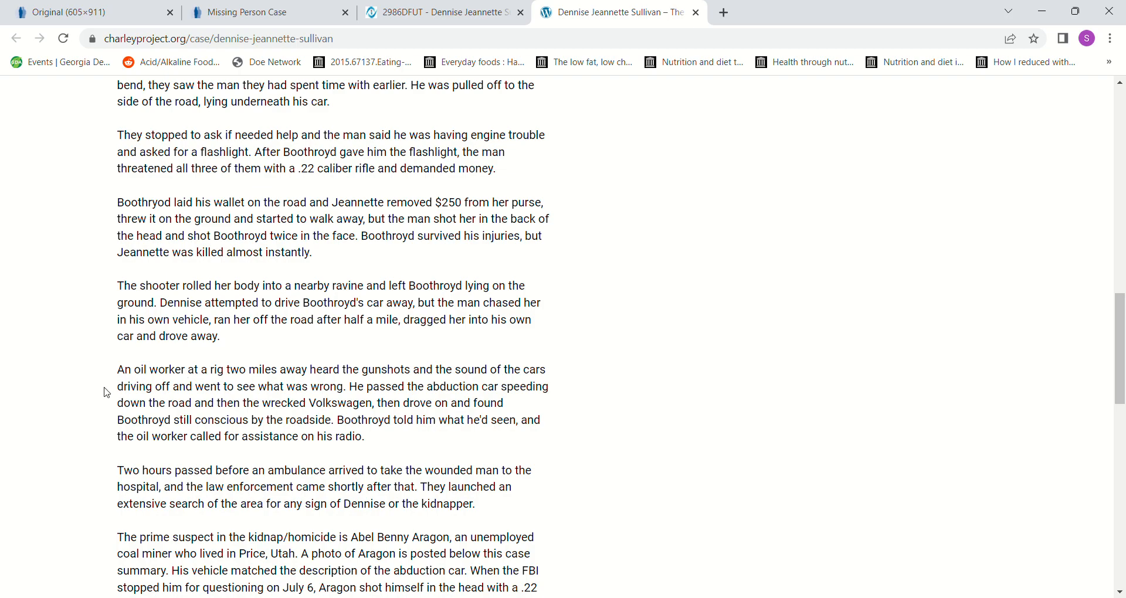
mouse_move(306, 404)
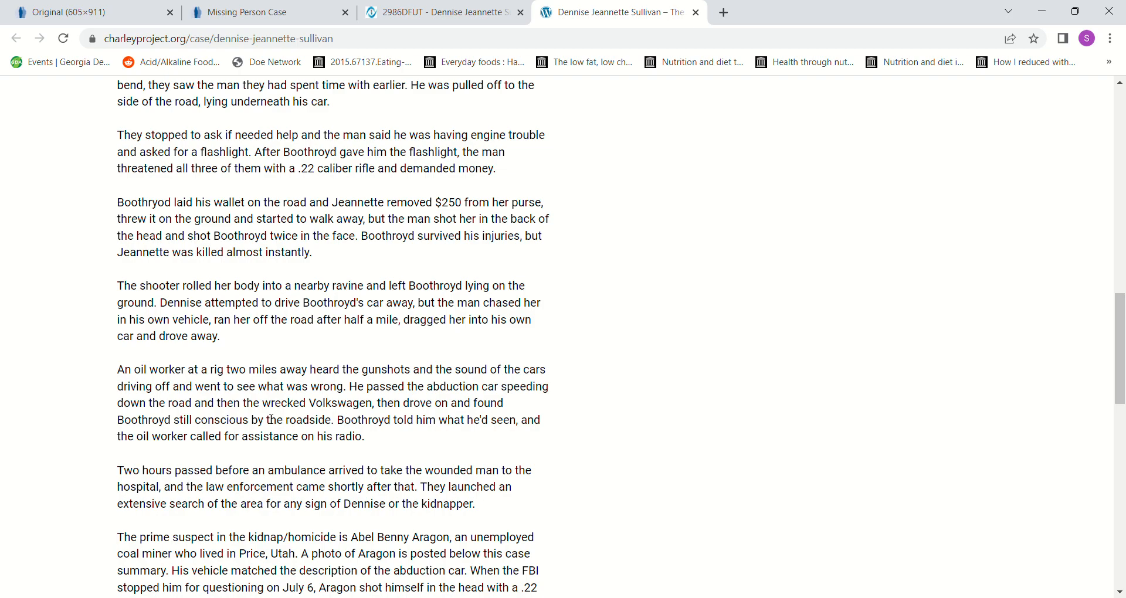
mouse_move(451, 410)
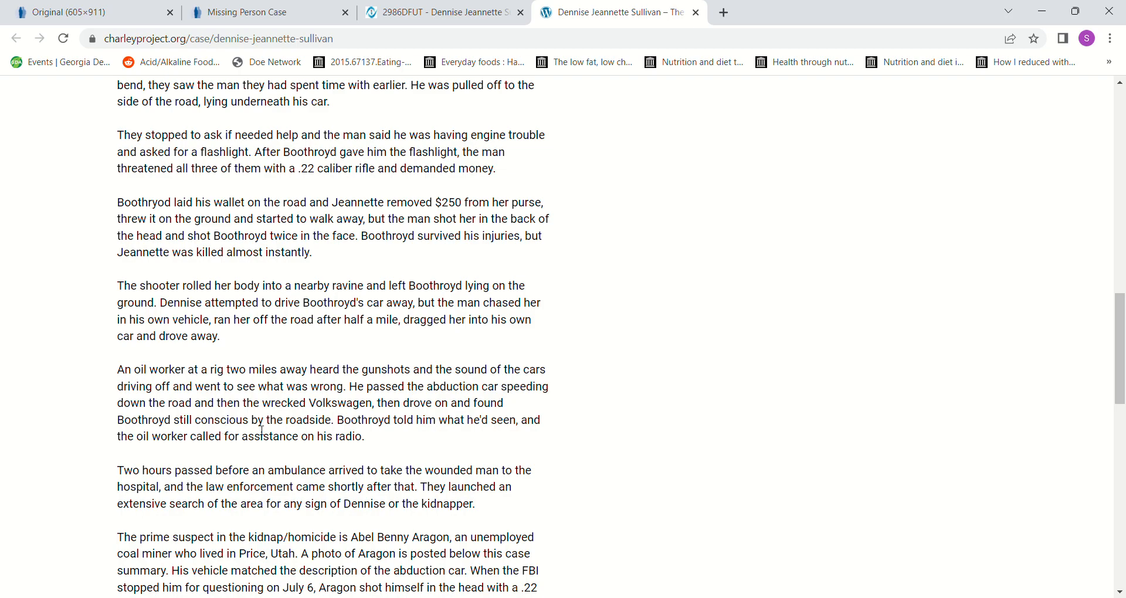
mouse_move(396, 415)
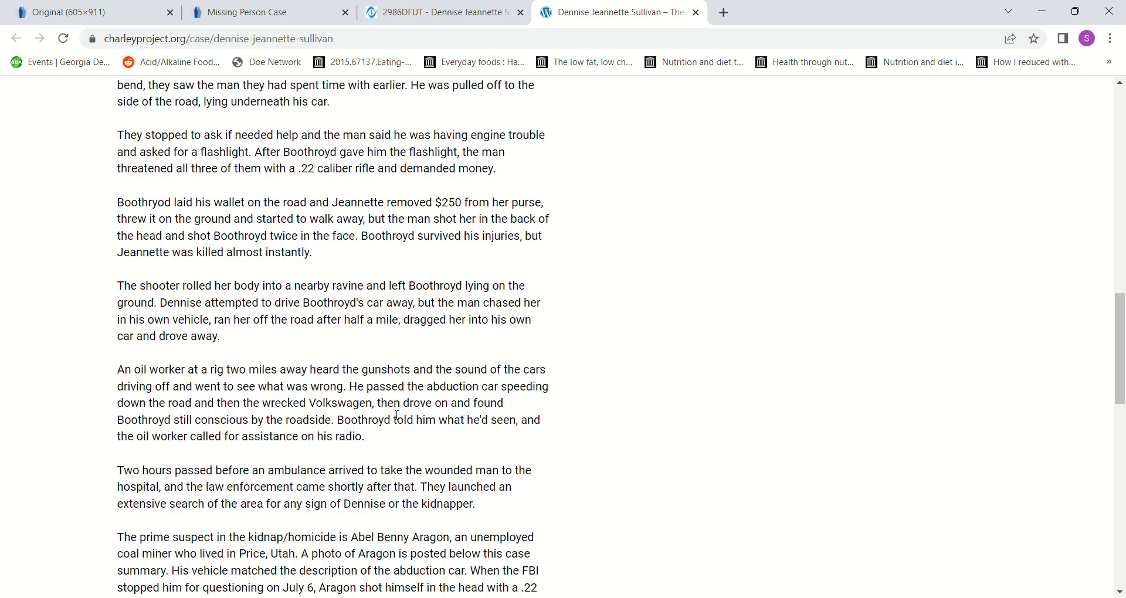
mouse_move(218, 450)
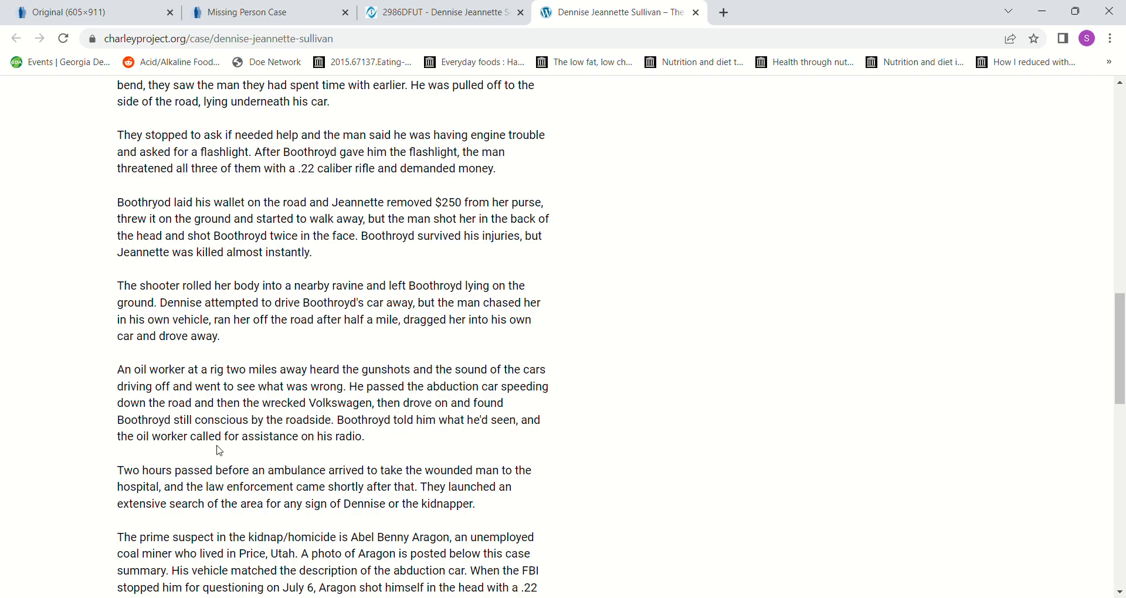
mouse_move(377, 447)
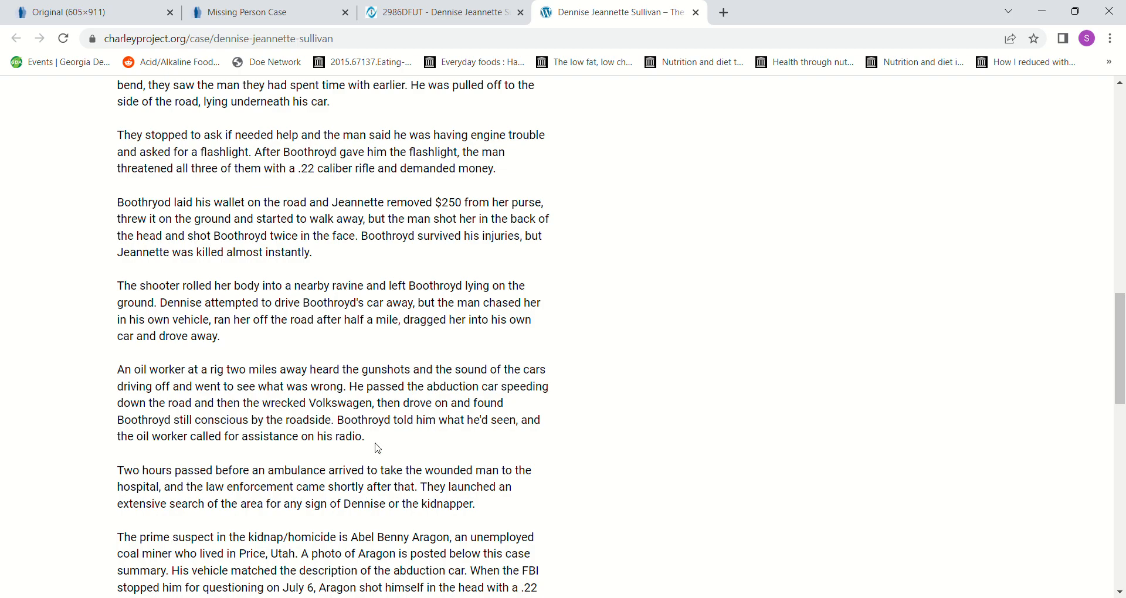
mouse_move(307, 448)
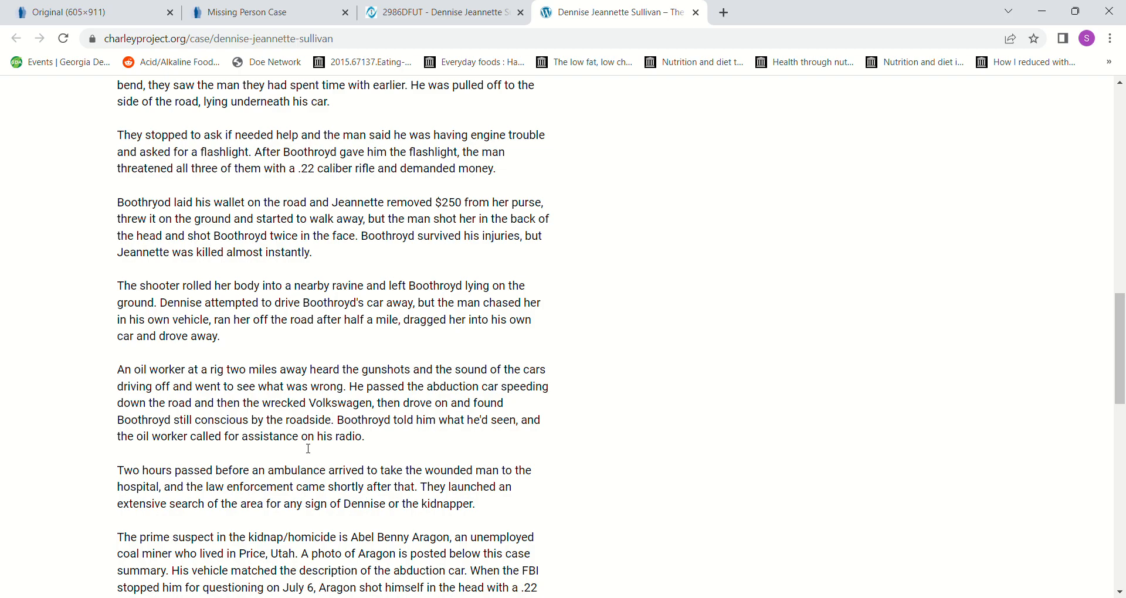
mouse_move(307, 448)
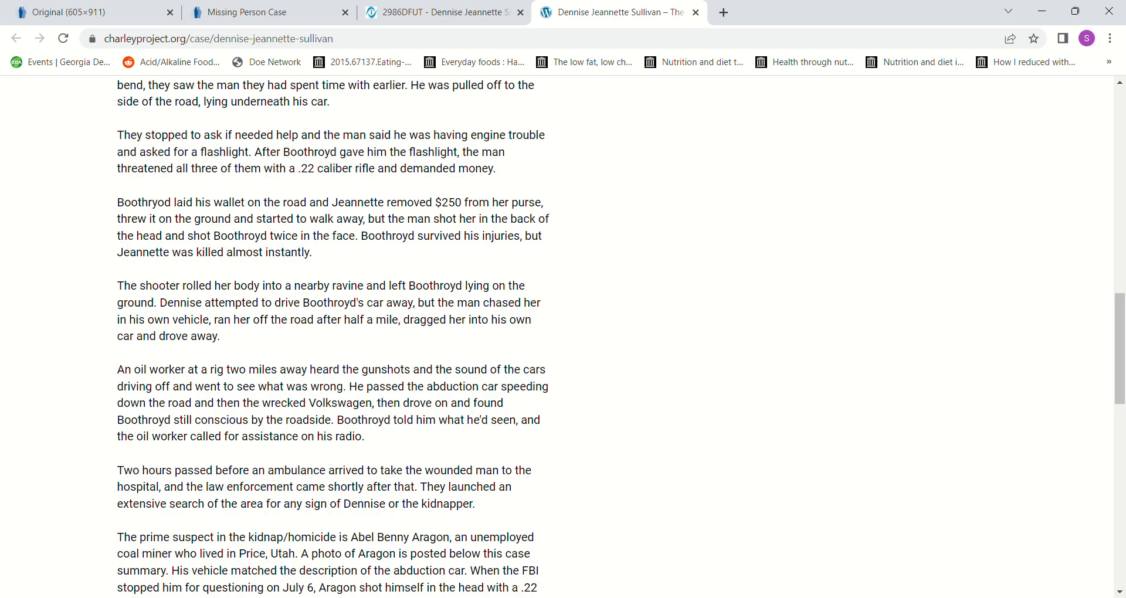
scroll(down, 3)
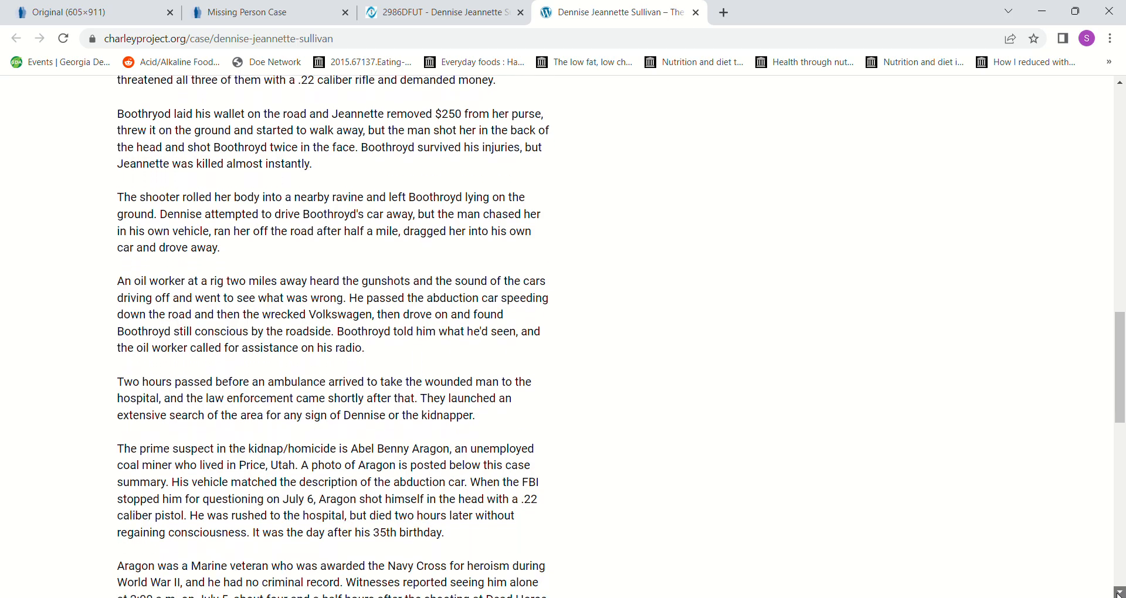
scroll(down, 3)
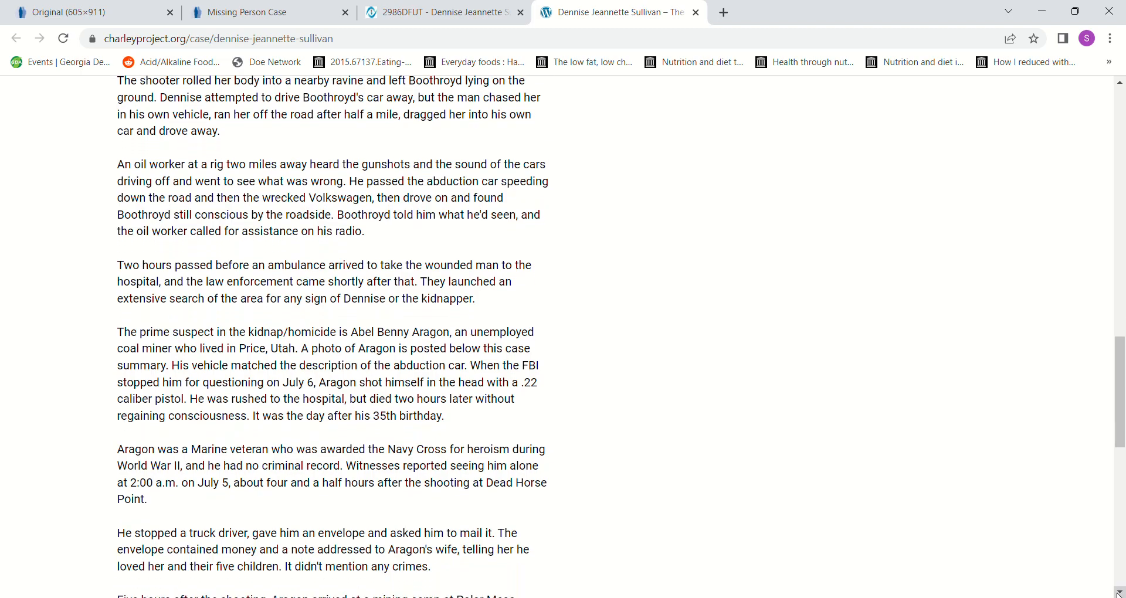
scroll(down, 3)
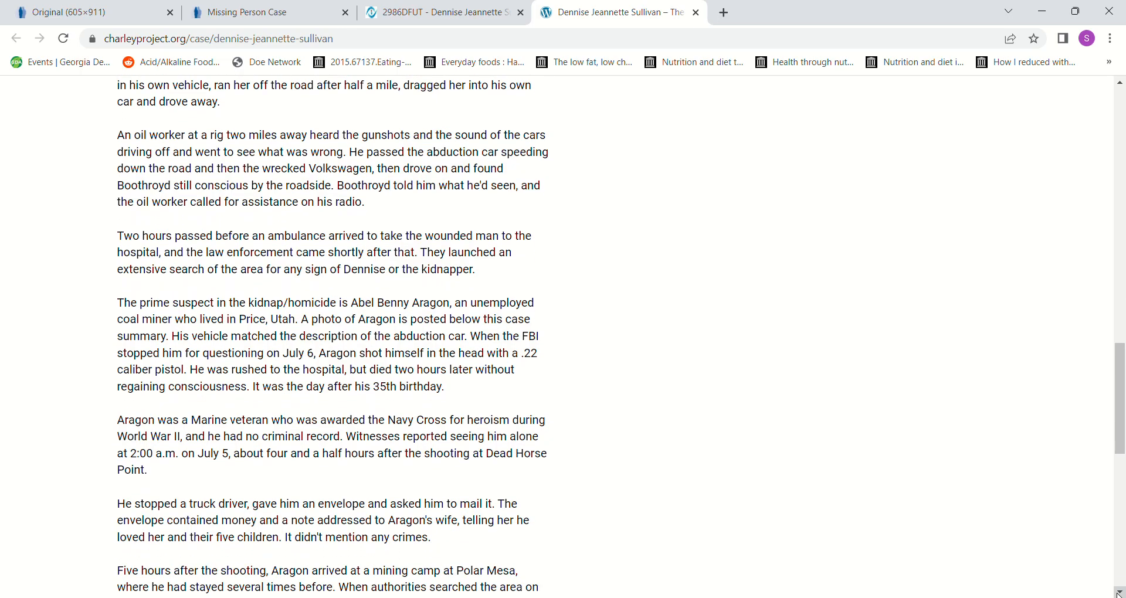
scroll(down, 3)
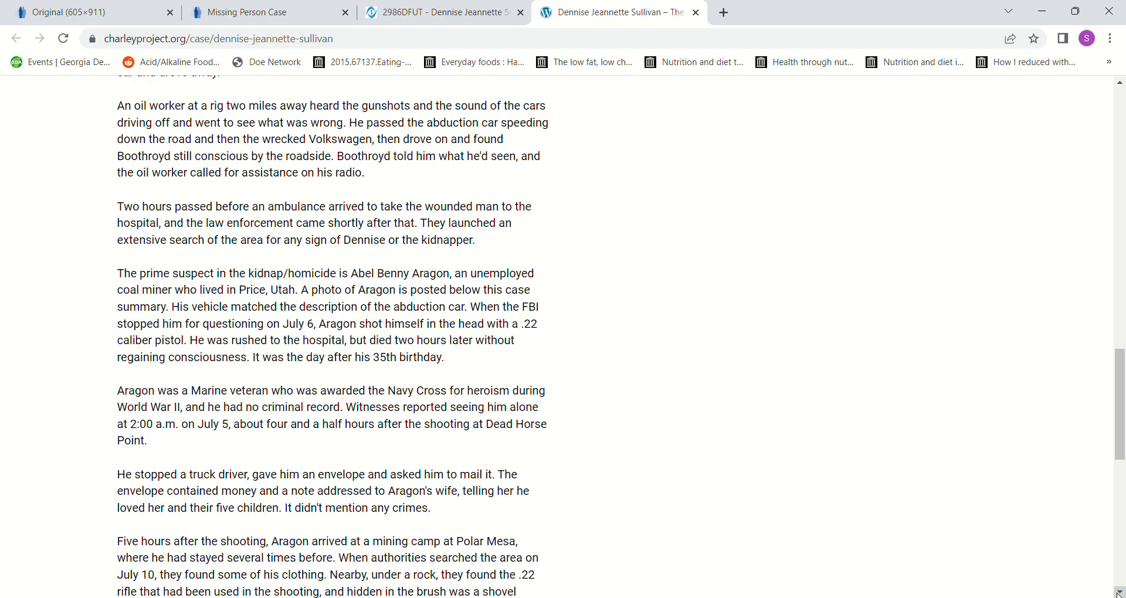
scroll(down, 3)
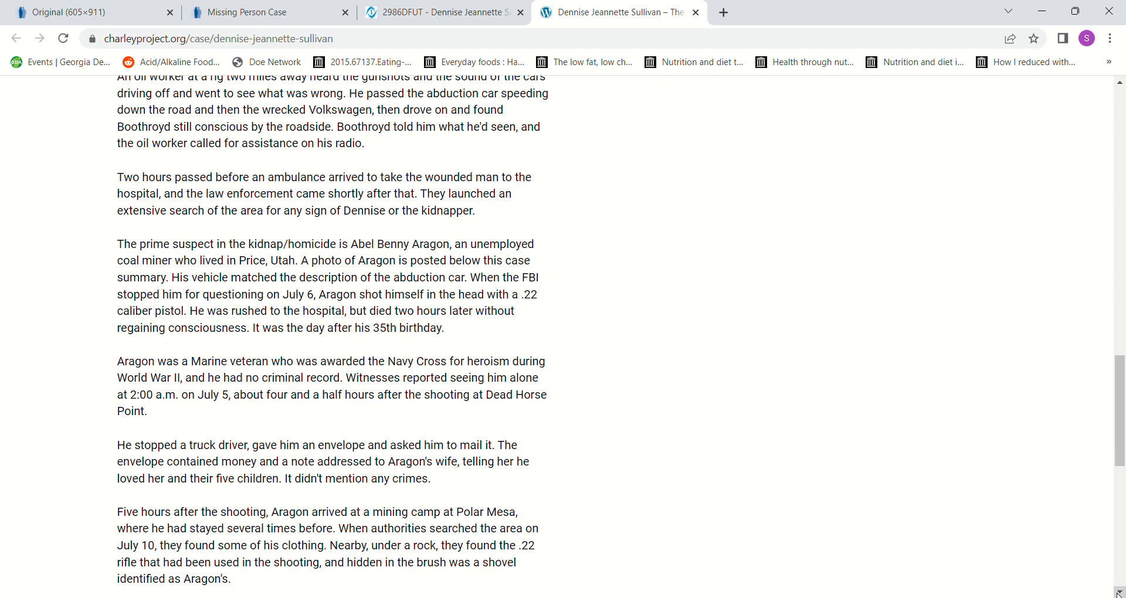
scroll(down, 3)
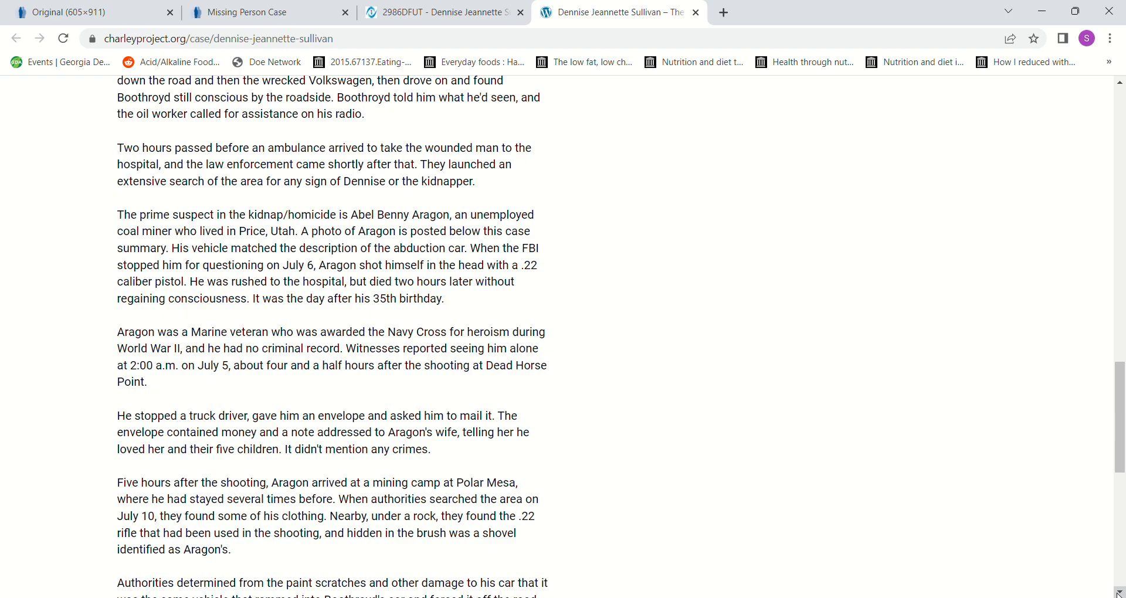
mouse_move(716, 546)
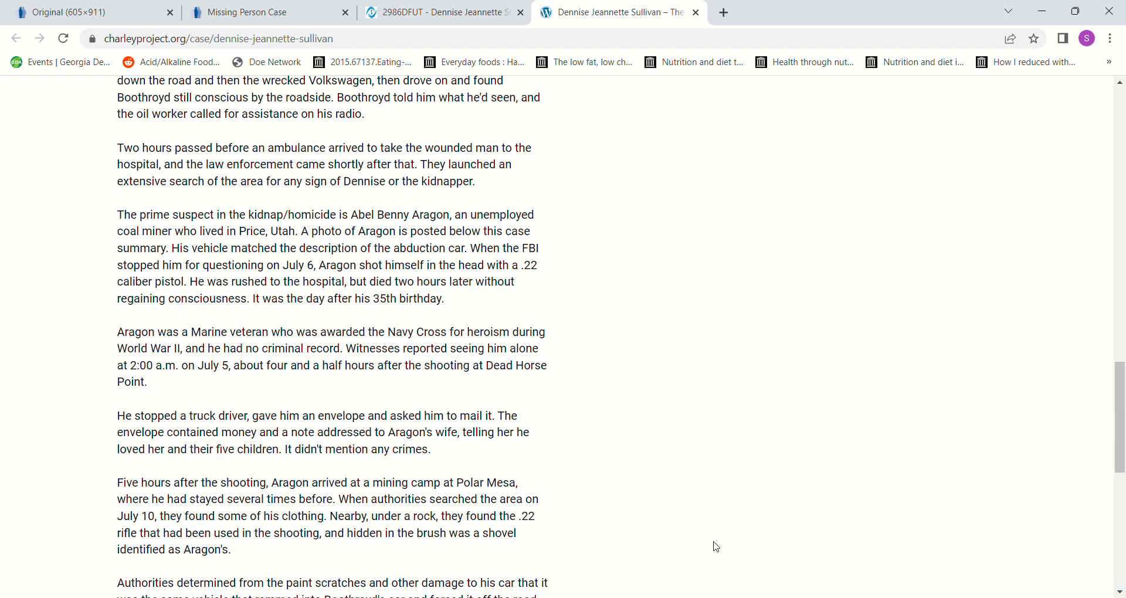
mouse_move(662, 511)
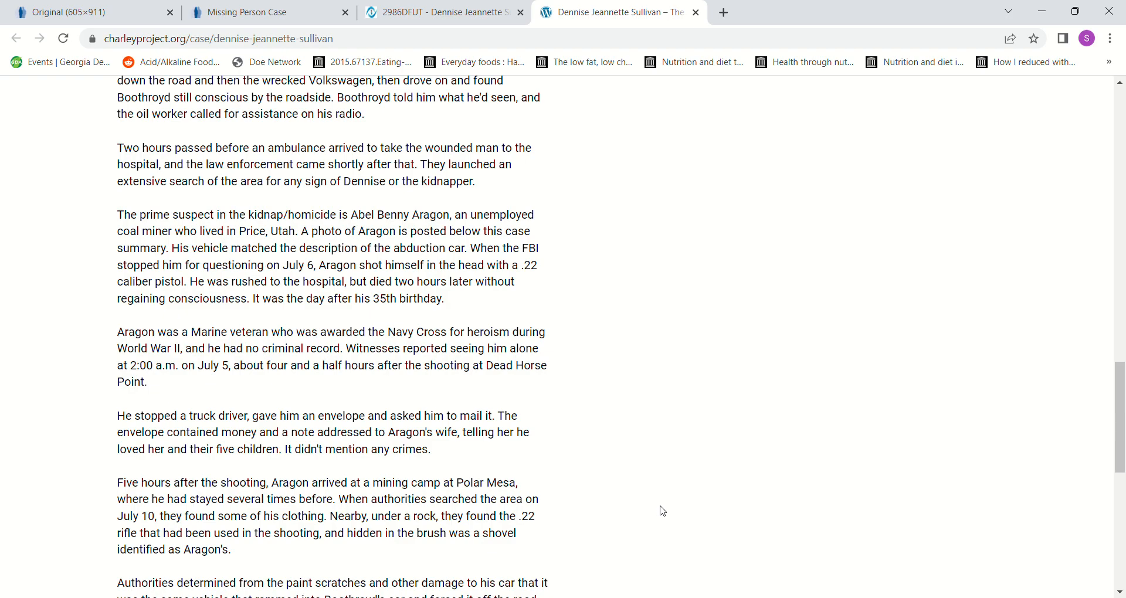
mouse_move(651, 512)
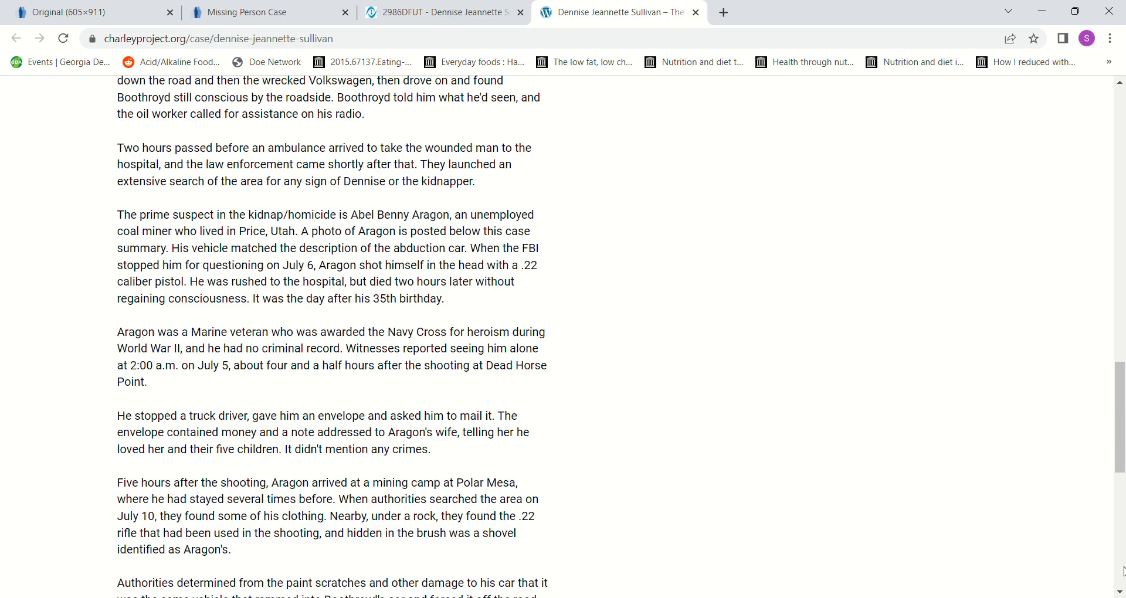
scroll(down, 3)
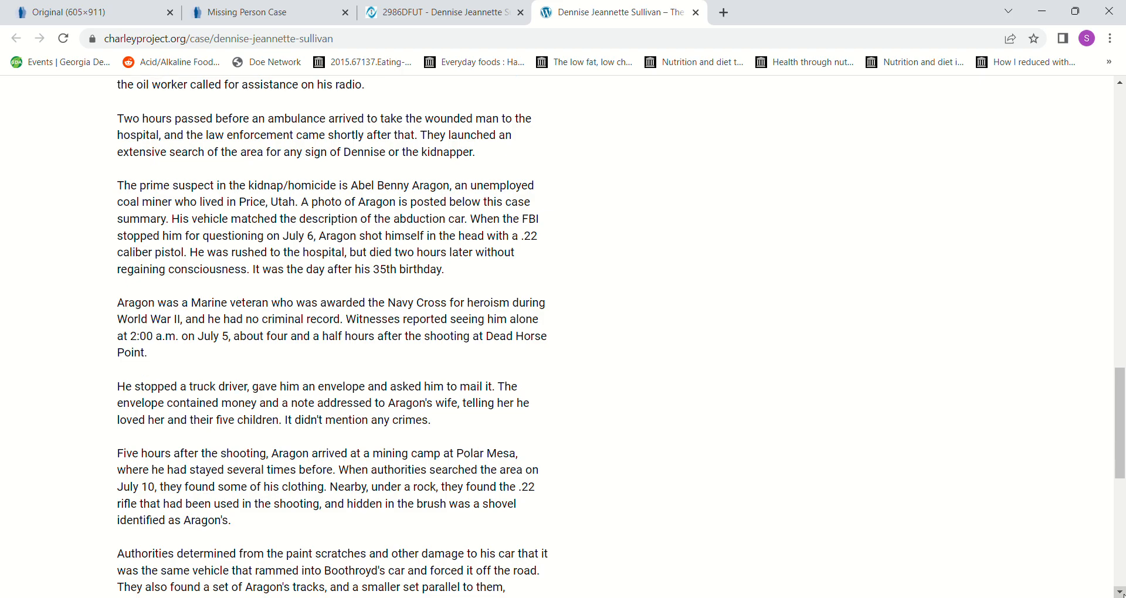
Reach the narrative's end with the suspected foul play and last-updated note.
scroll(down, 3)
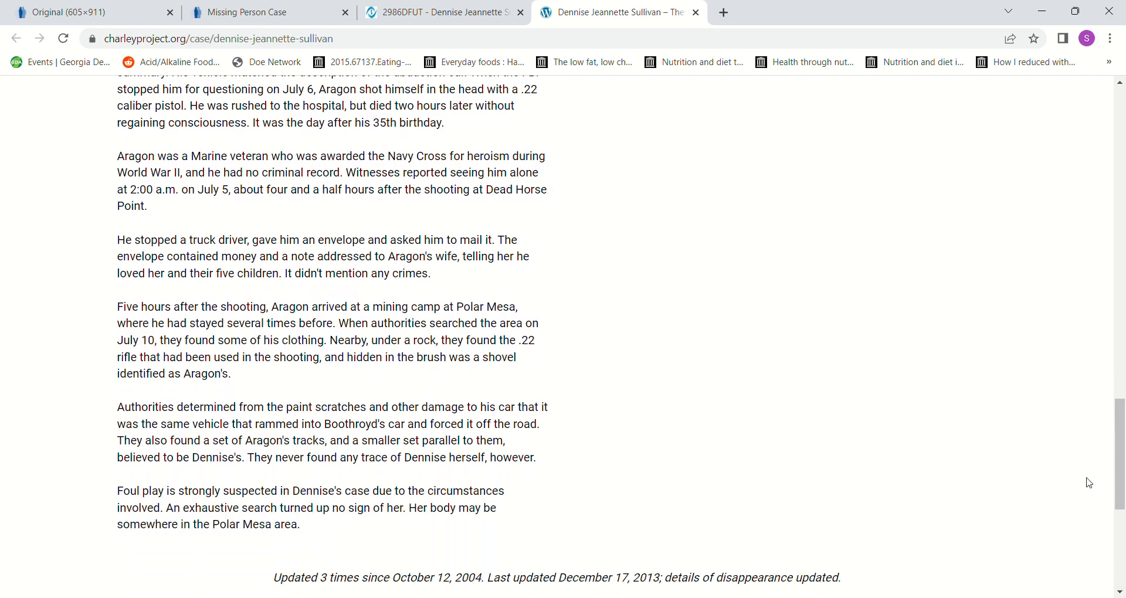
mouse_move(640, 407)
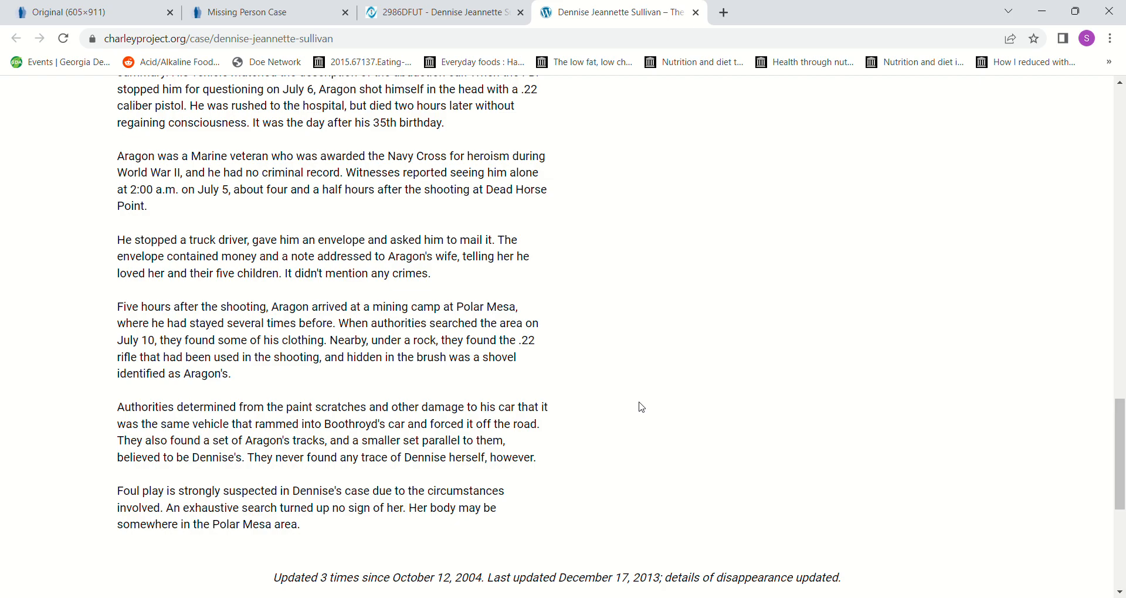
Return to the top of the Charley Project page showing her photos and missing-since details.
scroll(up, 3)
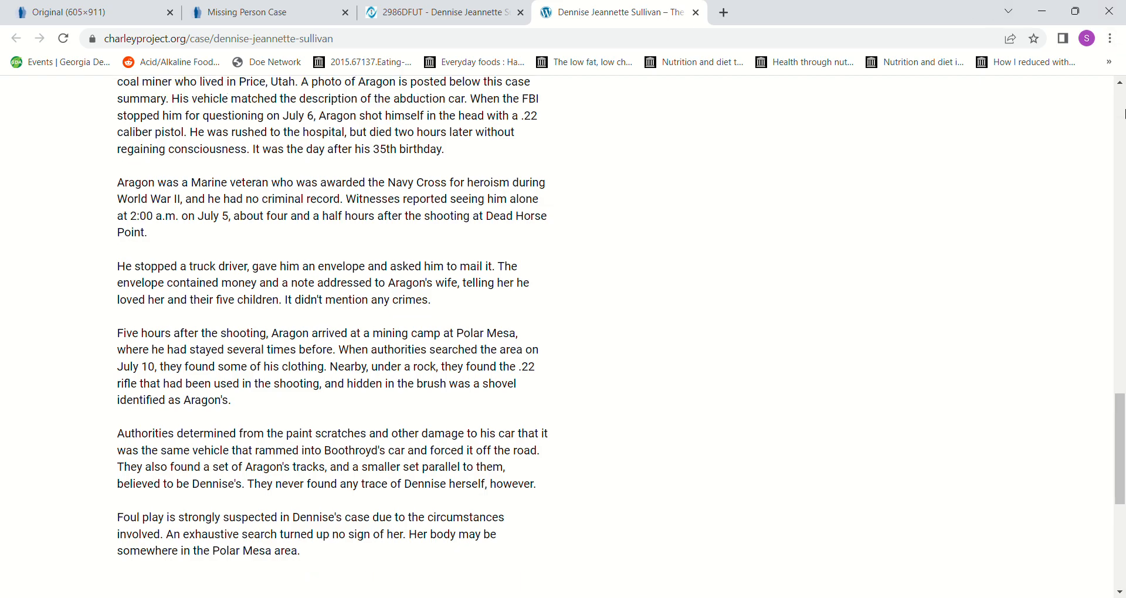
scroll(up, 3)
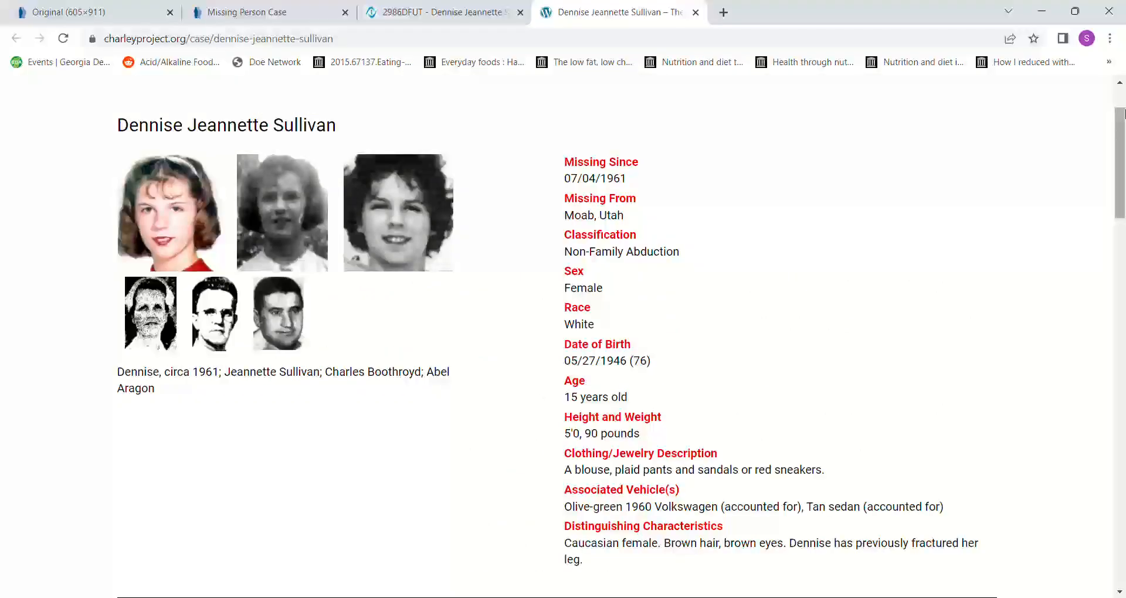
scroll(up, 3)
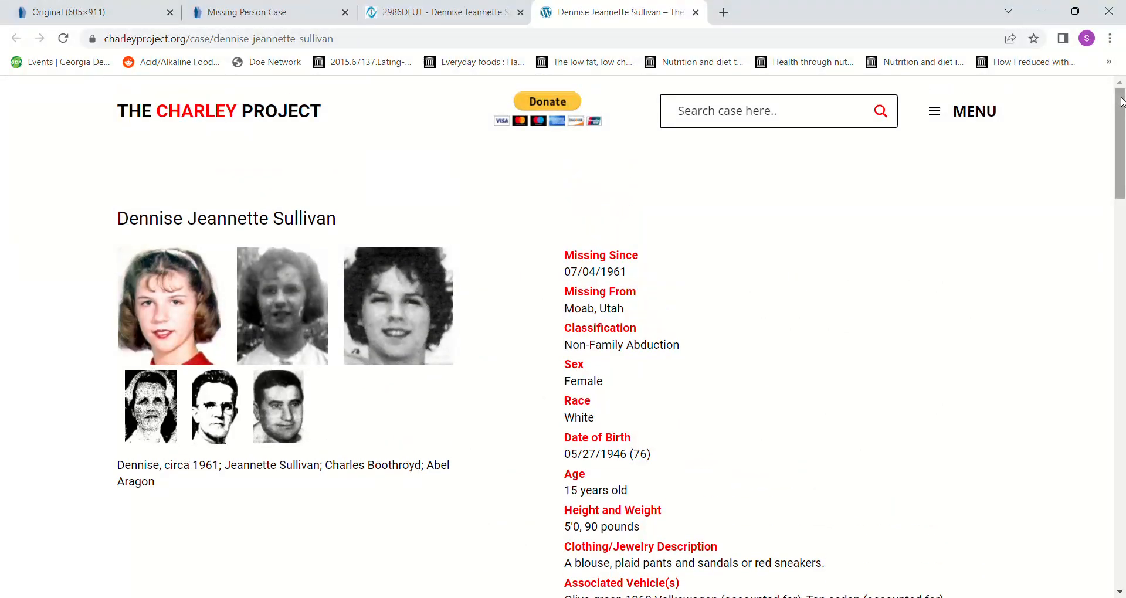
mouse_move(447, 153)
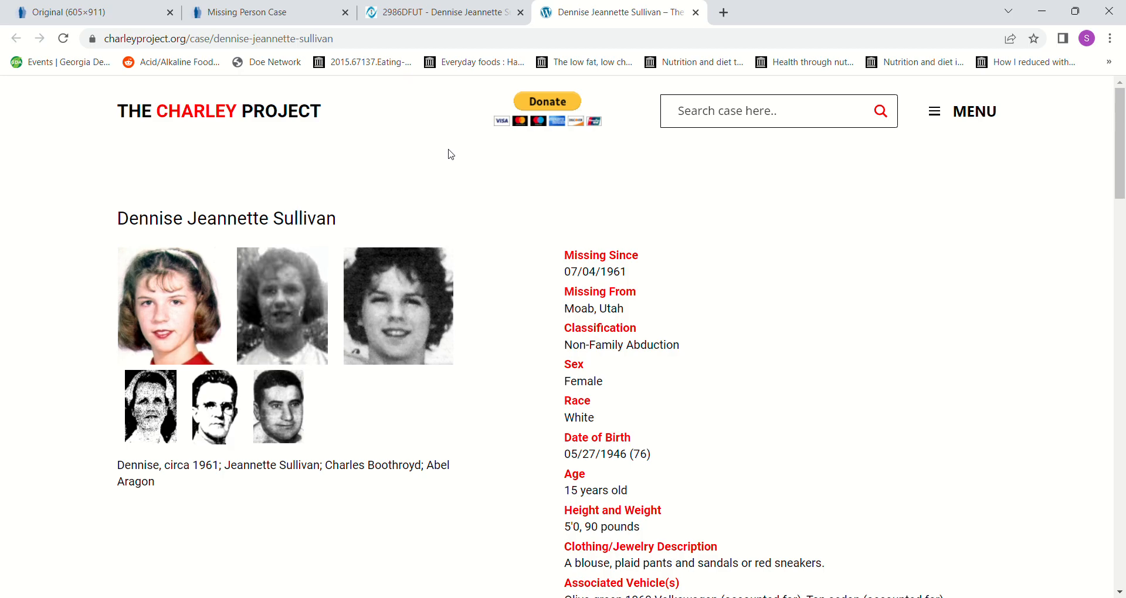
mouse_move(439, 106)
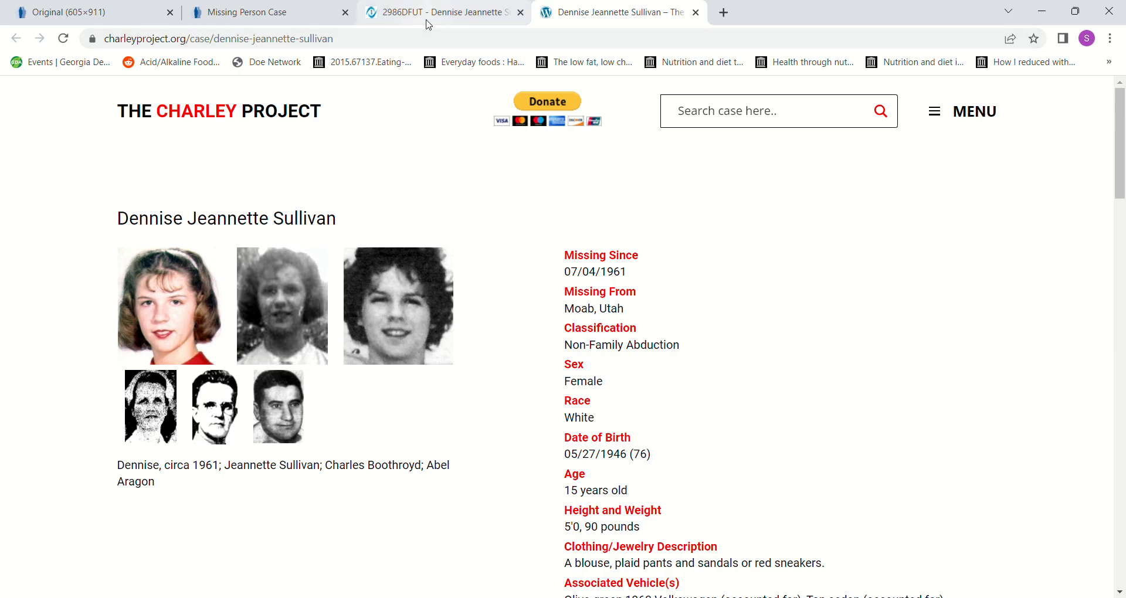
click(442, 13)
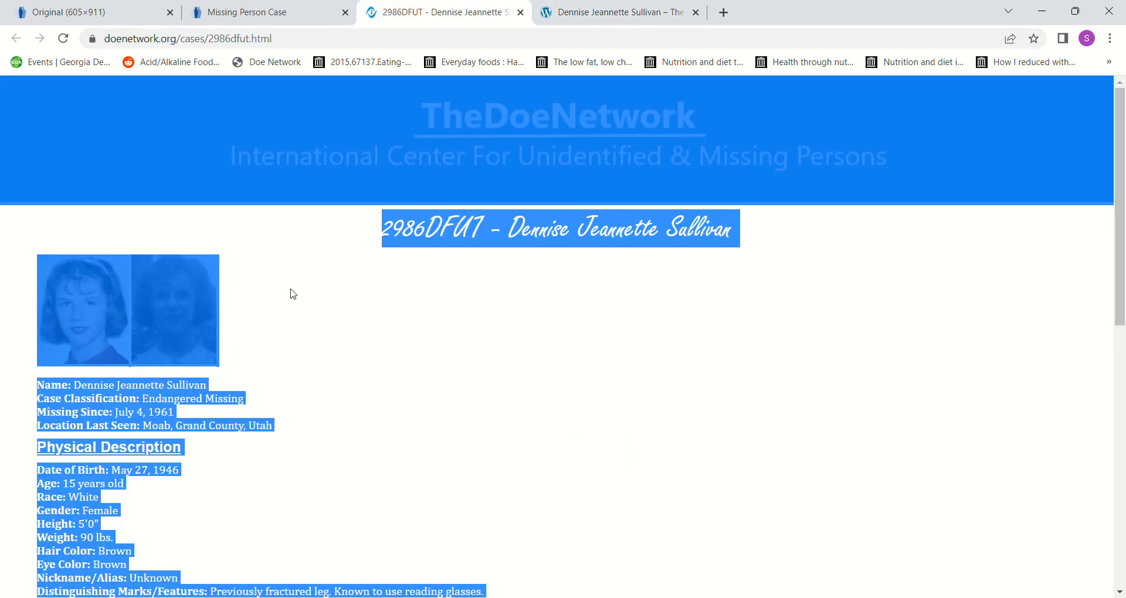
click(258, 13)
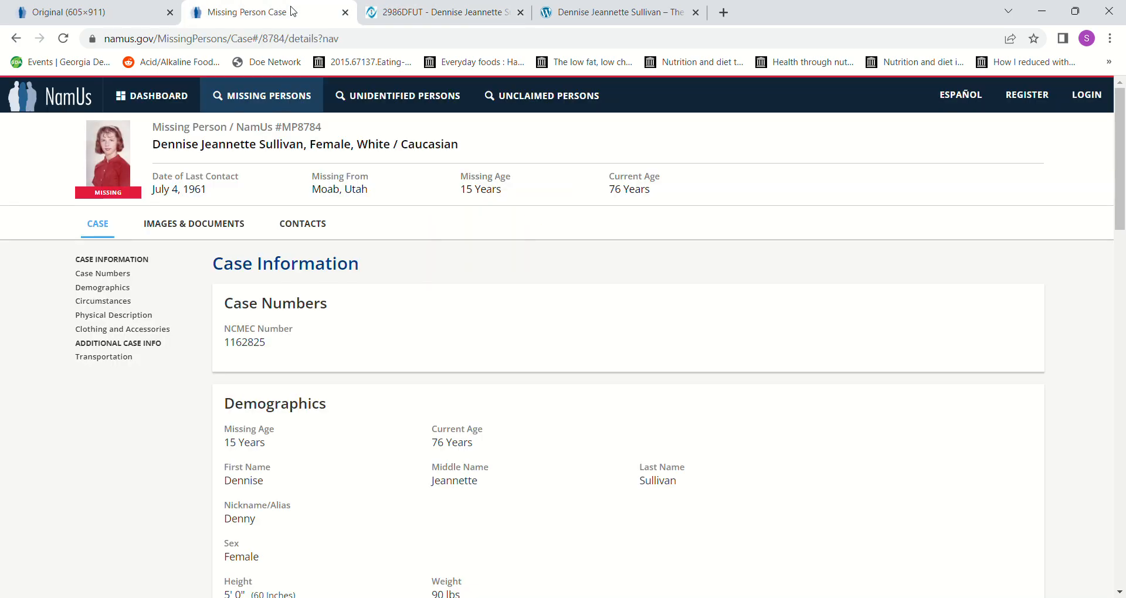
click(108, 152)
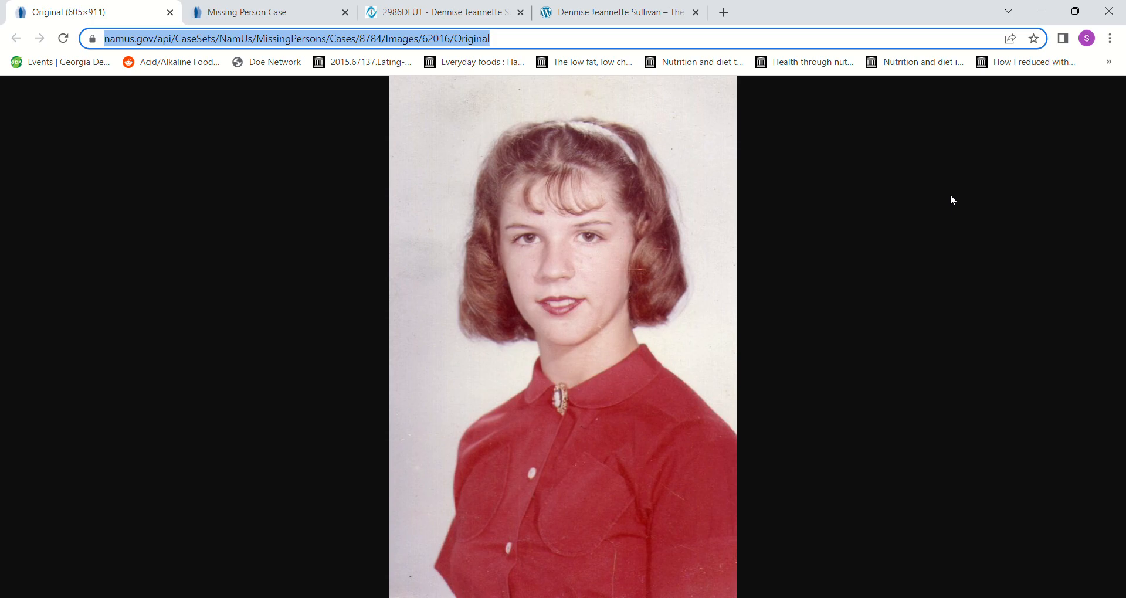
mouse_move(1053, 92)
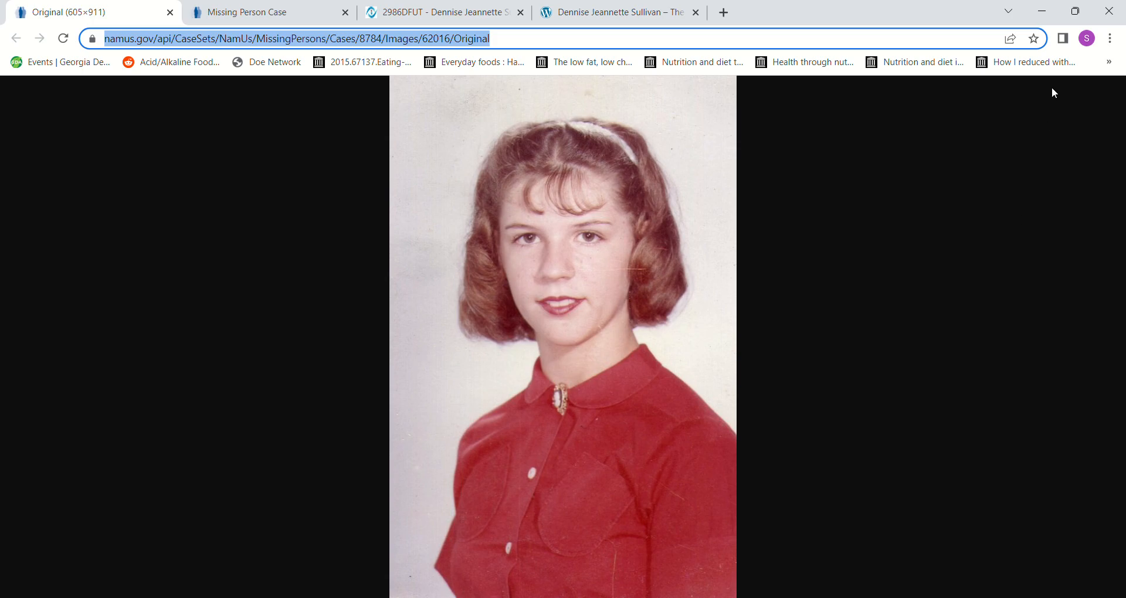